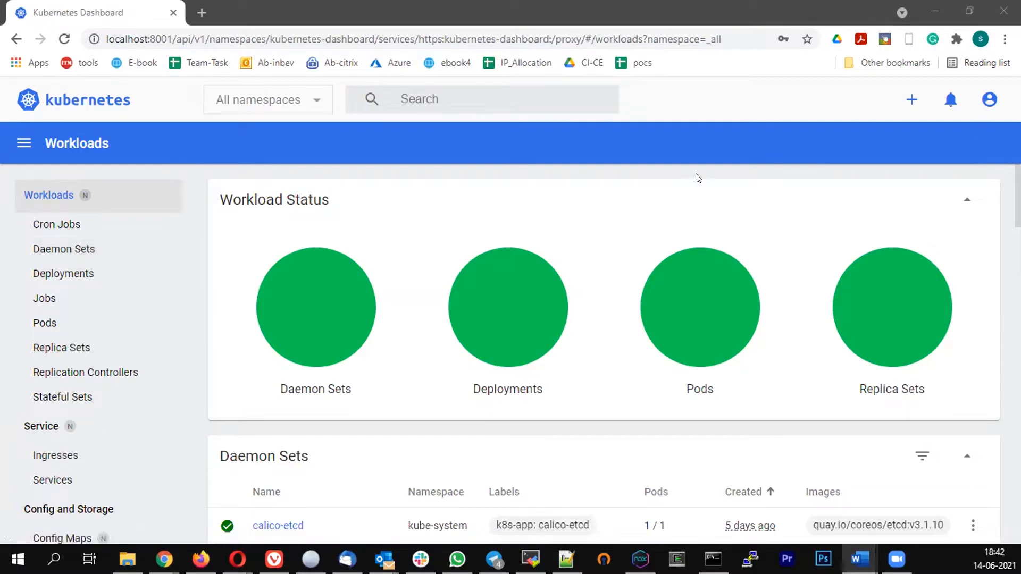
List Daemon Sets in all namespaces: calico-etcd 1/1, calico-node 3/3, kube-proxy 3/3
{"action": "scroll", "scroll_direction": "down", "scroll_amount": 3}
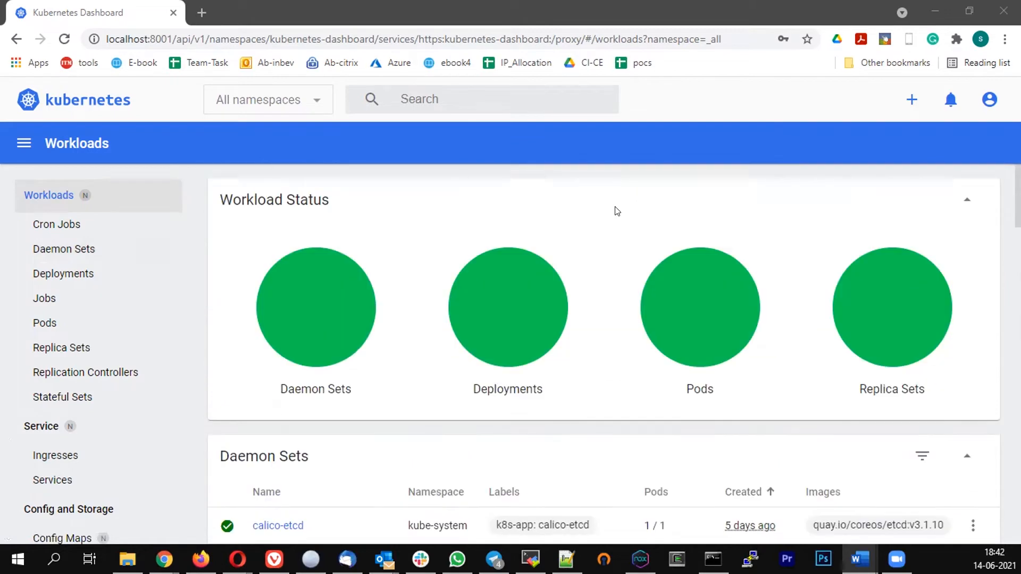
{"action": "mouse_move", "coordinate": [583, 365]}
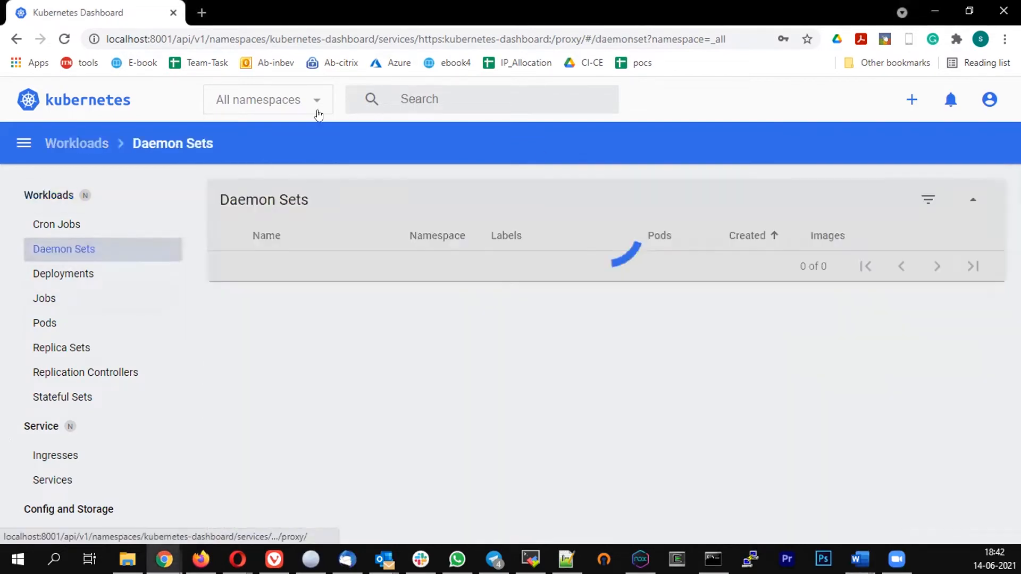
{"action": "left_click", "coordinate": [266, 99]}
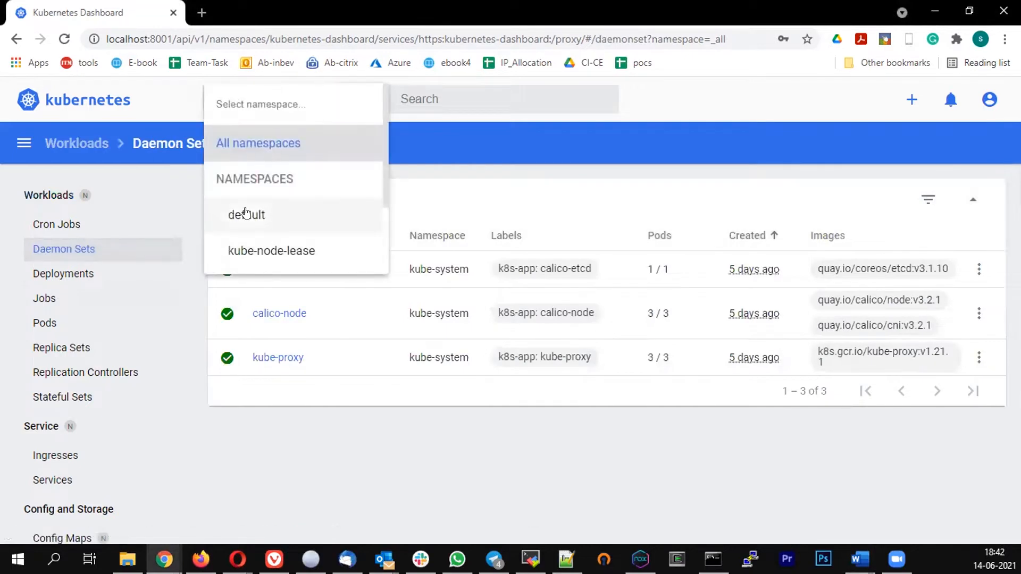
{"action": "left_click", "coordinate": [245, 215]}
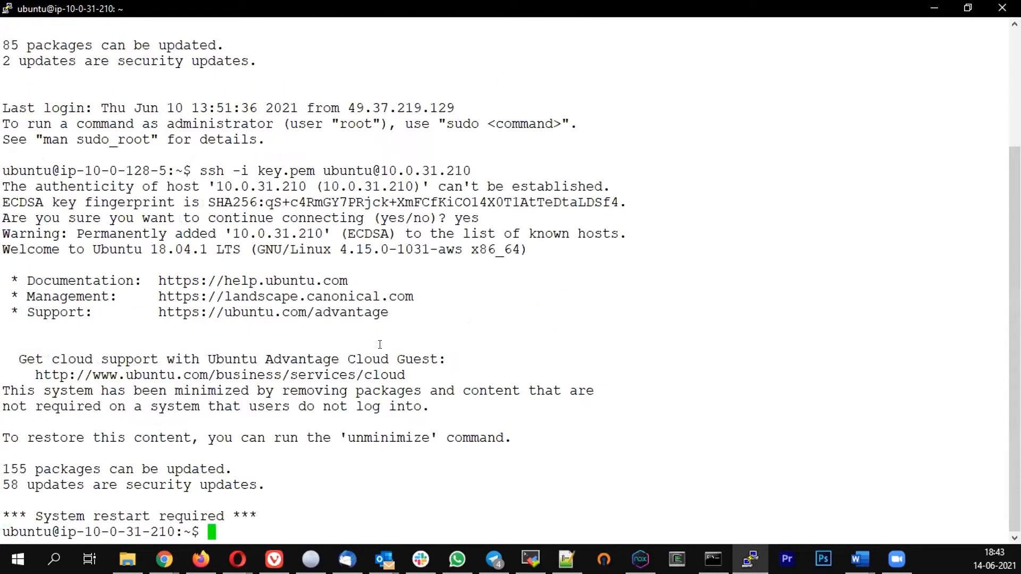
Become root on the node, go to /var/lib/docker/containers, and list containers
{"action": "type", "text": "sud"}
{"action": "type", "text": "c"}
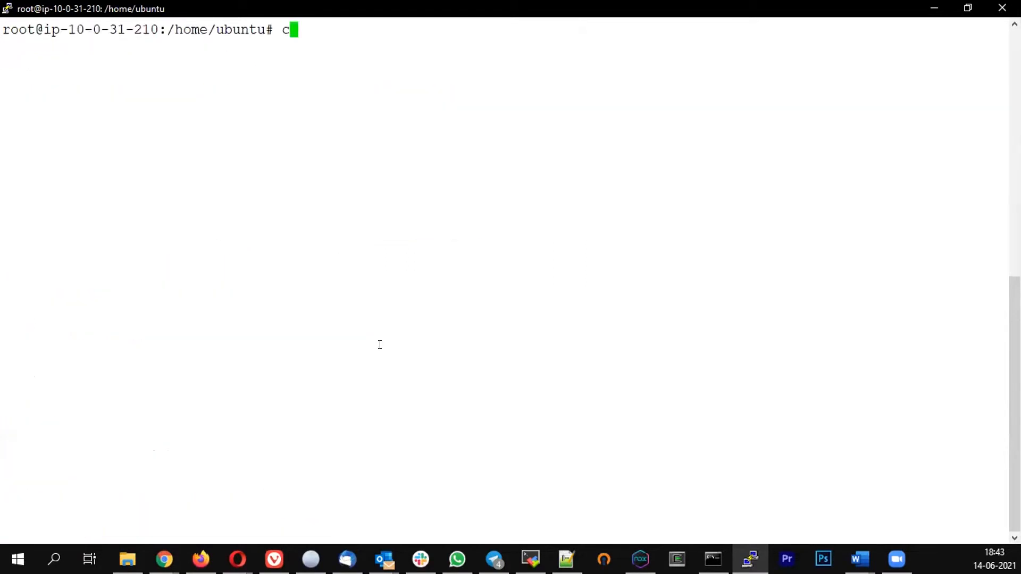
{"action": "type", "text": "d /var/lib/docker/containers/"}
{"action": "type", "text": "ls"}
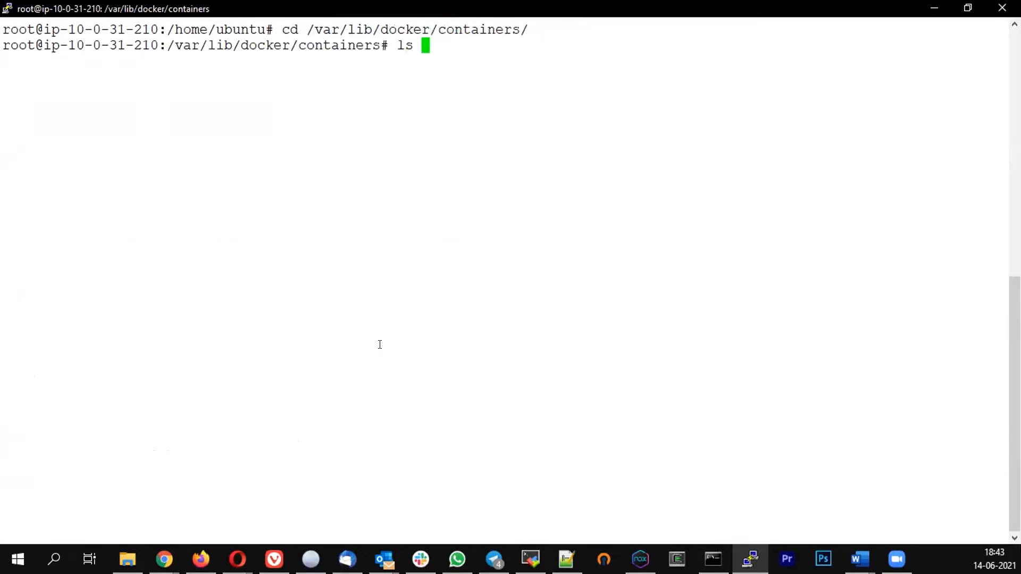
{"action": "type", "text": "-l"}
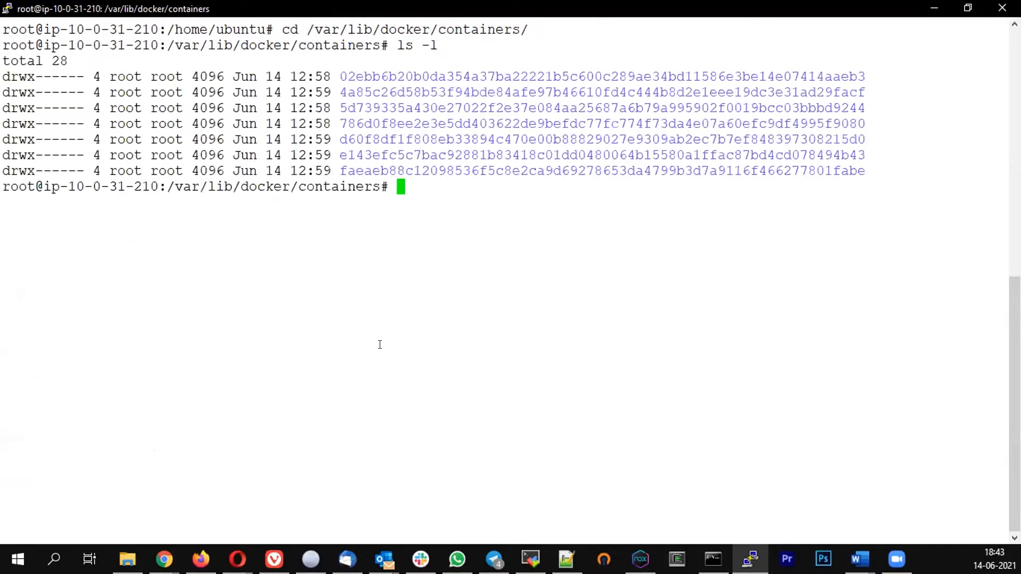
{"action": "type", "text": "docker ps"}
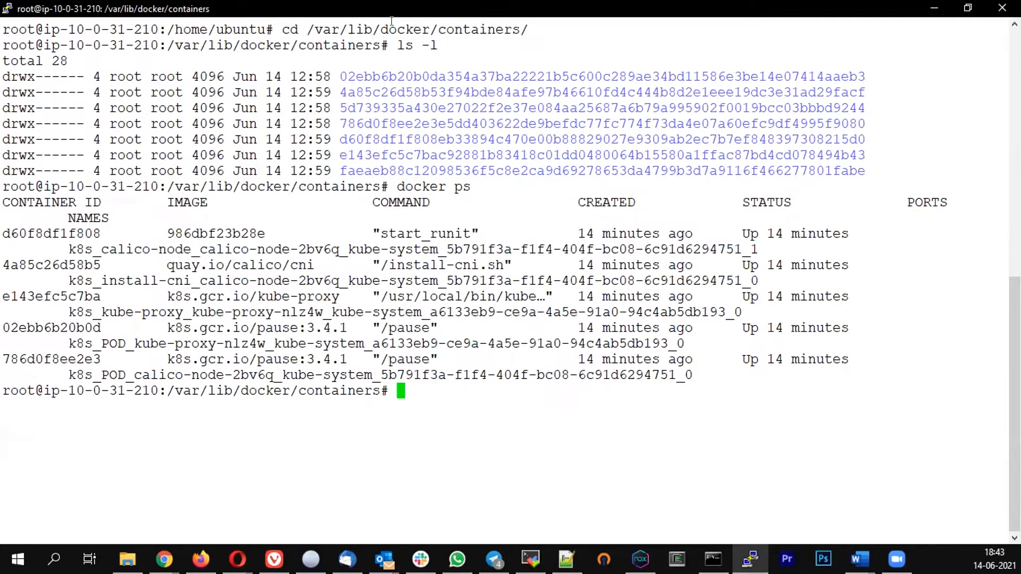
Print the install-cni container's json.log in full, then exit the root shell
{"action": "double_click", "coordinate": [603, 92]}
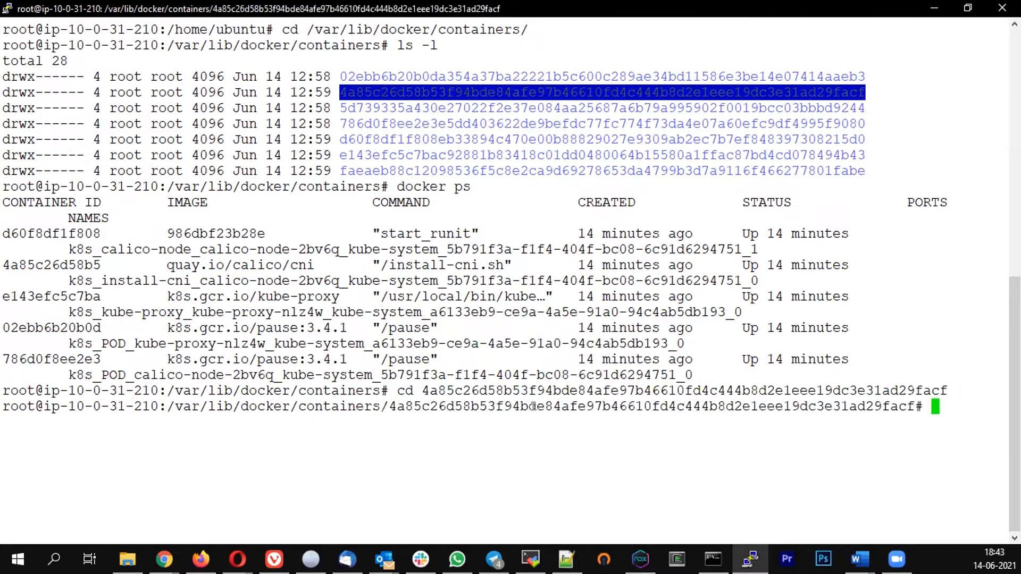
{"action": "type", "text": "ls -l"}
{"action": "type", "text": "cat"}
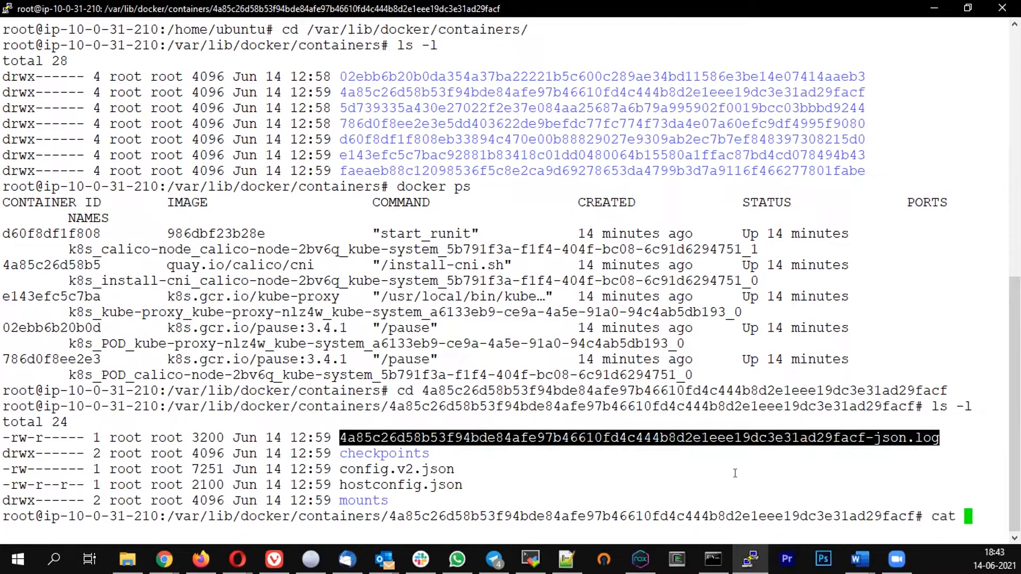
{"action": "type", "text": "4a85c26d58b53f94bde84afe97b46610fd4c444b8d2e1eee19dc3e31ad29facf-json.log"}
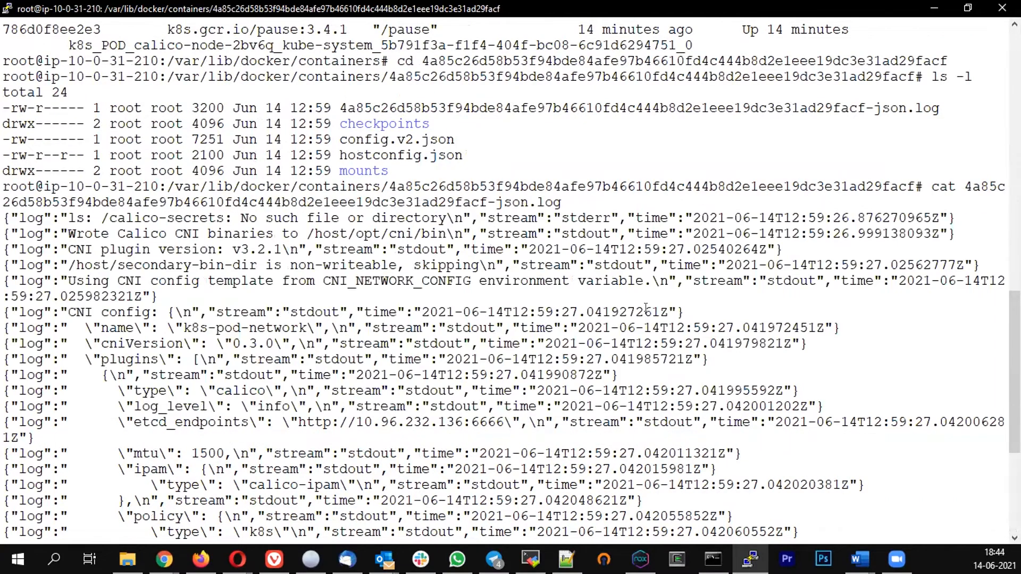
{"action": "scroll", "scroll_direction": "down", "scroll_amount": 3}
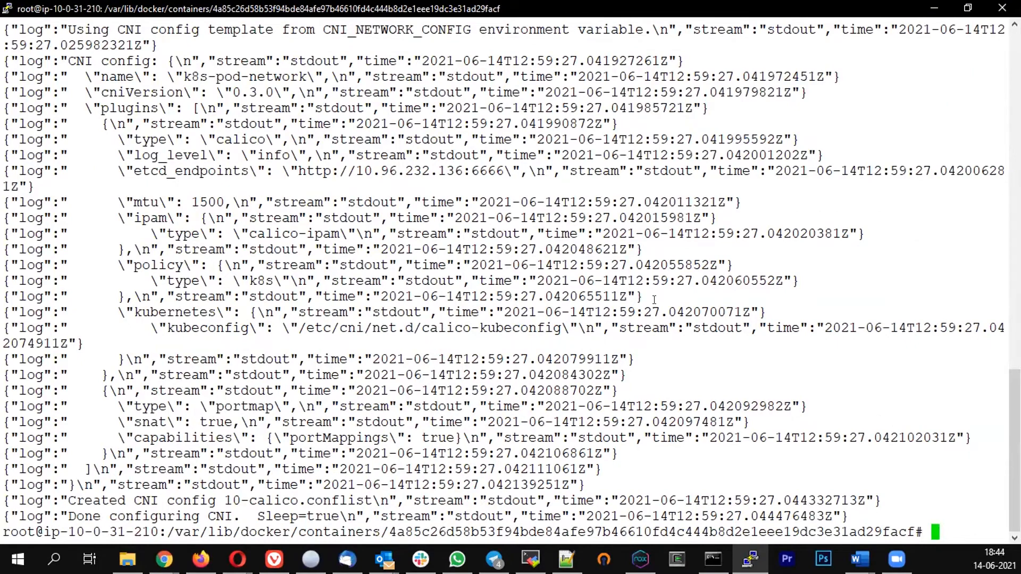
{"action": "type", "text": "exit"}
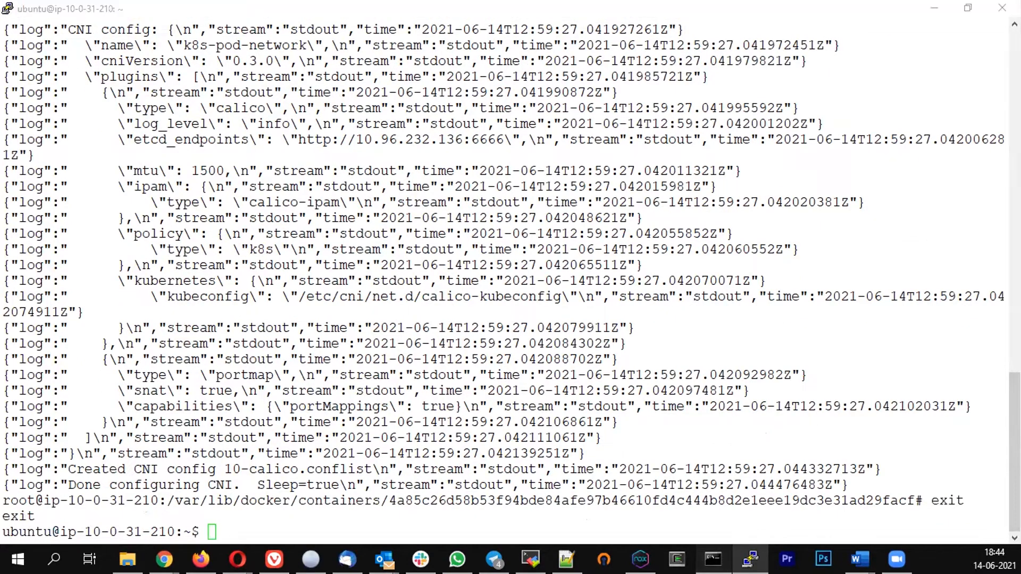
{"action": "right_click", "coordinate": [712, 558]}
{"action": "type", "text": "cd"}
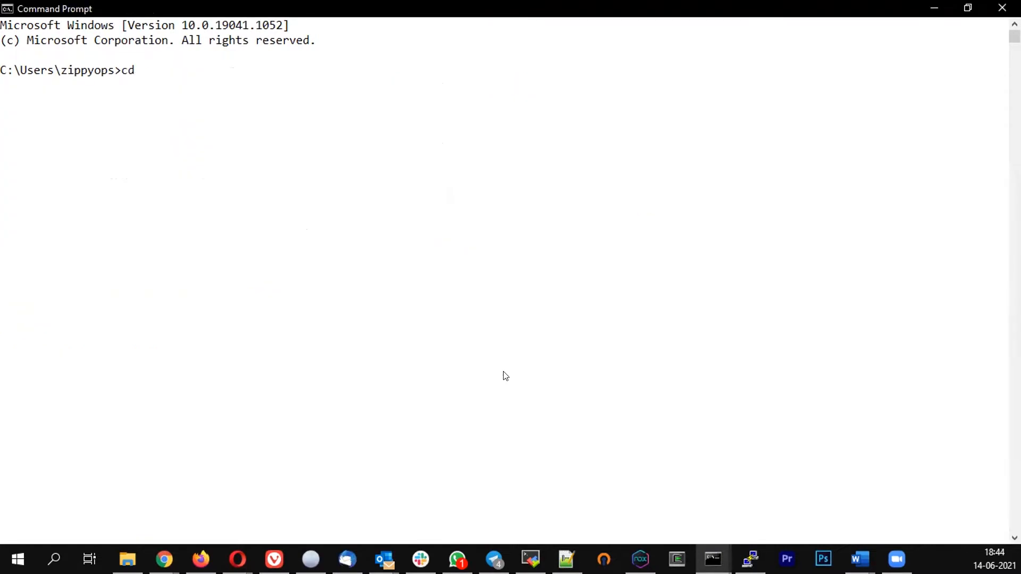
Change to the osbatch1training folder and open daemonset.yaml in Notepad
{"action": "type", "text": "osbatch1training"}
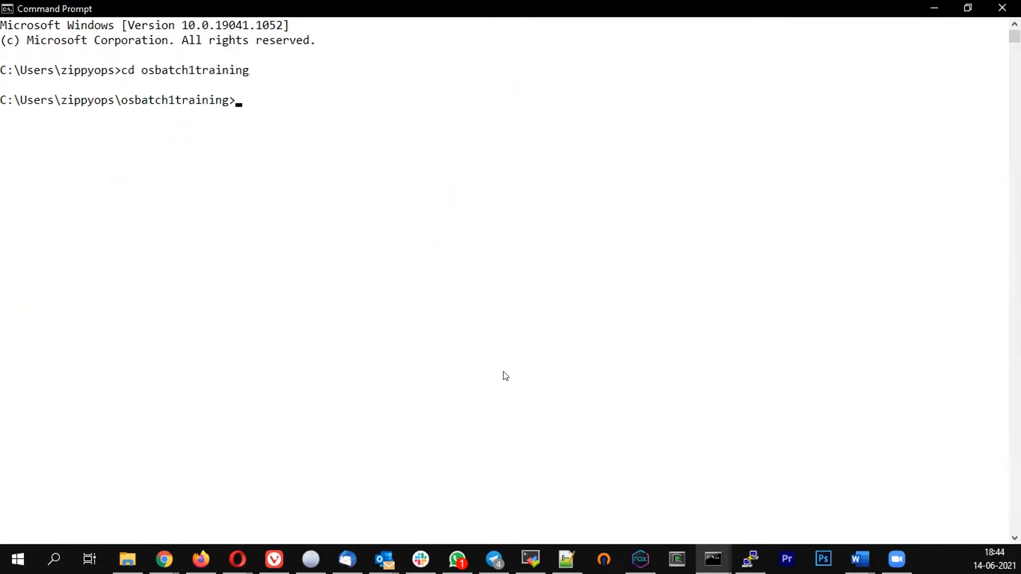
{"action": "type", "text": "note"}
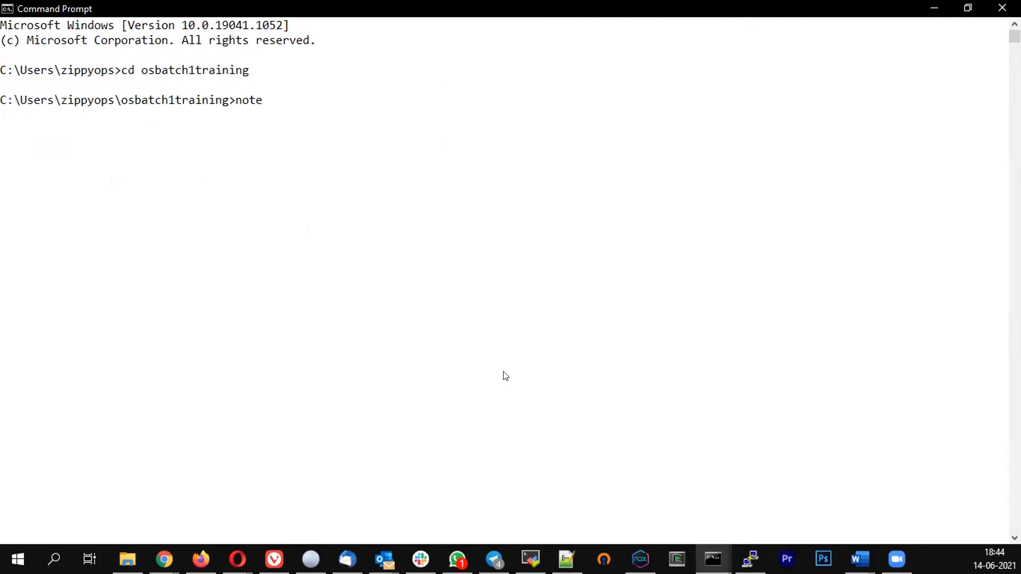
{"action": "type", "text": "pad"}
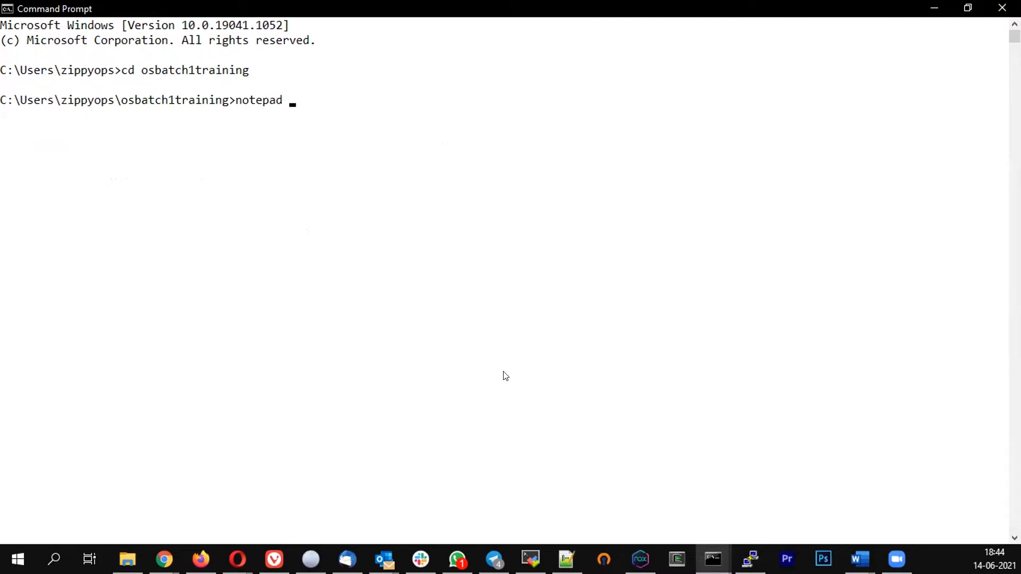
{"action": "type", "text": "dea"}
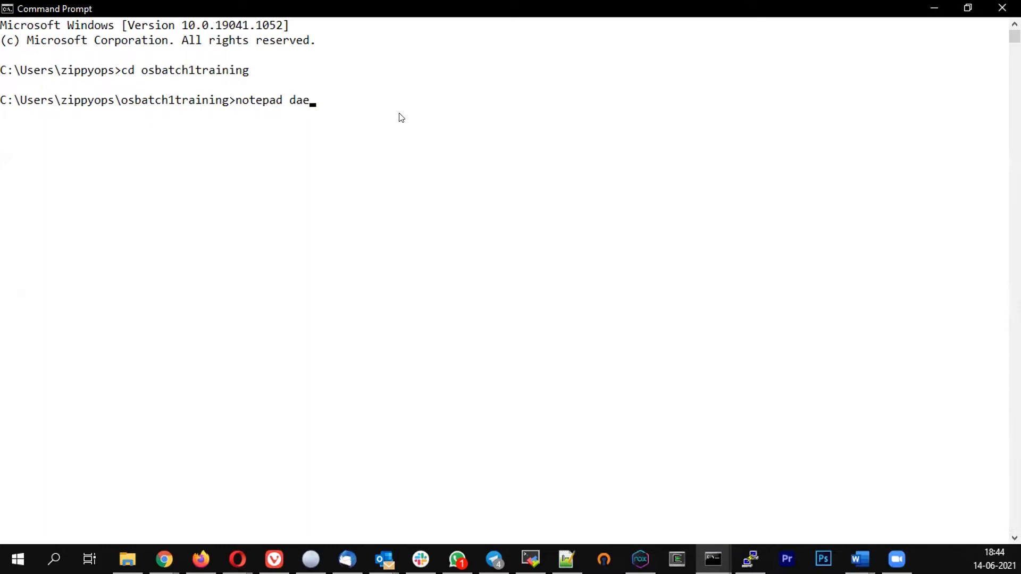
{"action": "type", "text": "monset."}
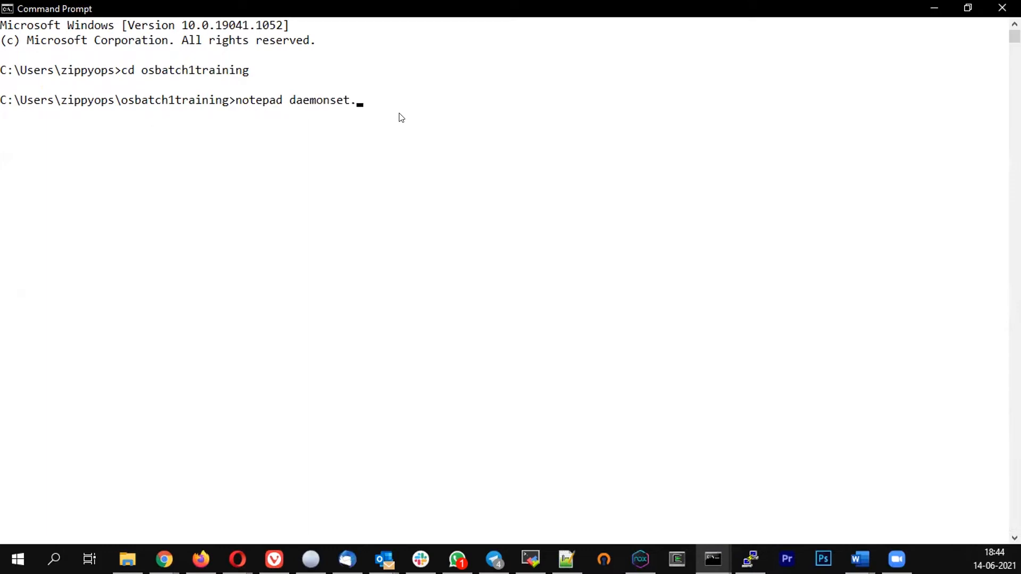
{"action": "type", "text": "yaml"}
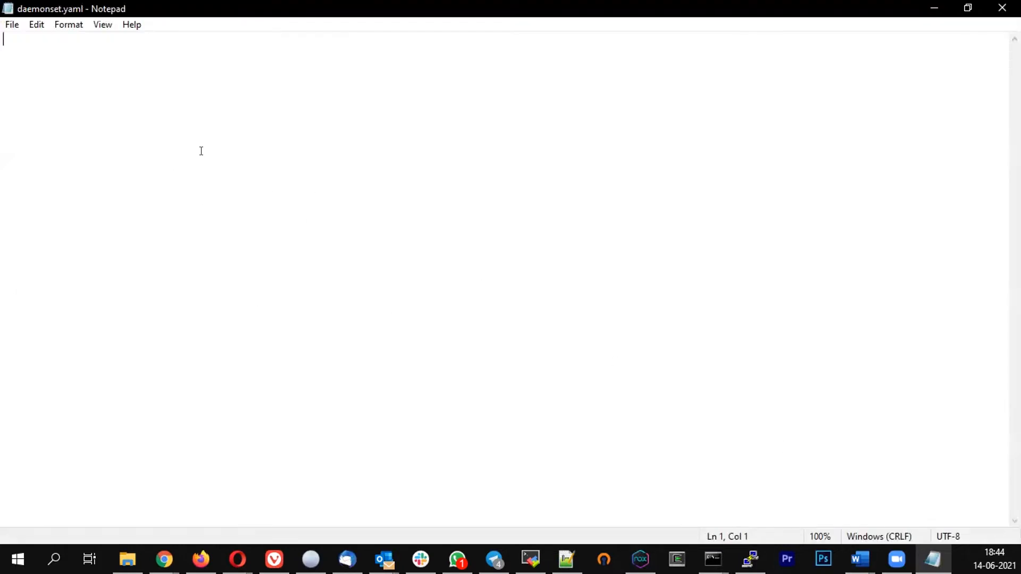
Write apiVersion apps/v1, kind DaemonSet and metadata name fluentd
{"action": "type", "text": "apiVersion"}
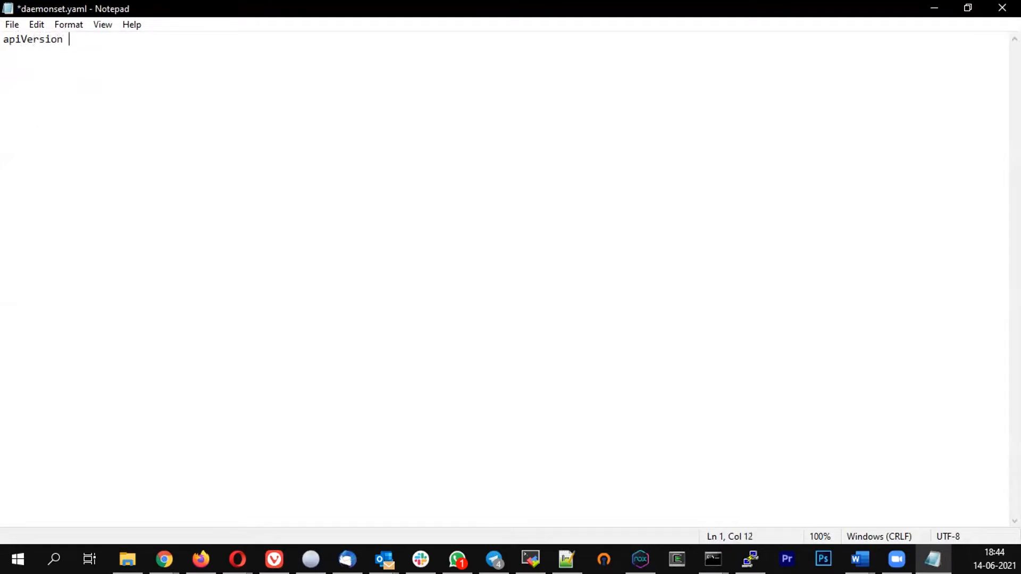
{"action": "type", "text": ": app"}
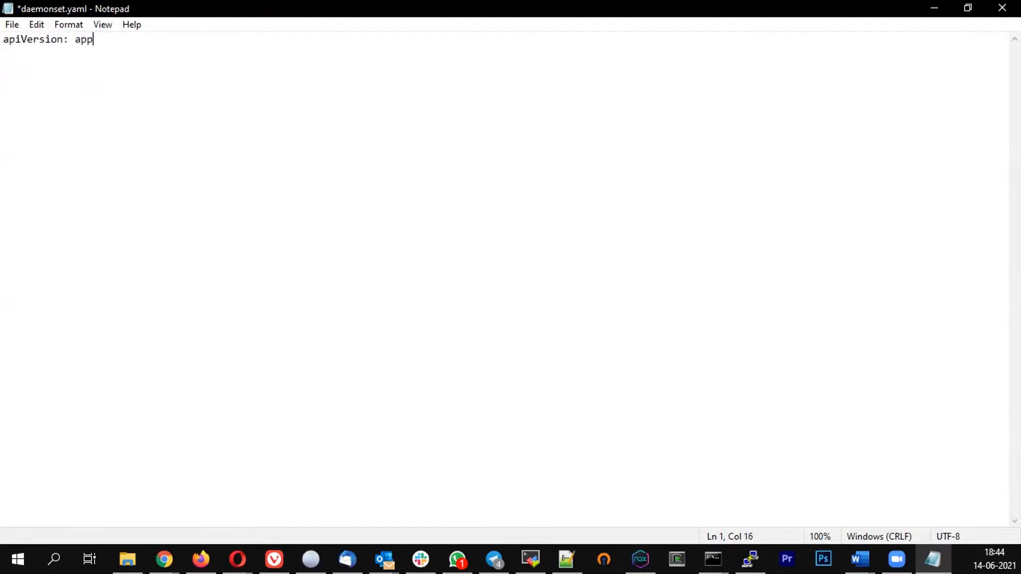
{"action": "type", "text": "s/v1"}
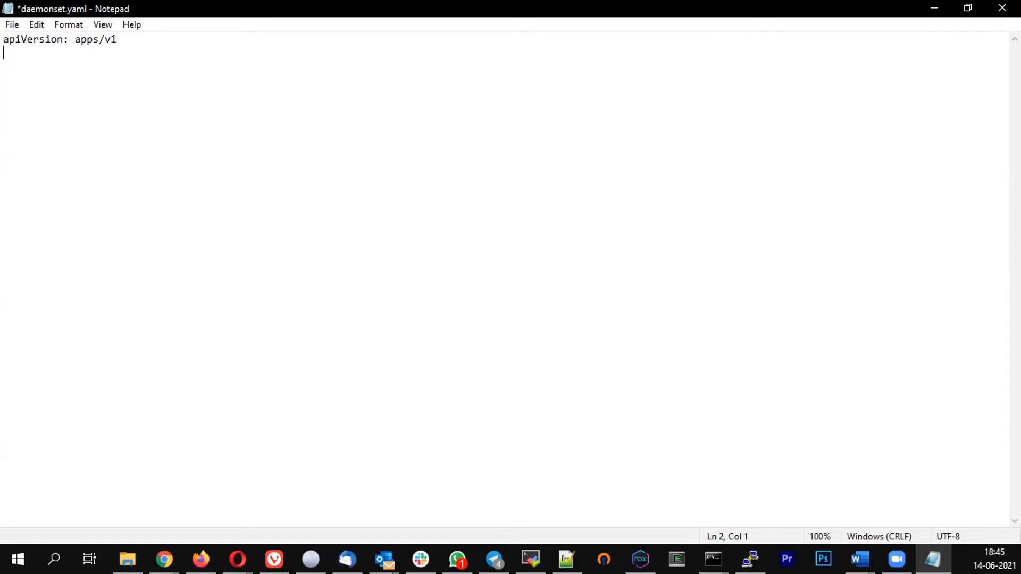
{"action": "type", "text": "kind:"}
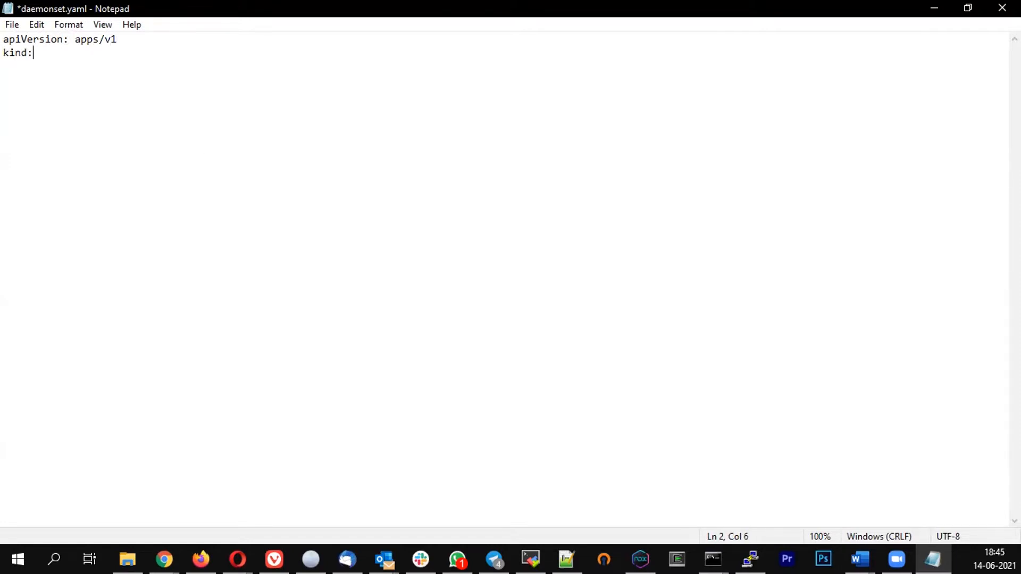
{"action": "type", "text": "Daemonset"}
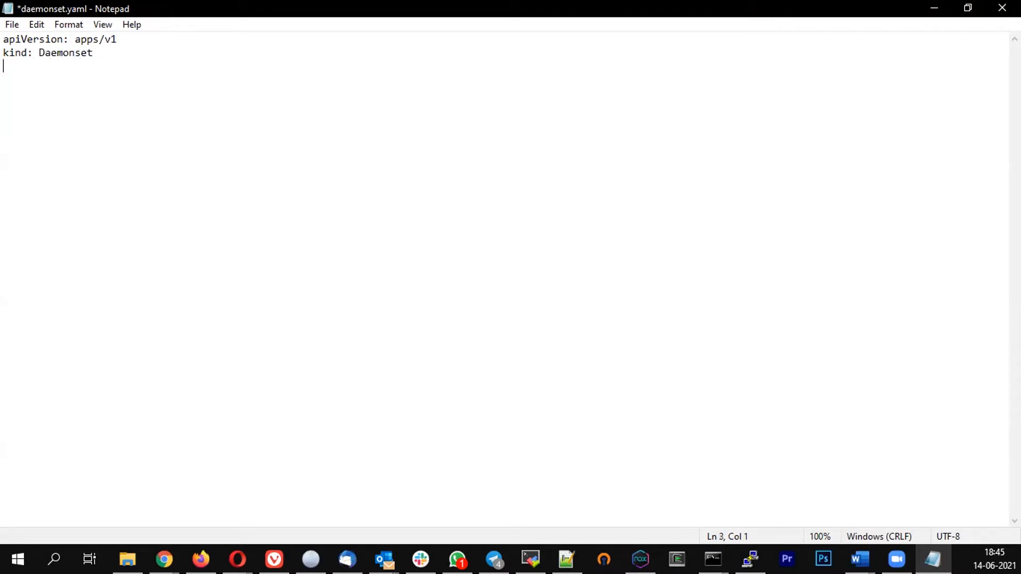
{"action": "type", "text": "me"}
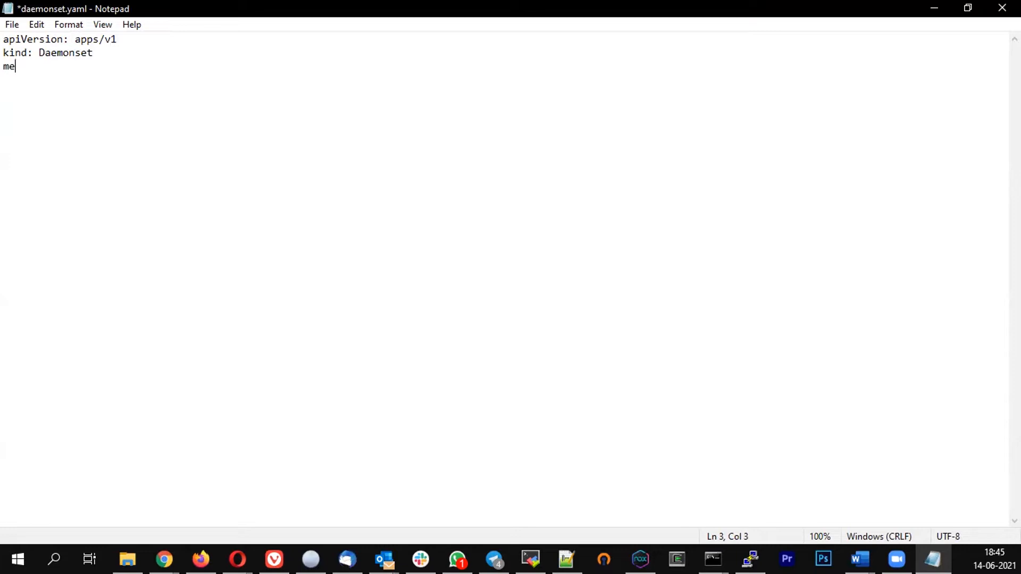
{"action": "type", "text": "tadata"}
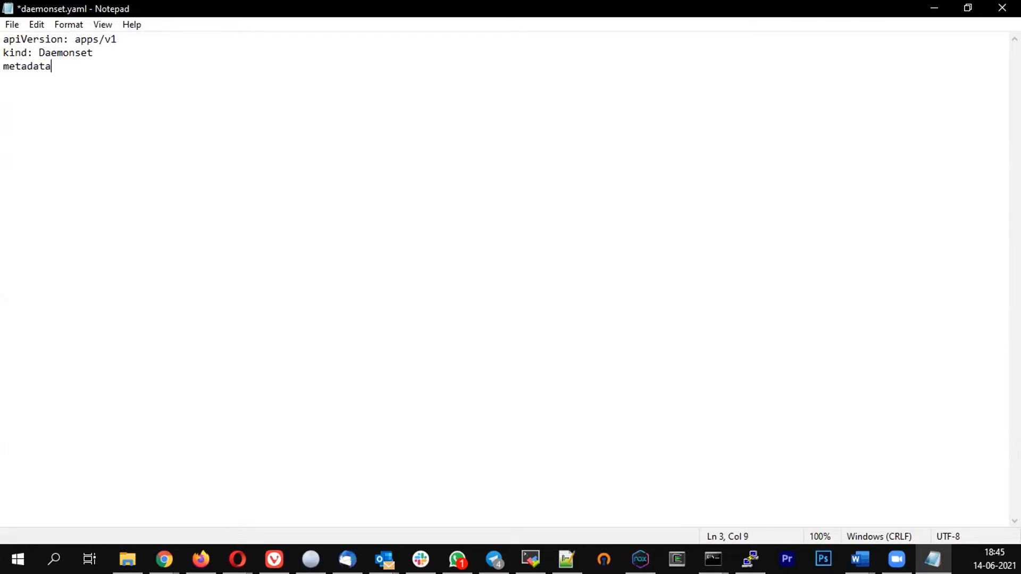
{"action": "type", "text": ":"}
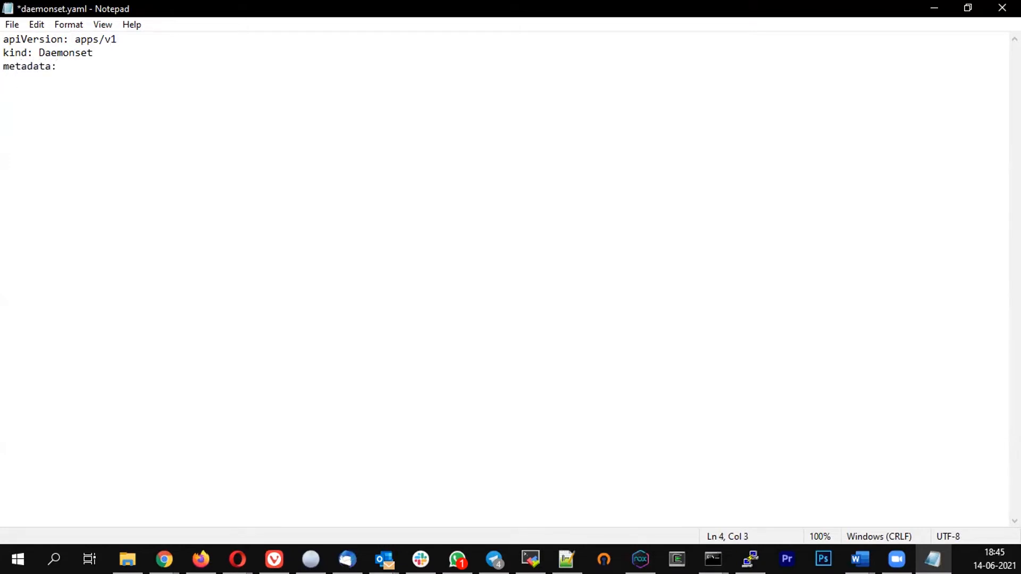
{"action": "type", "text": "name:"}
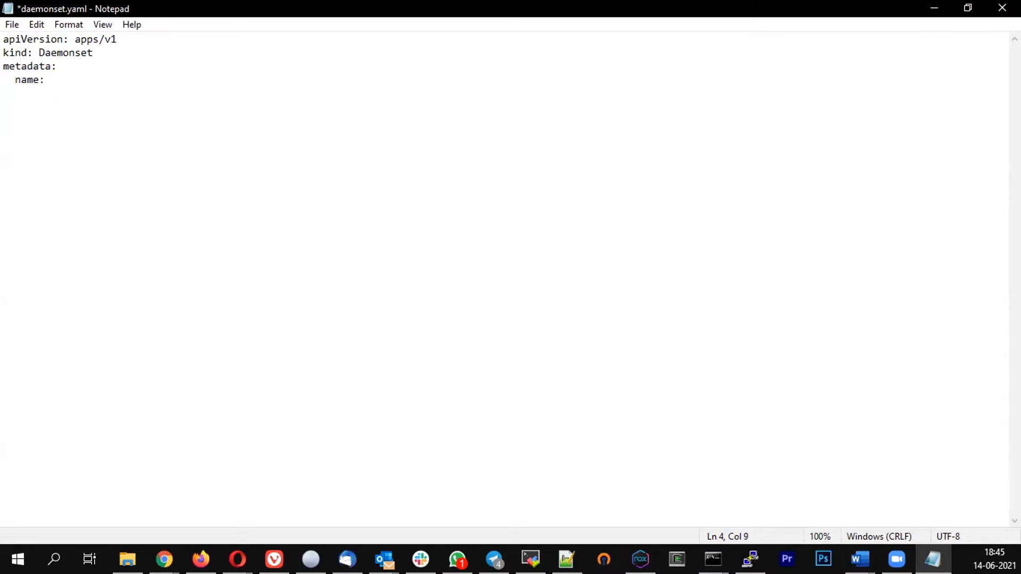
{"action": "type", "text": "flu"}
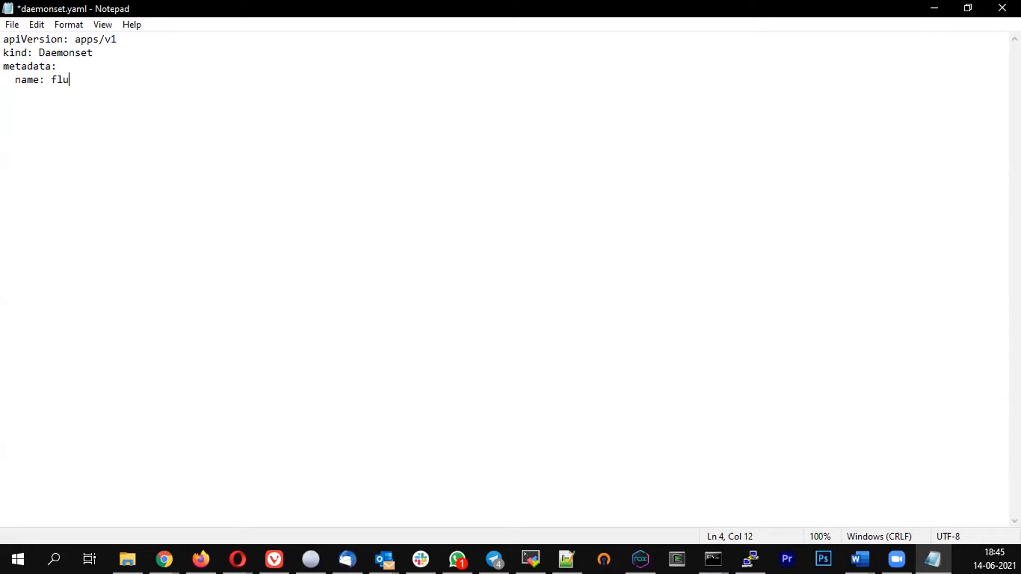
{"action": "type", "text": "entd"}
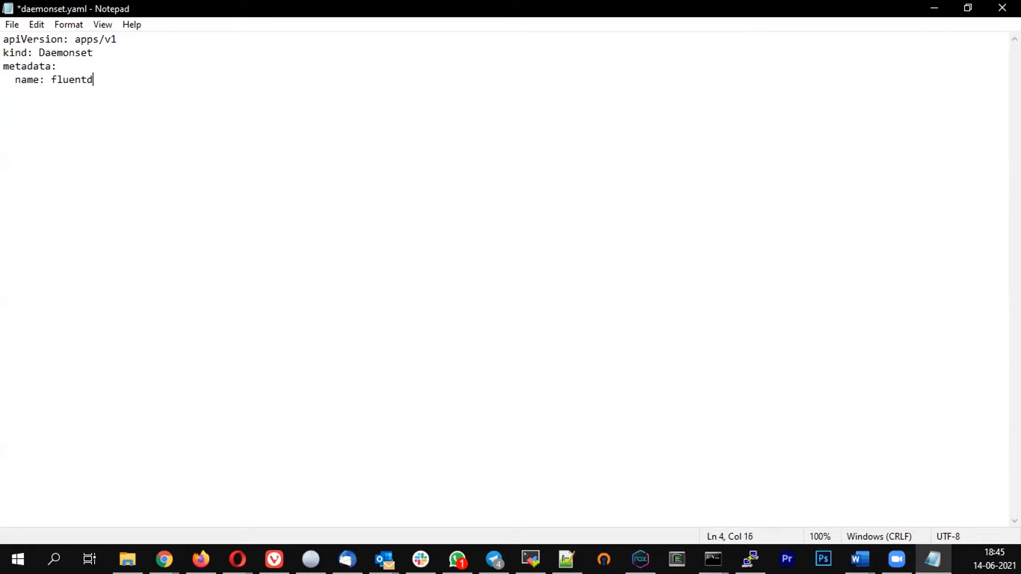
{"action": "key", "text": "enter"}
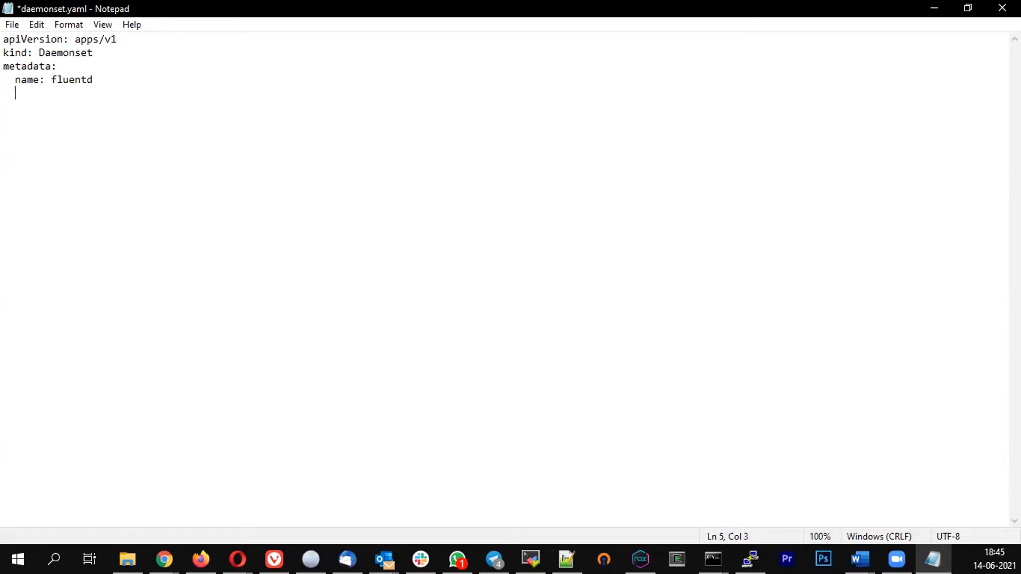
Add metadata labels with app: fluentd
{"action": "type", "text": "lab"}
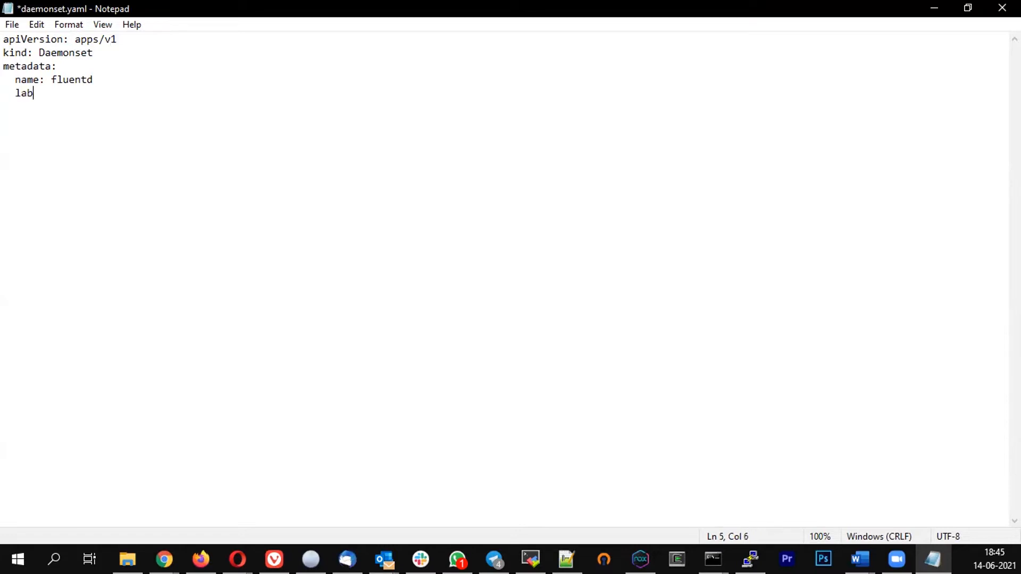
{"action": "type", "text": "els"}
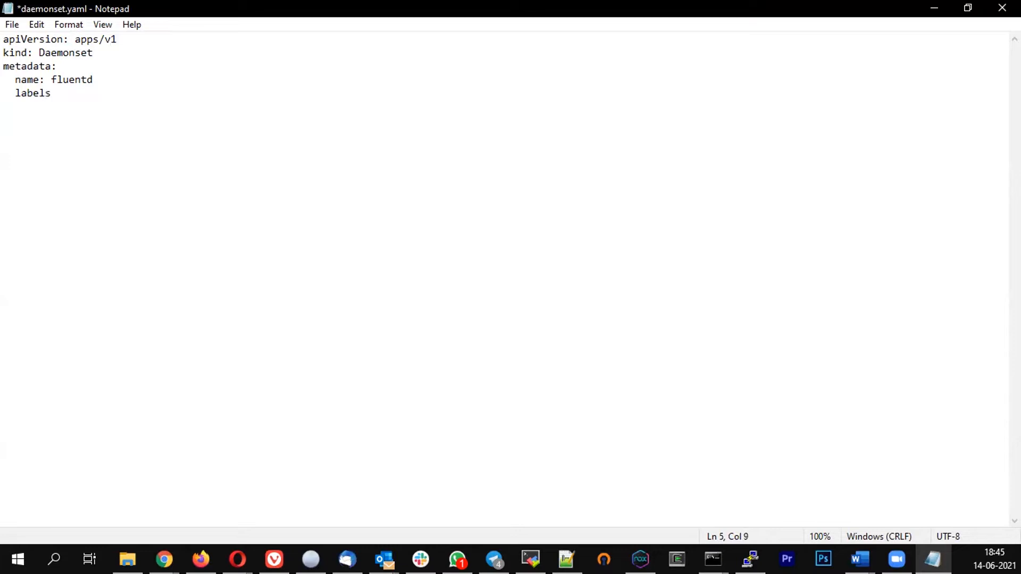
{"action": "type", "text": ":"}
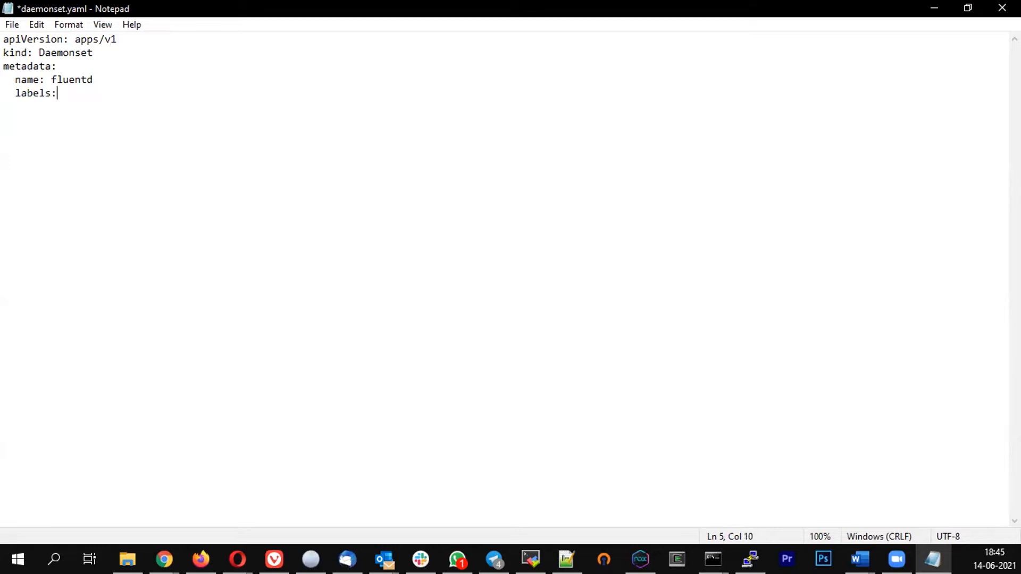
{"action": "key", "text": "enter"}
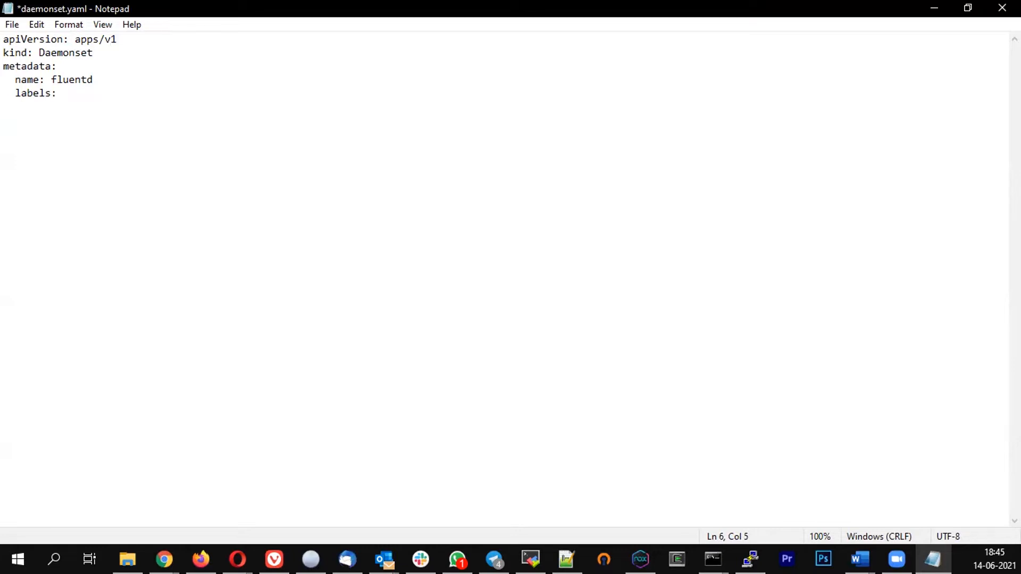
{"action": "type", "text": "app:"}
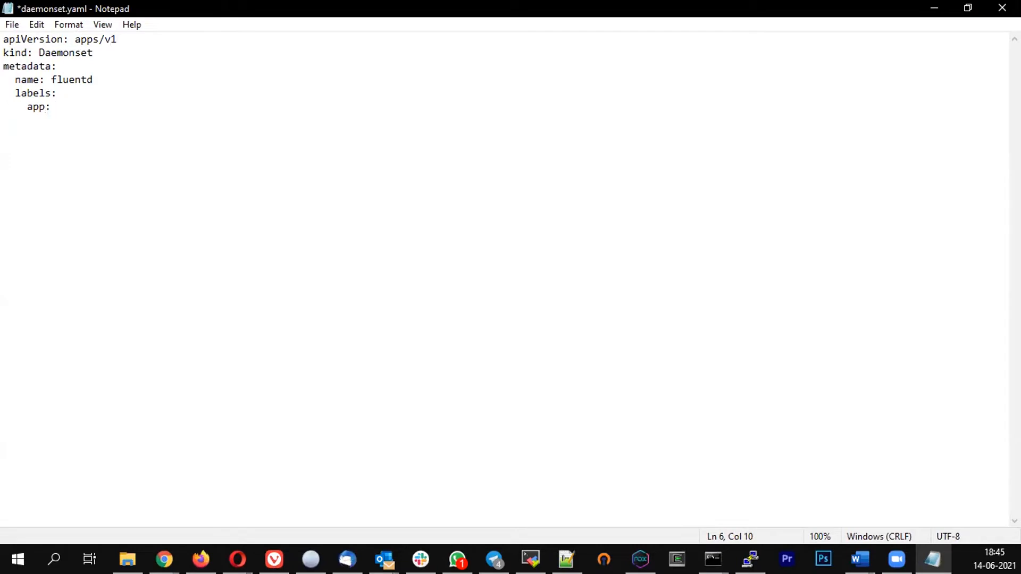
{"action": "type", "text": "flu"}
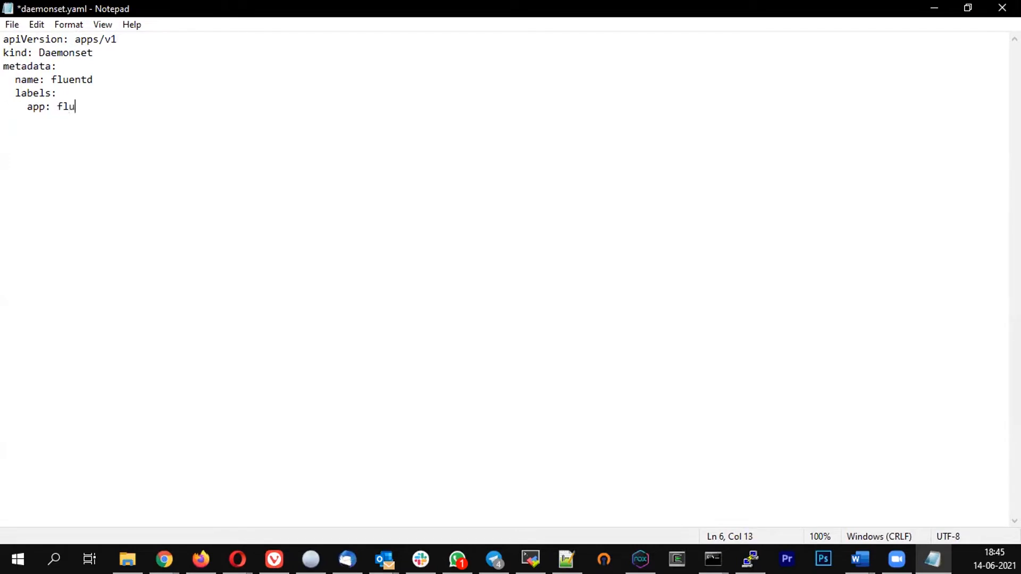
{"action": "type", "text": "entd"}
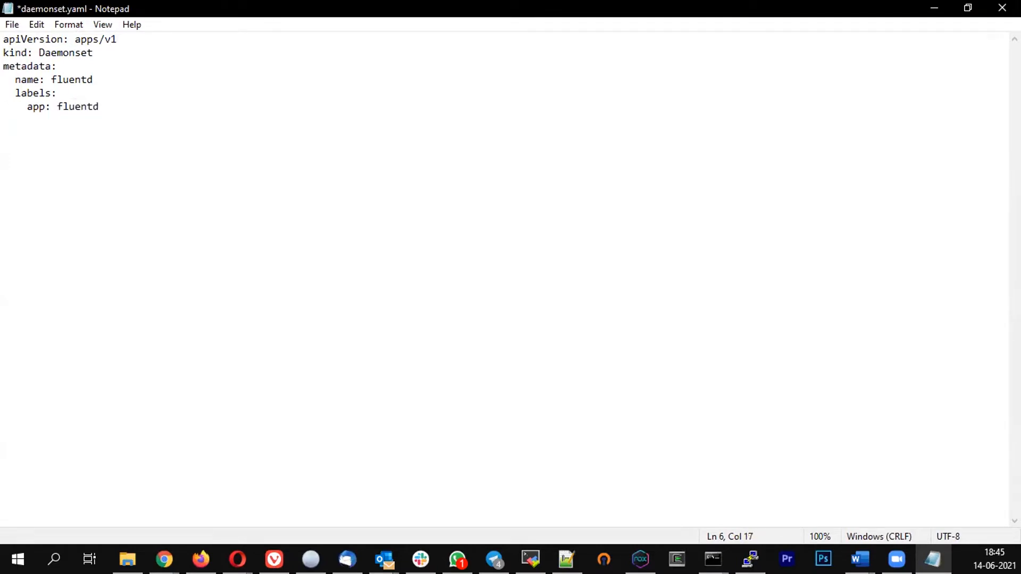
{"action": "key", "text": "Enter"}
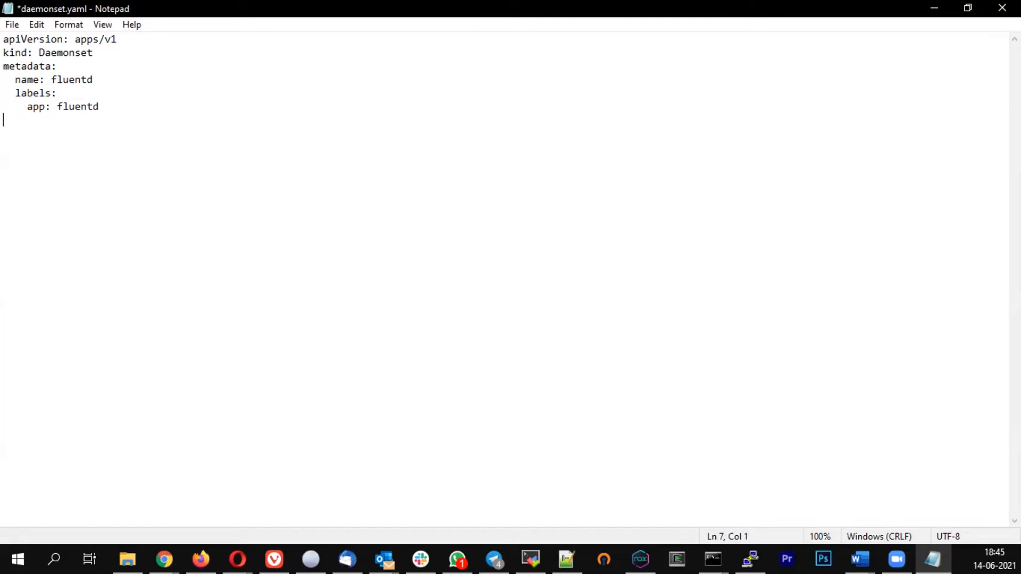
Add a spec selector with matchLabels name: fluentd
{"action": "type", "text": "spec:"}
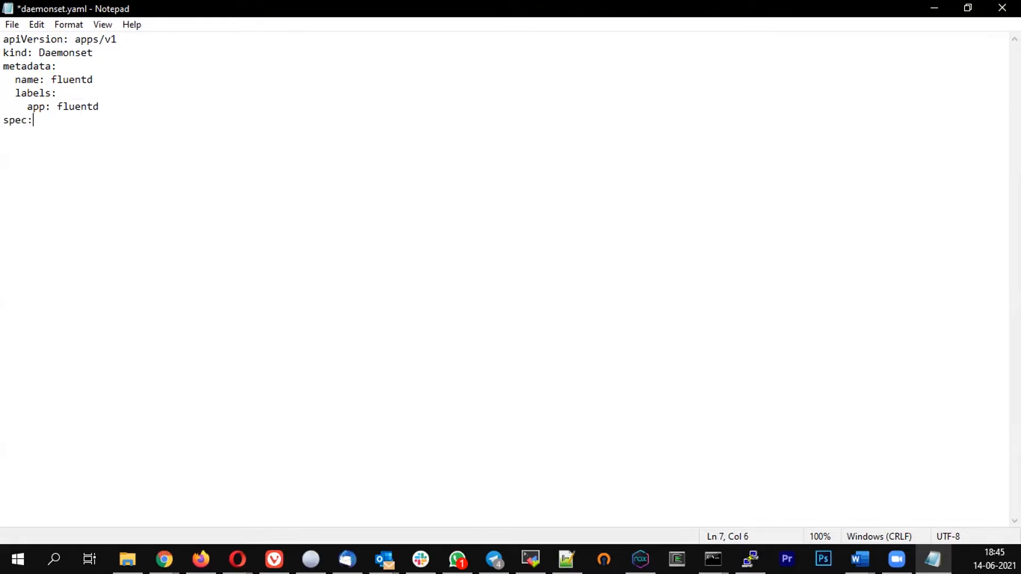
{"action": "key", "text": "enter"}
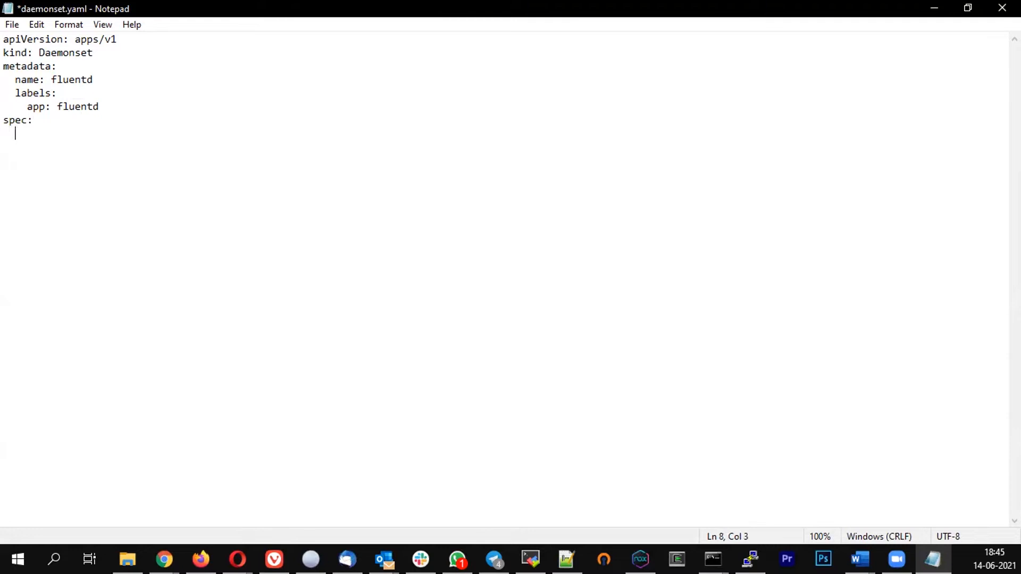
{"action": "type", "text": "selector:"}
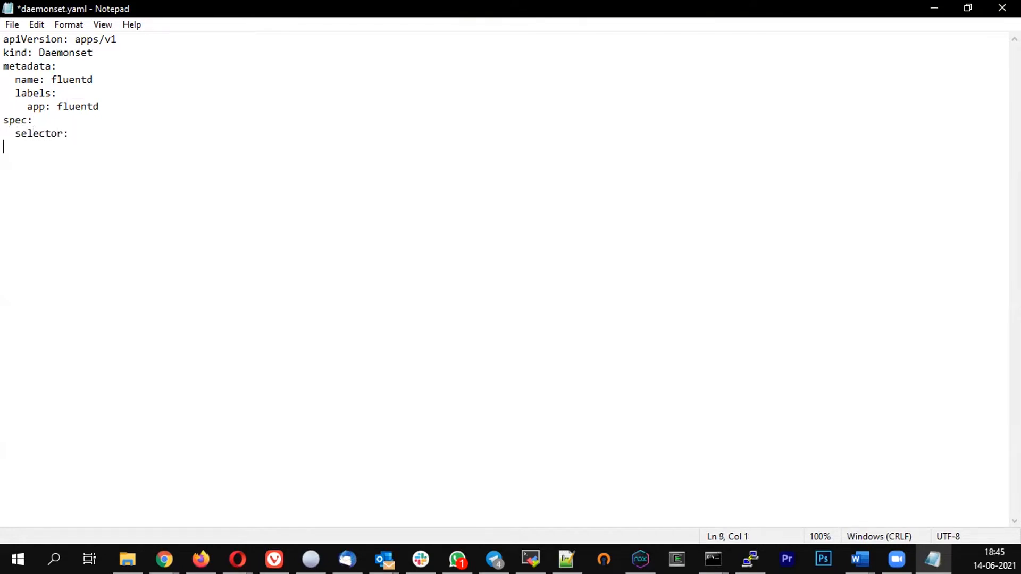
{"action": "type", "text": "ma"}
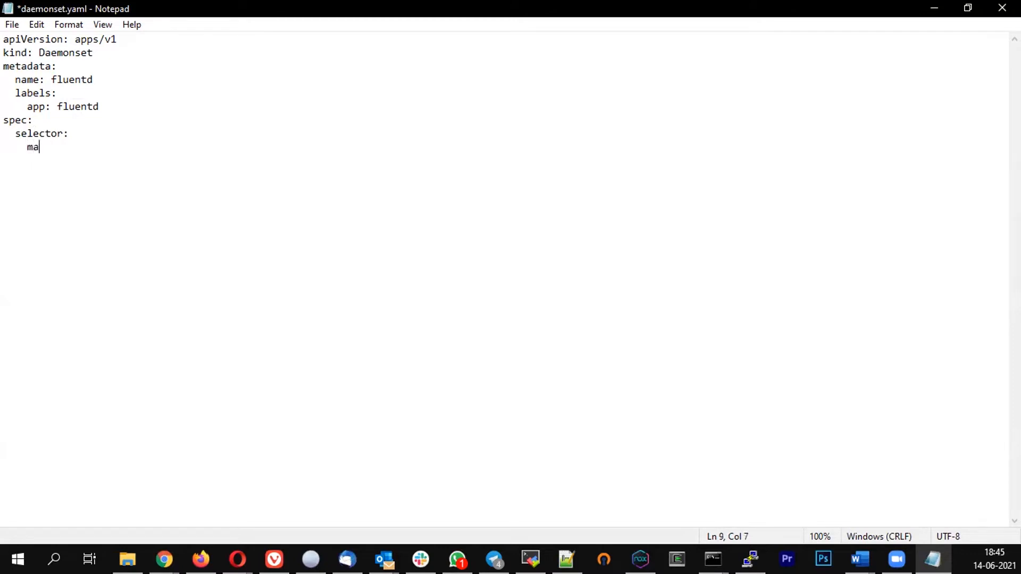
{"action": "type", "text": "tchL"}
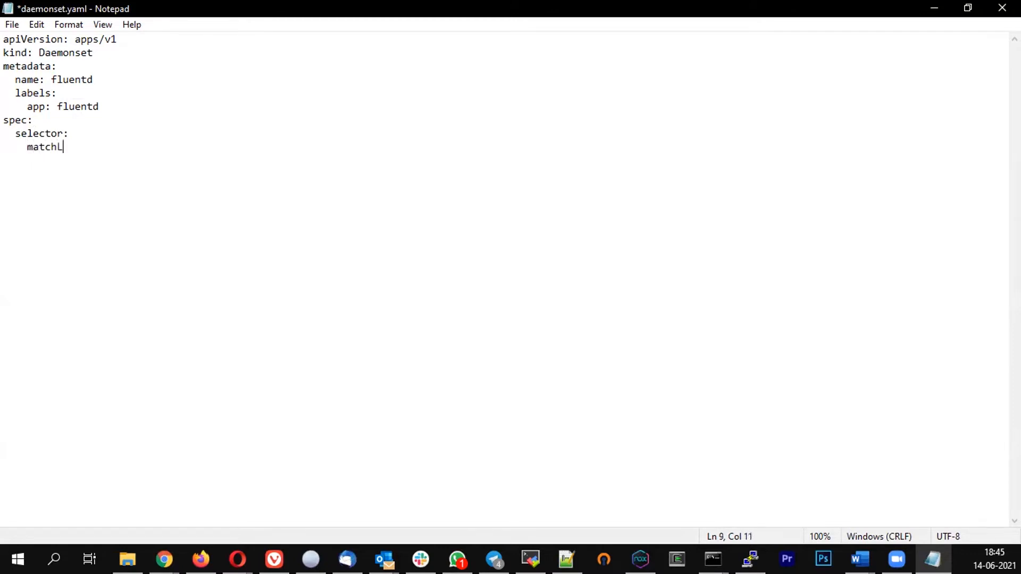
{"action": "type", "text": "abe"}
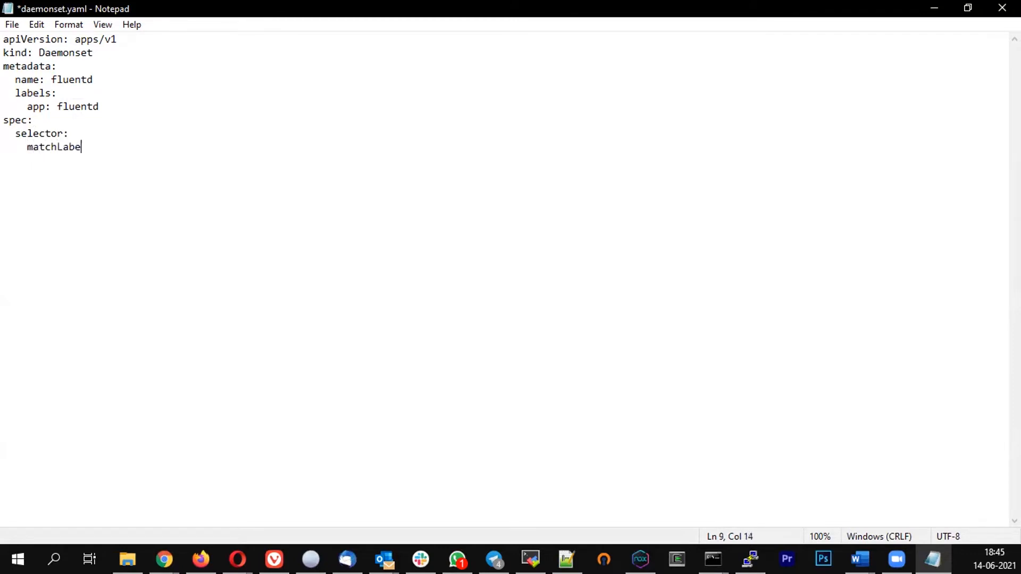
{"action": "type", "text": "ls:"}
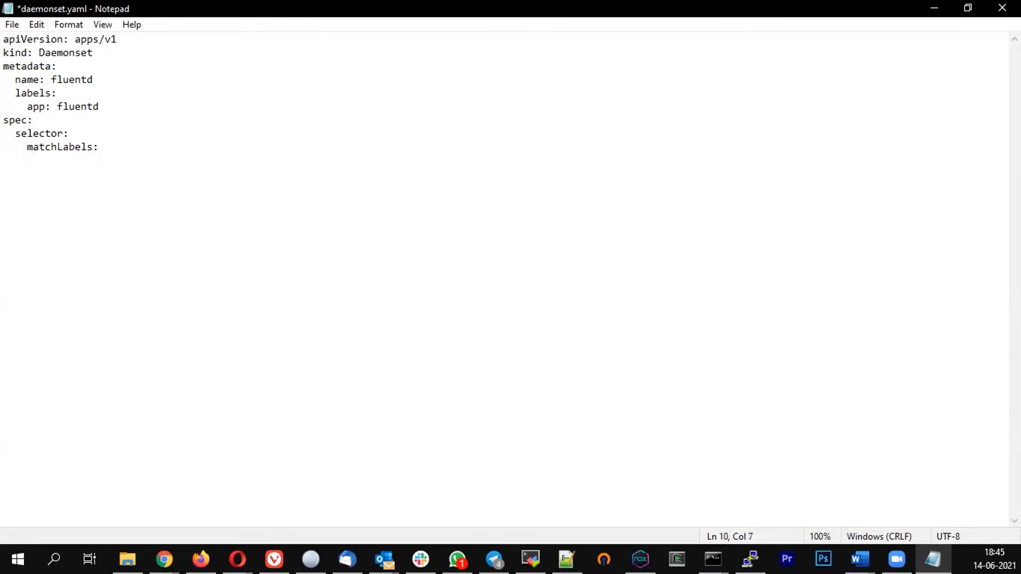
{"action": "type", "text": "name:"}
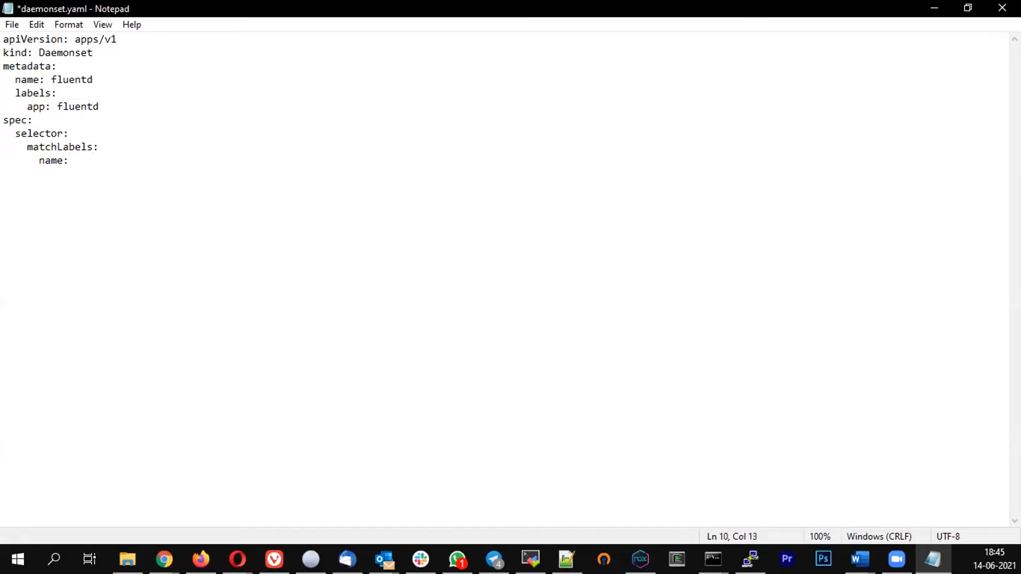
{"action": "type", "text": "flue"}
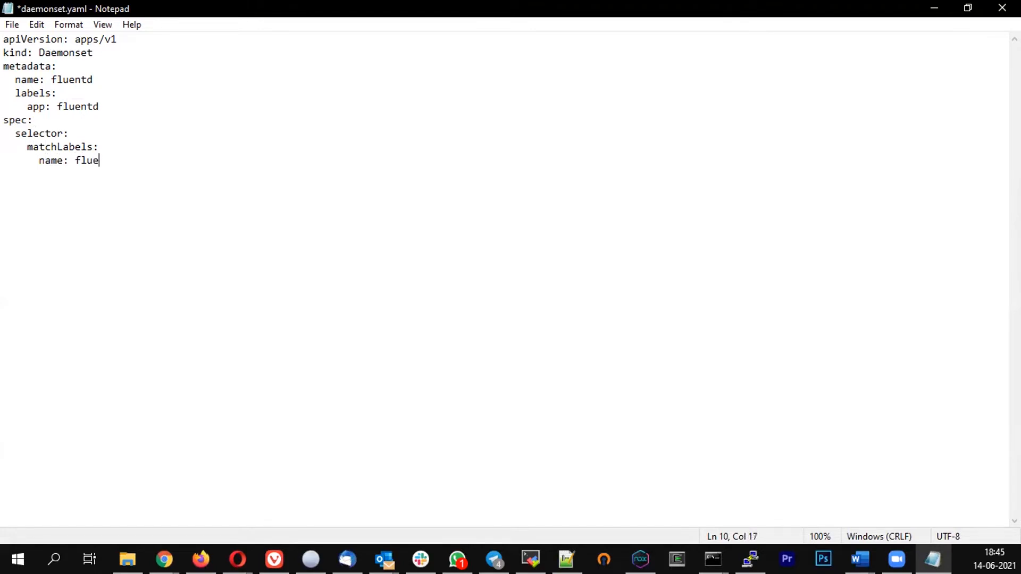
{"action": "key", "text": "enter"}
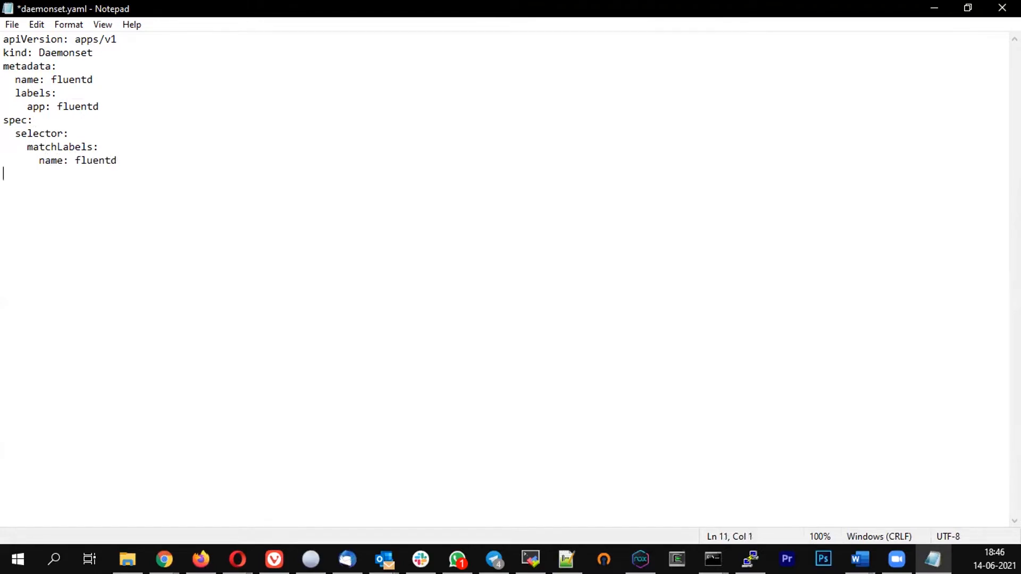
Add a template block whose metadata labels are name: fluentd
{"action": "type", "text": "te"}
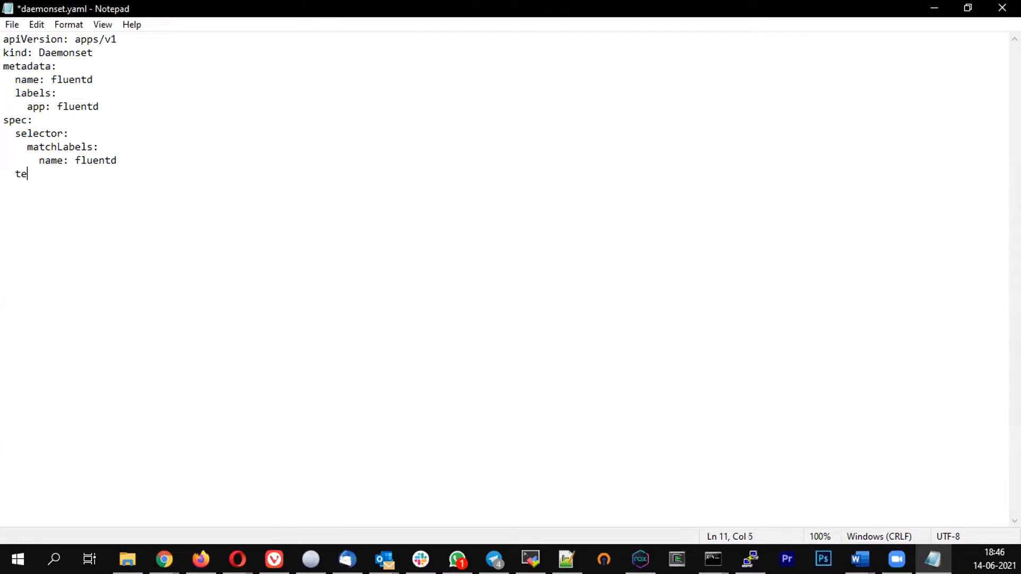
{"action": "type", "text": "mpl"}
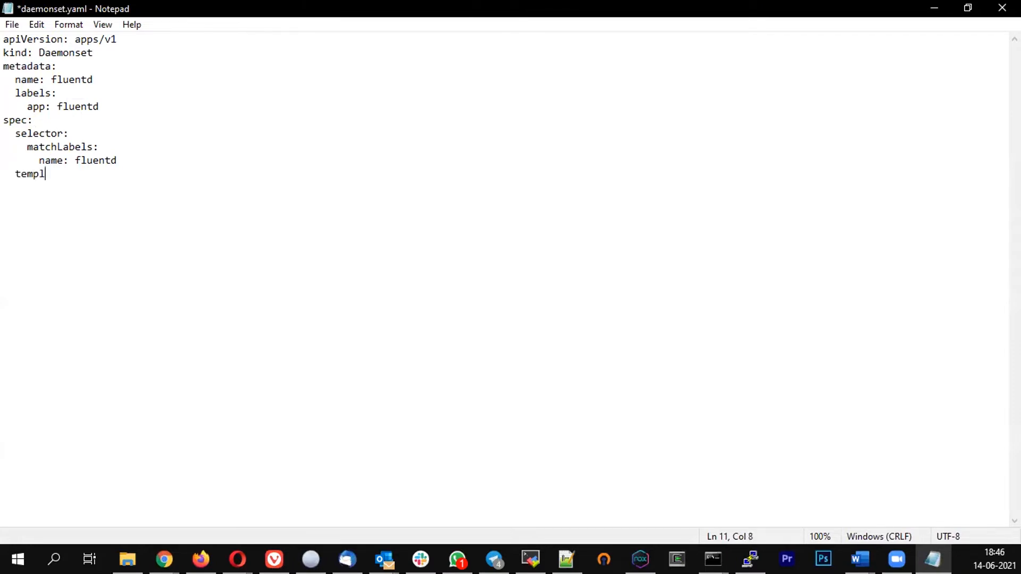
{"action": "type", "text": "ate:"}
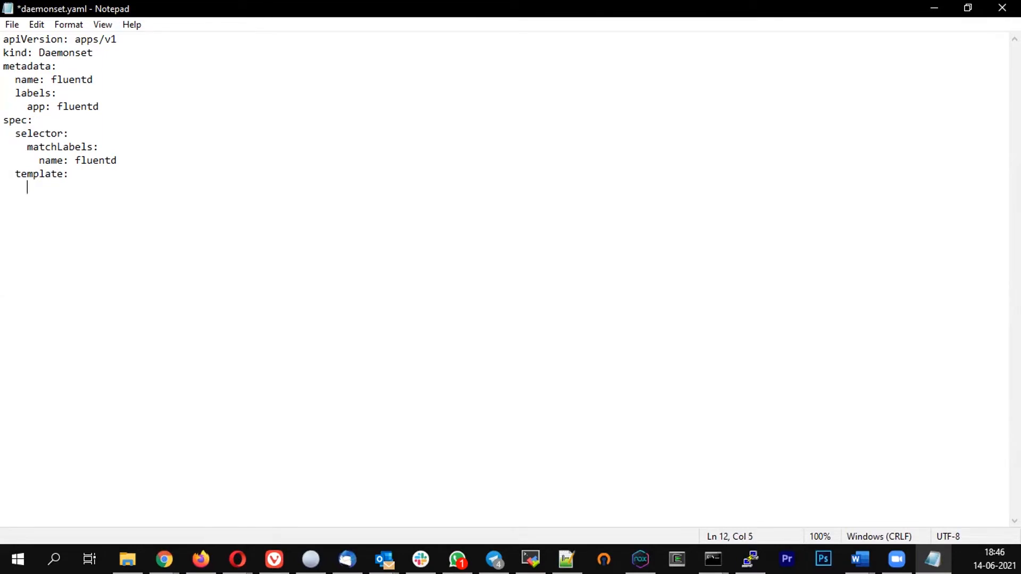
{"action": "type", "text": "me"}
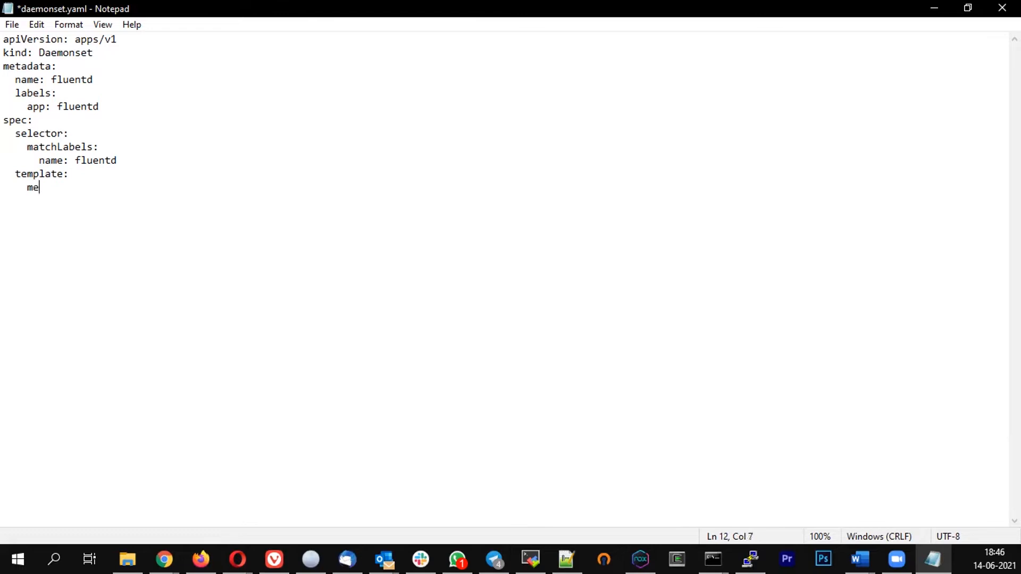
{"action": "type", "text": "ta"}
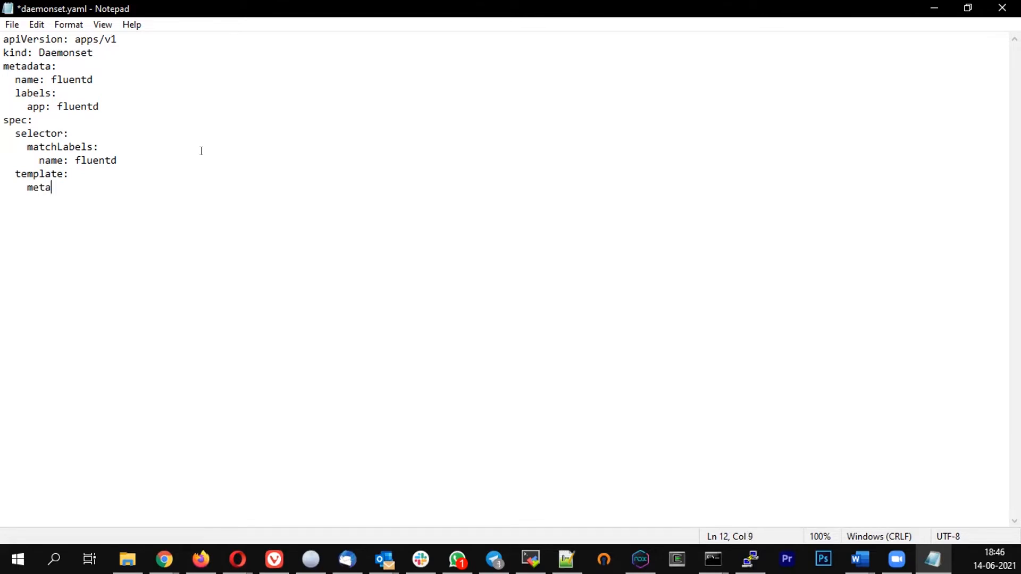
{"action": "type", "text": "data:"}
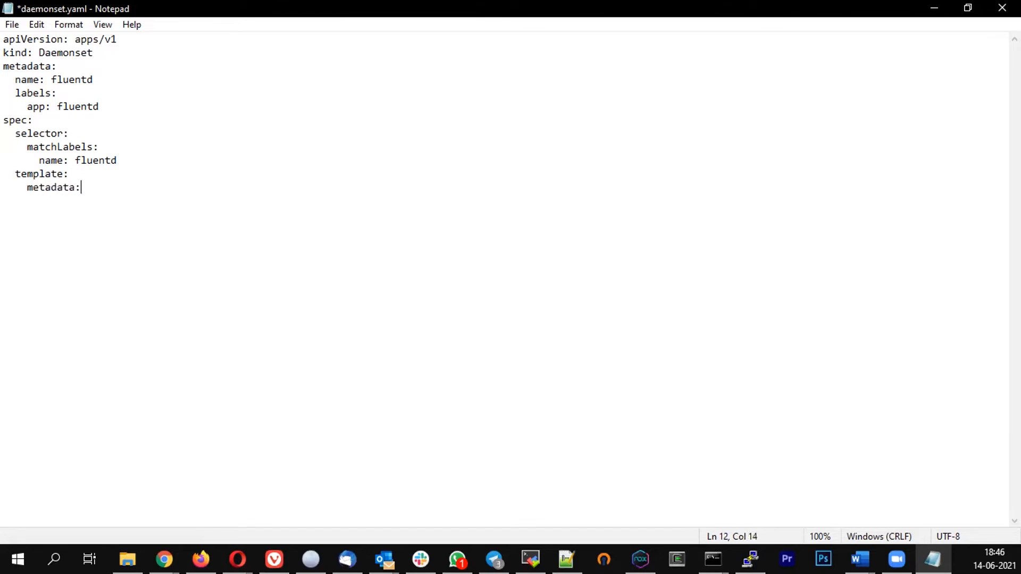
{"action": "key", "text": "enter"}
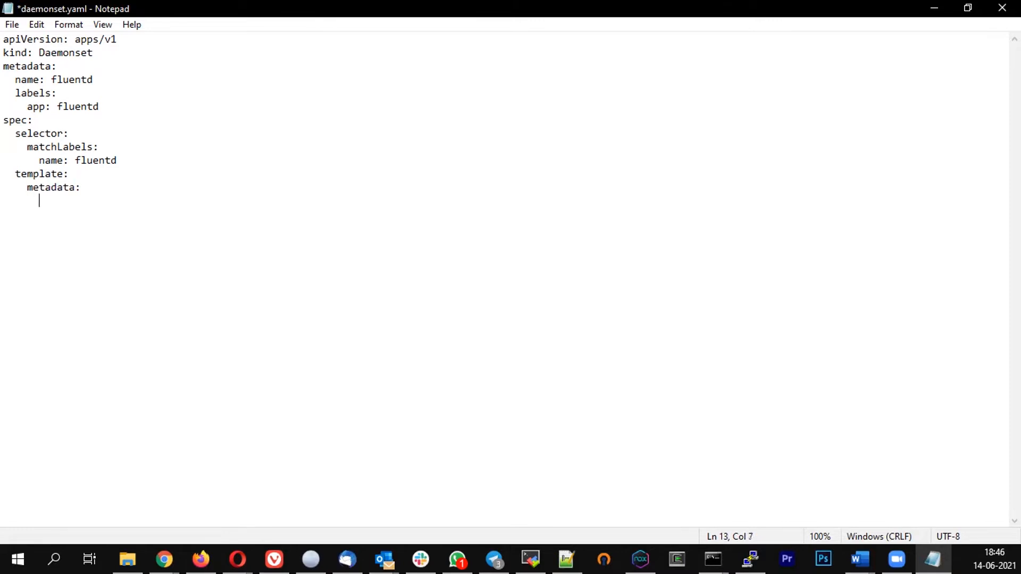
{"action": "type", "text": "lab"}
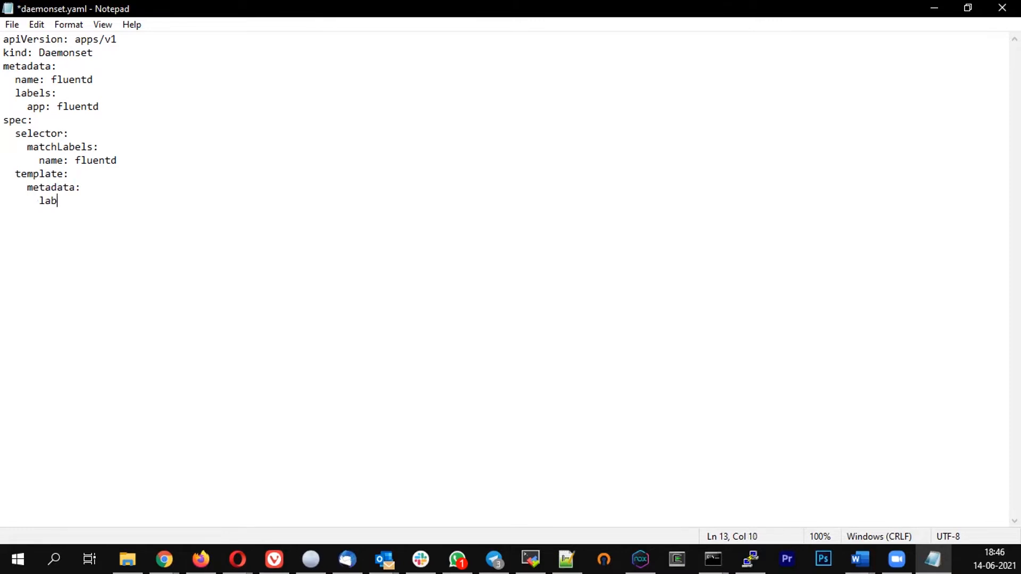
{"action": "type", "text": "els:"}
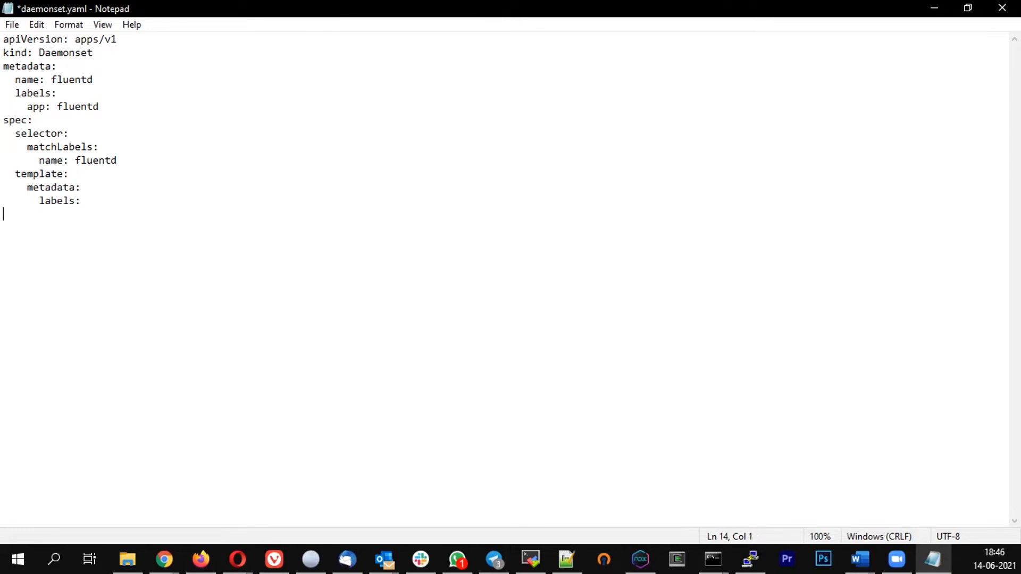
{"action": "key", "text": "Tab"}
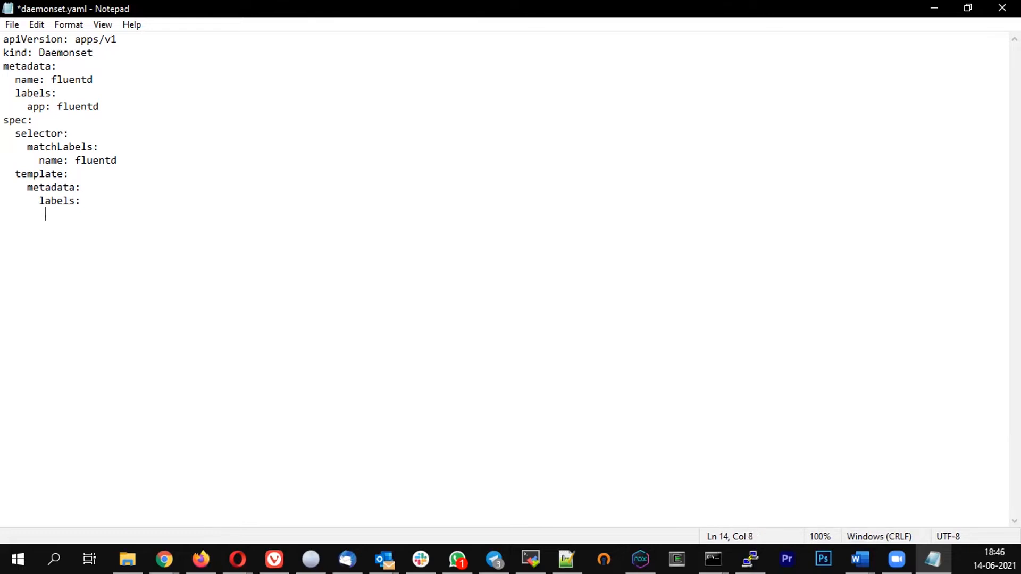
{"action": "type", "text": "b"}
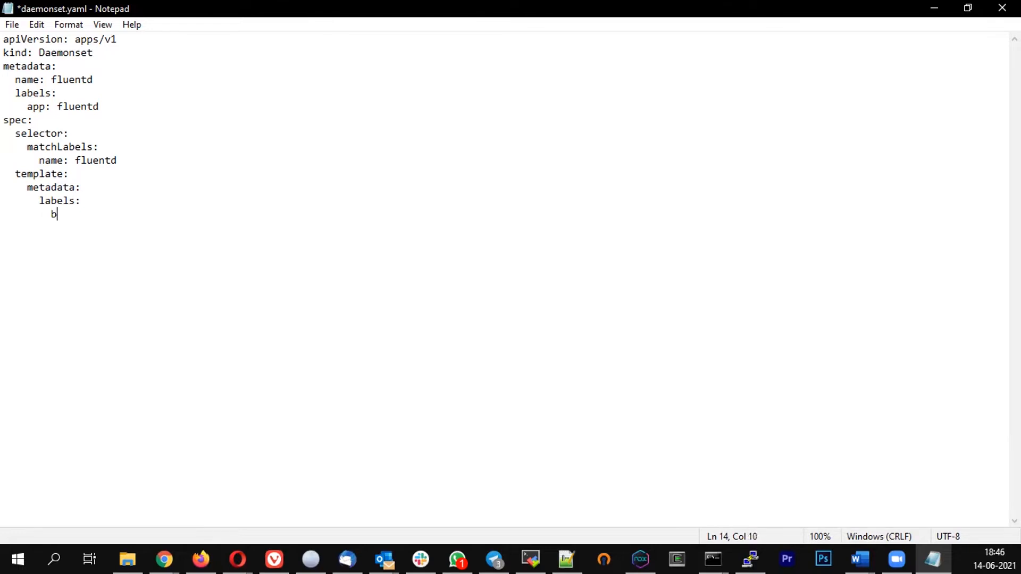
{"action": "type", "text": "name: fluentd"}
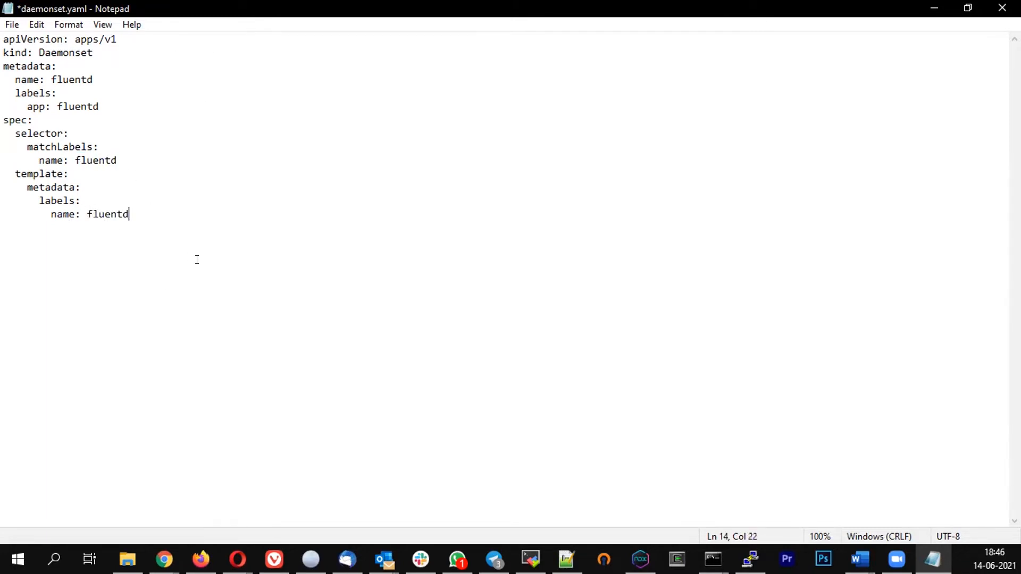
{"action": "key", "text": "enter"}
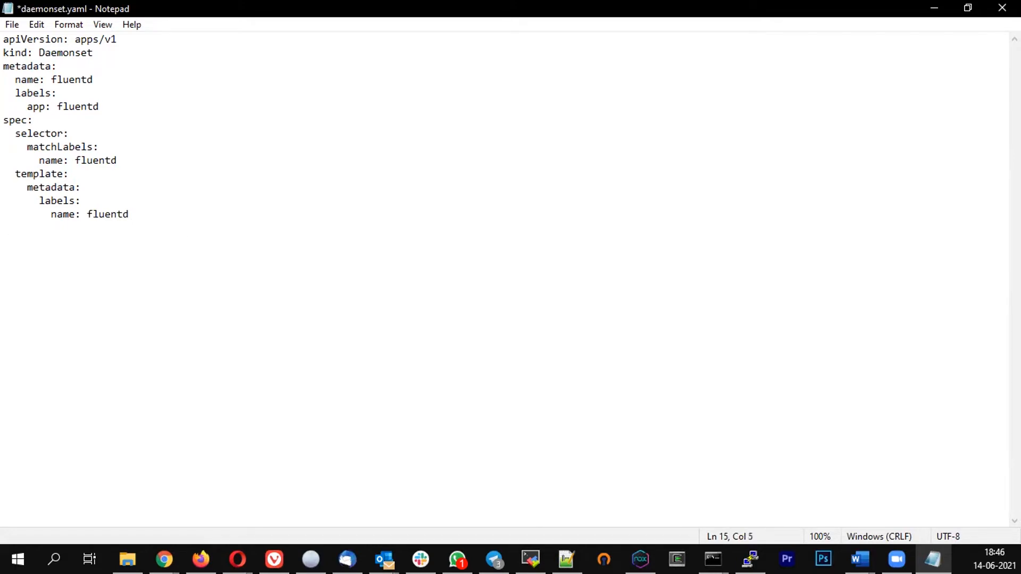
Add the template spec with a containers list holding a container named fluentd
{"action": "type", "text": "spec:"}
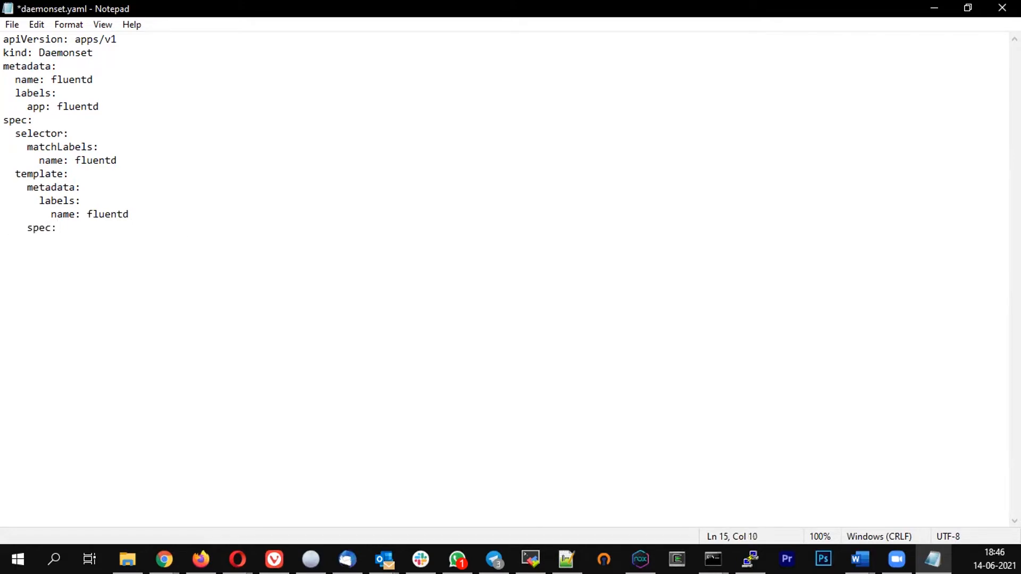
{"action": "key", "text": "enter"}
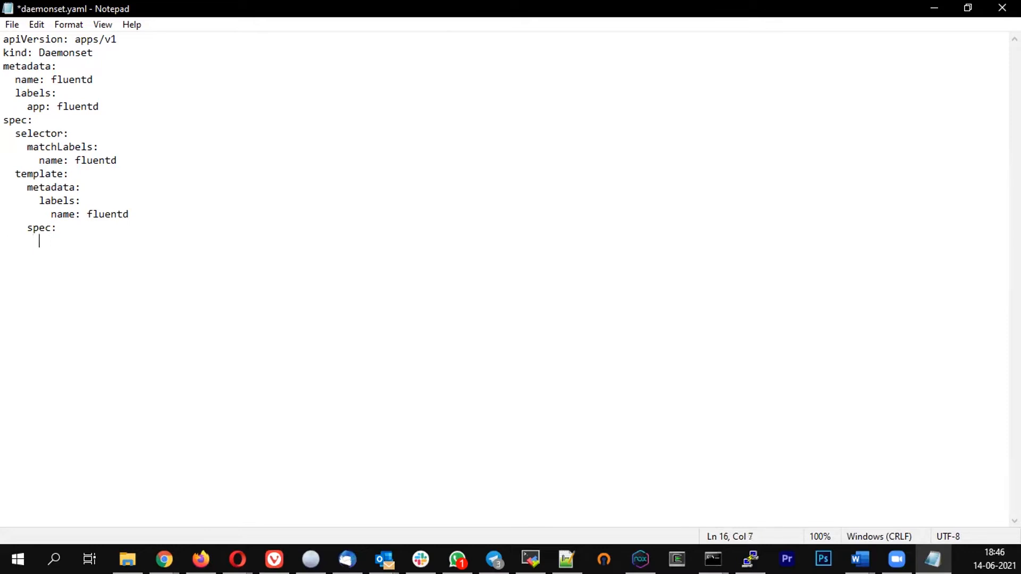
{"action": "type", "text": "con"}
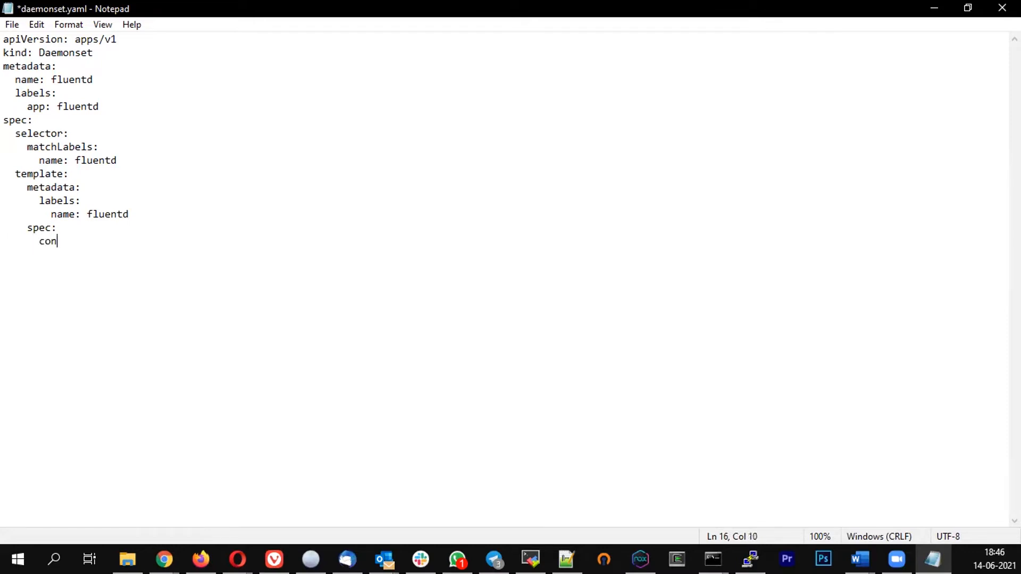
{"action": "type", "text": "tainers:"}
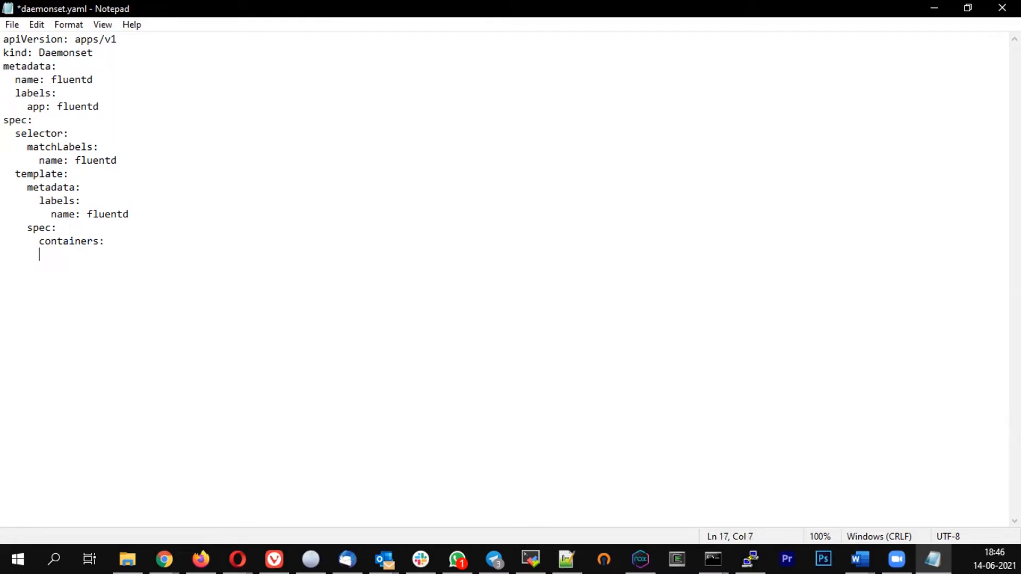
{"action": "type", "text": "- n"}
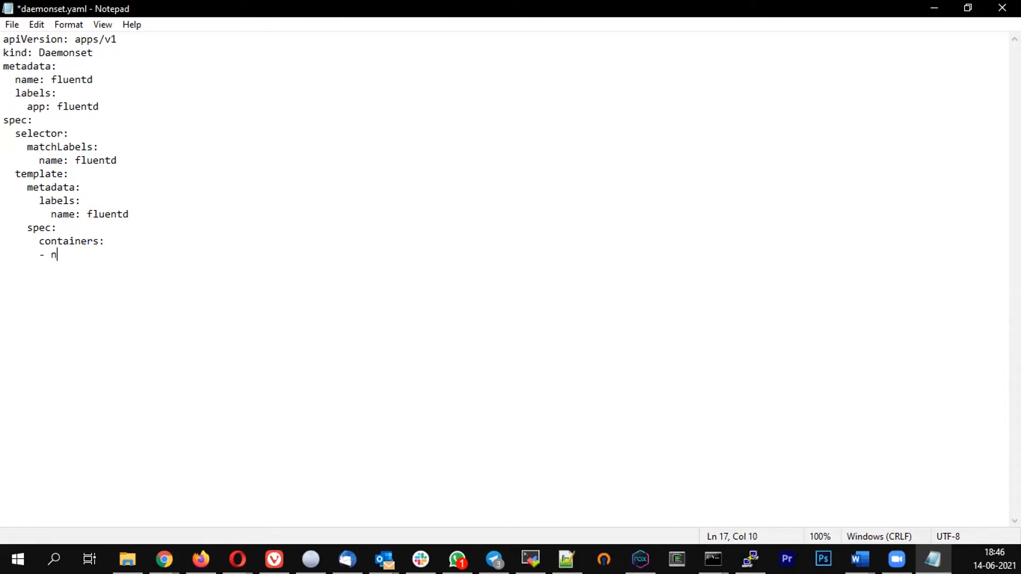
{"action": "type", "text": "ame:"}
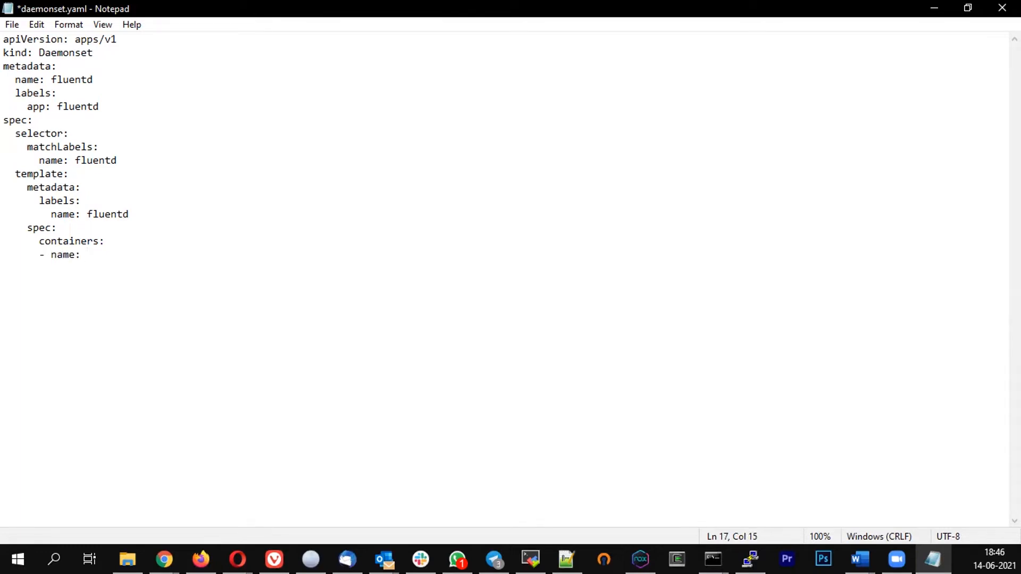
{"action": "type", "text": "flu"}
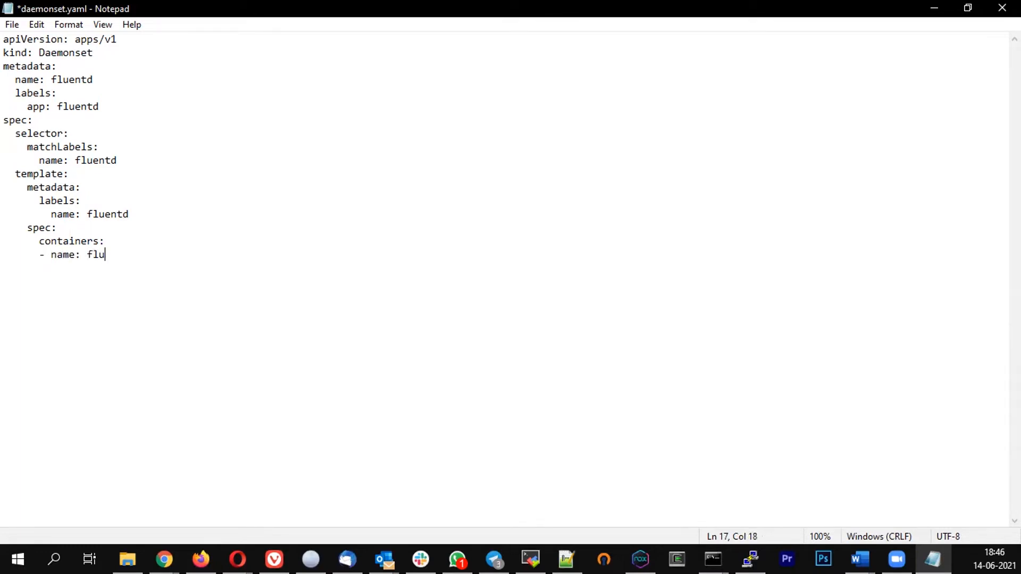
{"action": "type", "text": "entd"}
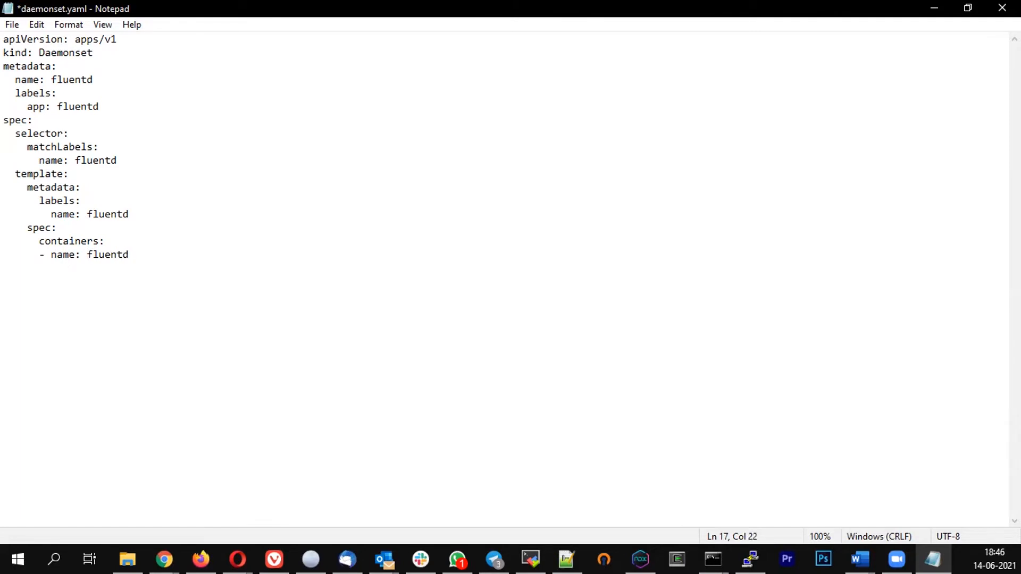
{"action": "type", "text": ":"}
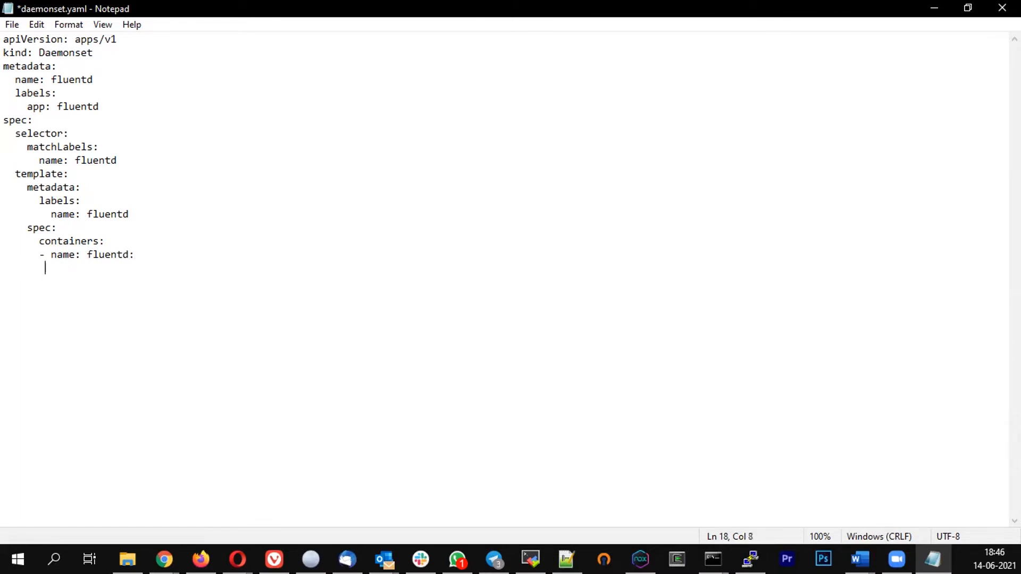
Set the container image to registry.hub.docker.com/monotek/fluentd-elasticsearch:27, fixing the misspelled key
{"action": "type", "text": "iamge"}
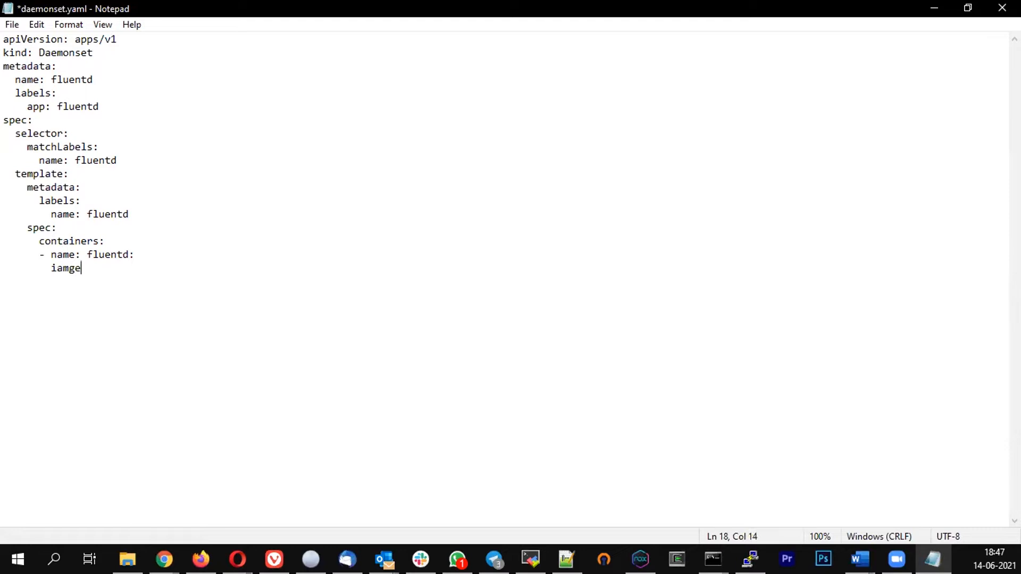
{"action": "type", "text": ":"}
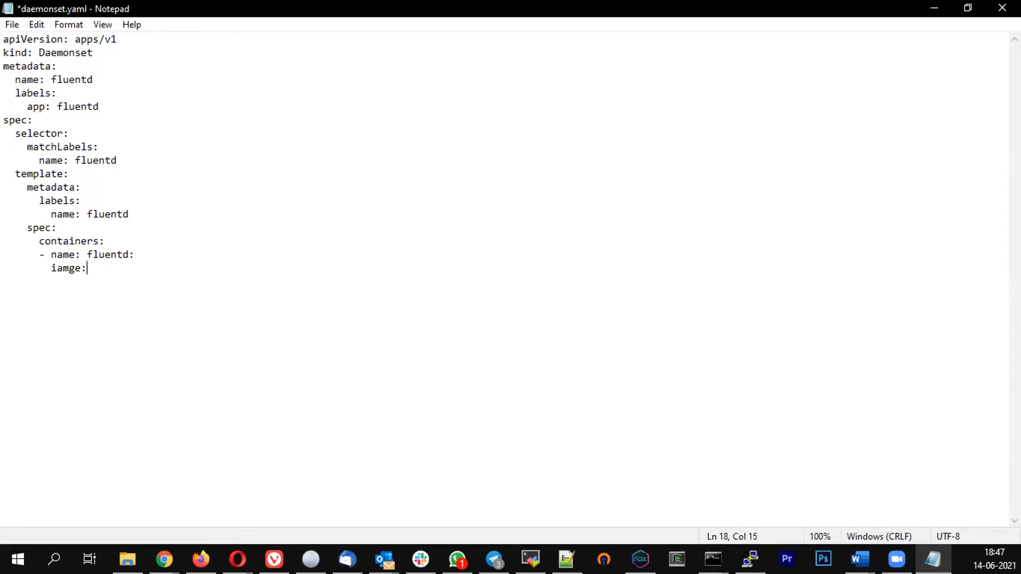
{"action": "key", "text": "BackSpace"}
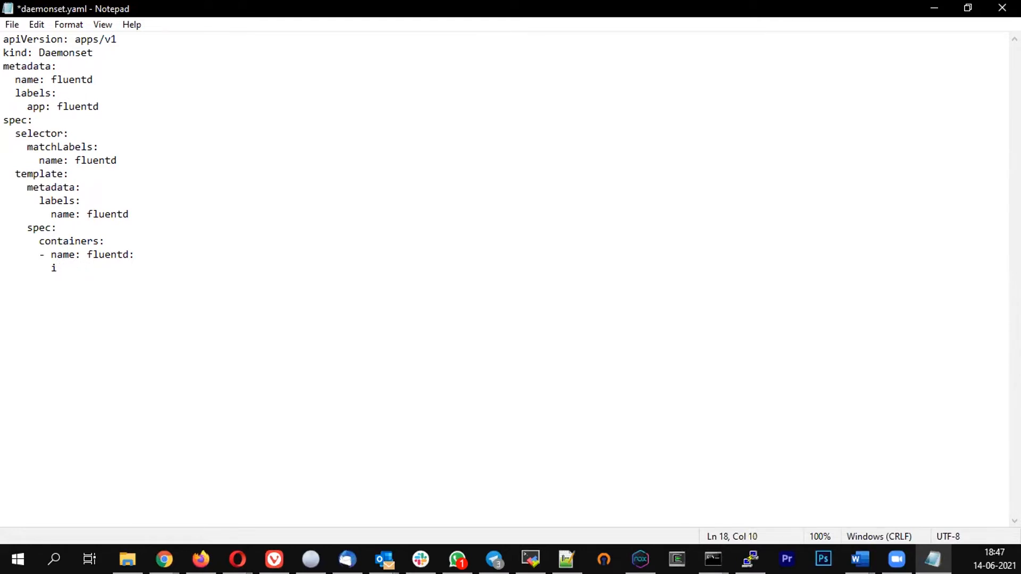
{"action": "type", "text": "mage:"}
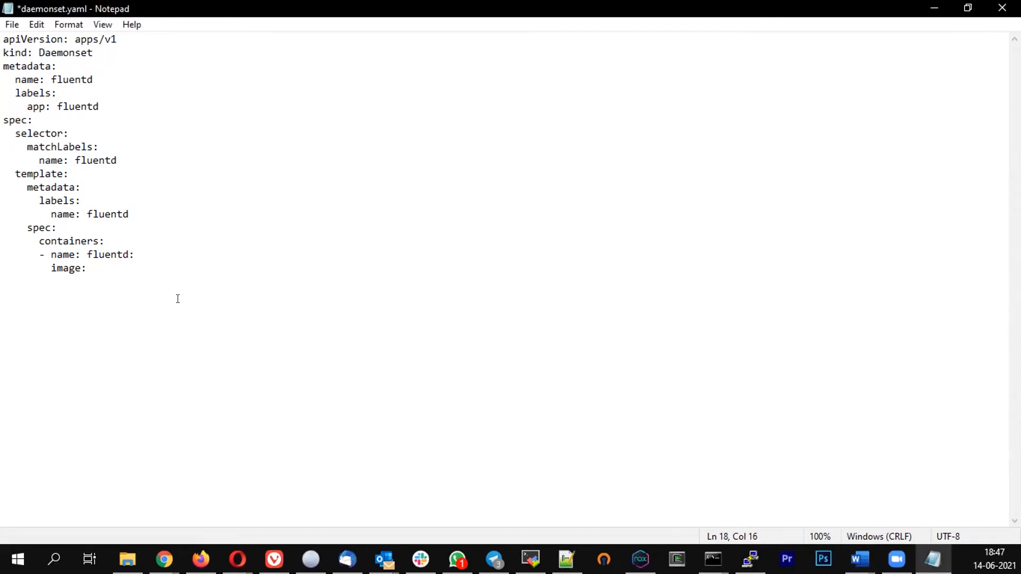
{"action": "type", "text": "registry.hub.docker.com/monotek/fluentd-elasticsearch:27"}
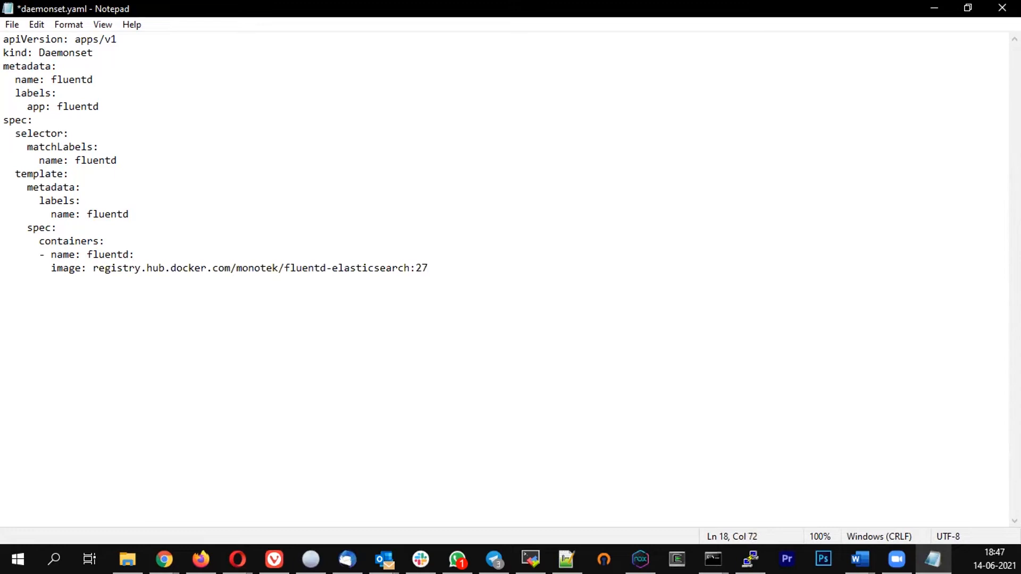
{"action": "key", "text": "Enter"}
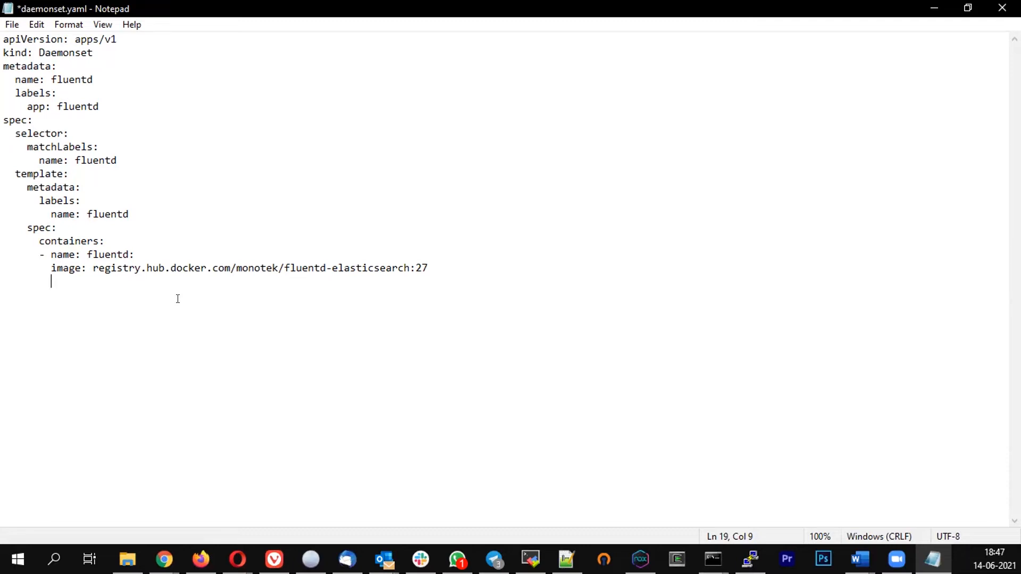
Add volumeMounts with varlog at mountPath /var/log and begin a second entry
{"action": "type", "text": "colume"}
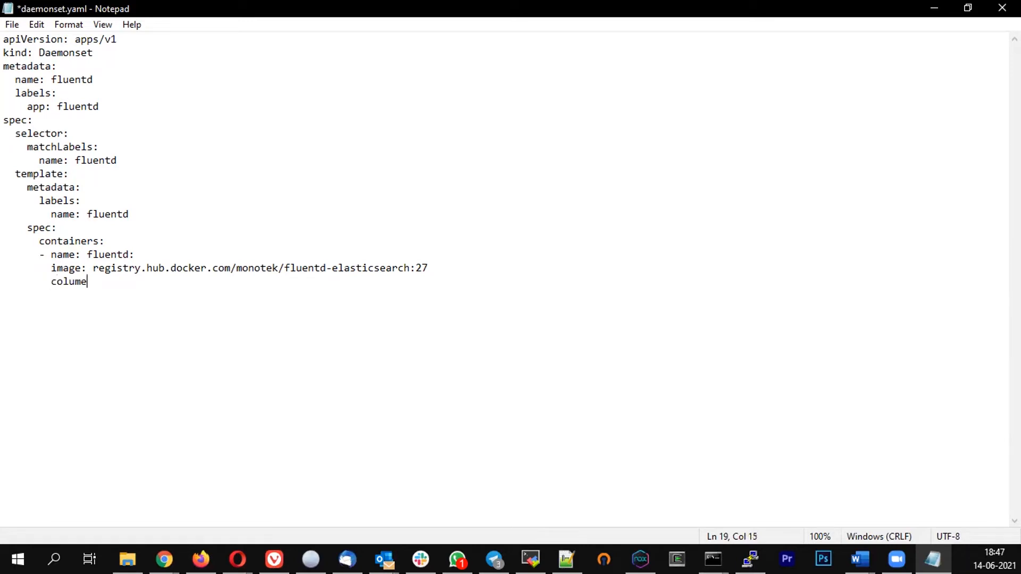
{"action": "type", "text": "Mounts:"}
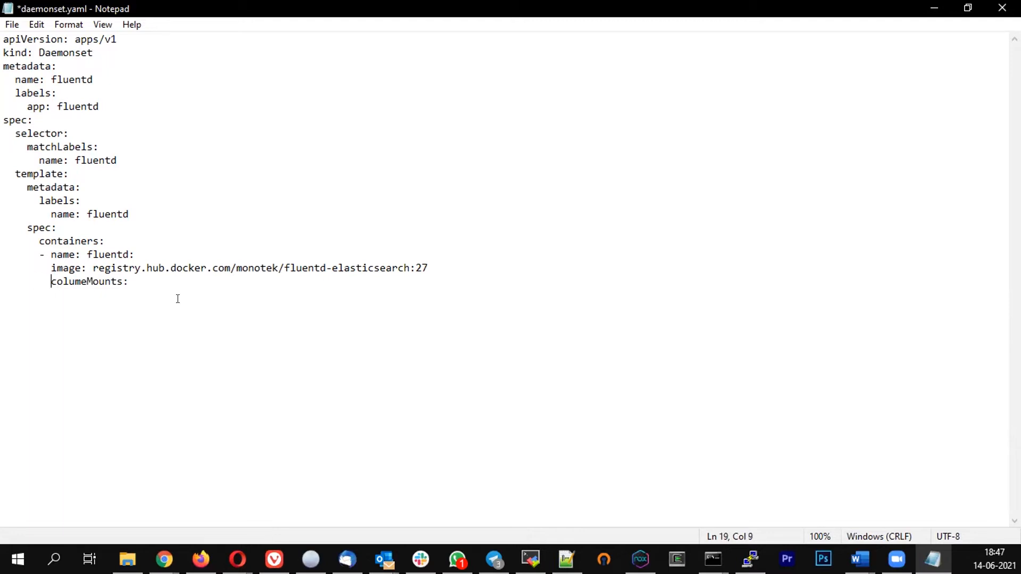
{"action": "type", "text": "v"}
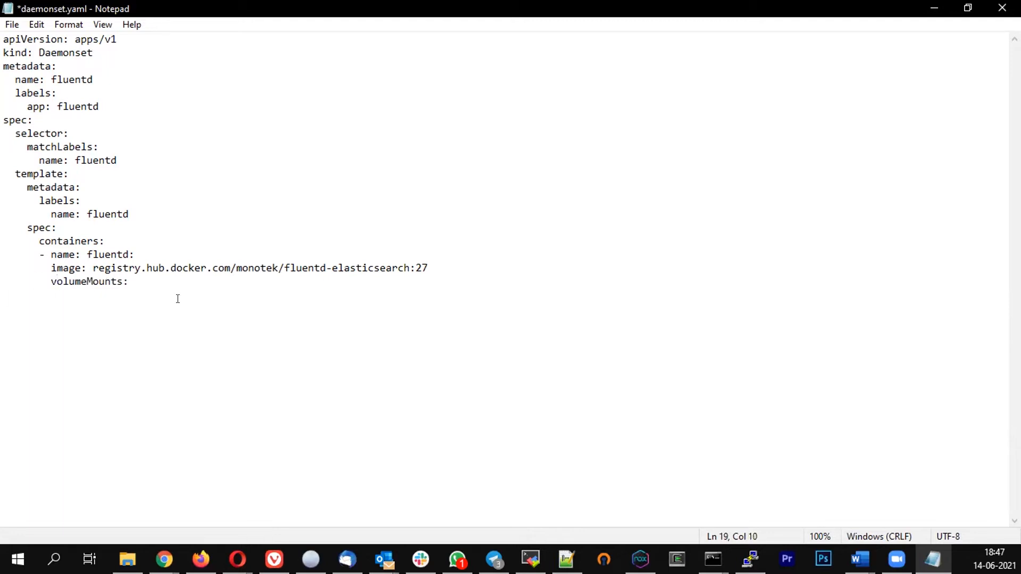
{"action": "key", "text": "enter"}
{"action": "type", "text": "-"}
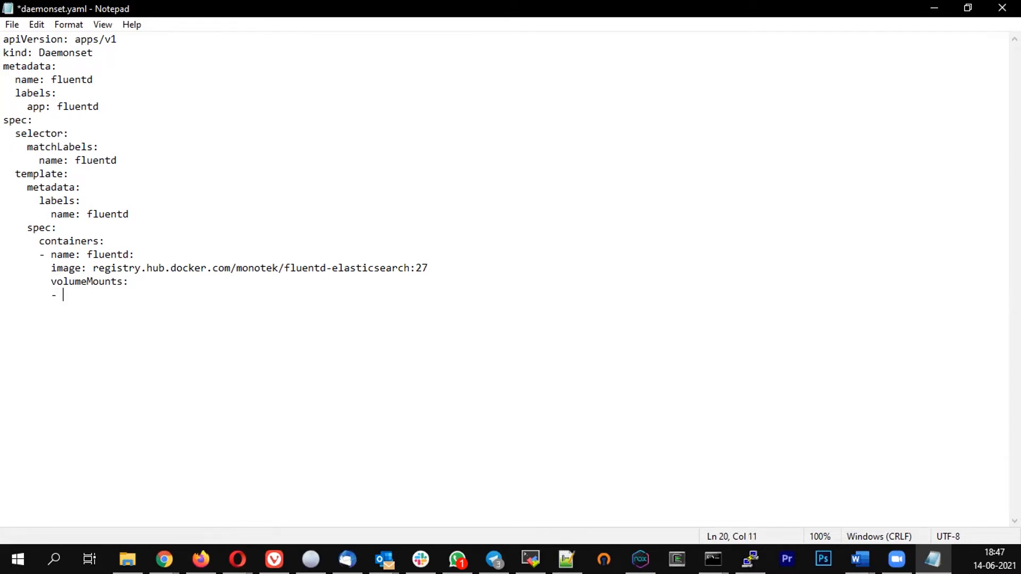
{"action": "type", "text": "name:"}
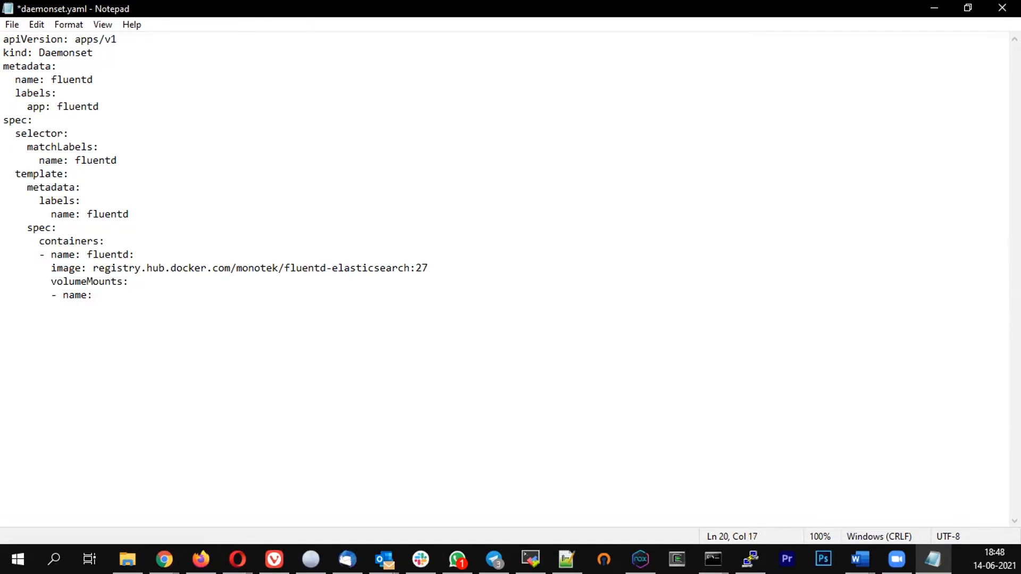
{"action": "type", "text": "varlog"}
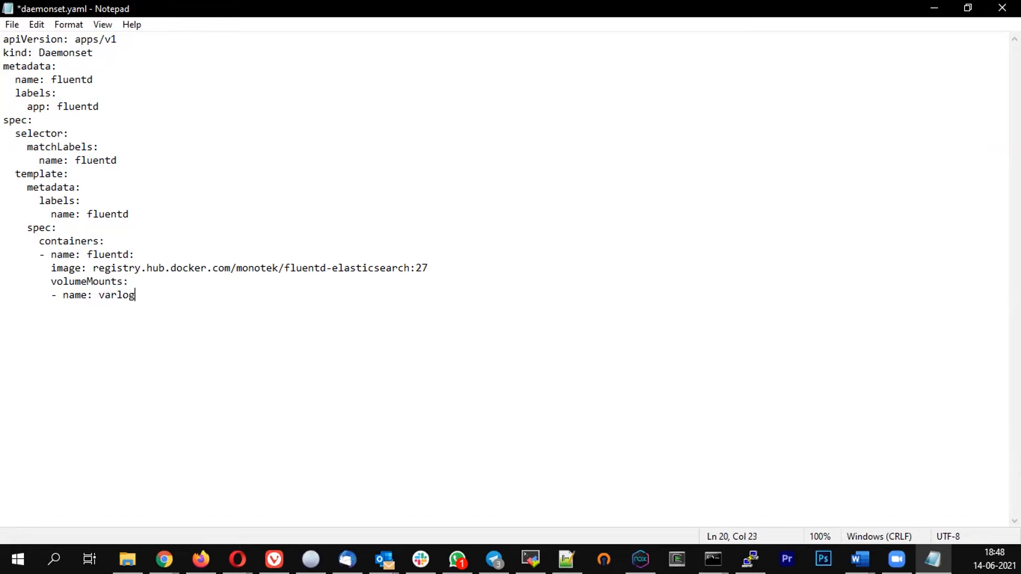
{"action": "key", "text": "Enter"}
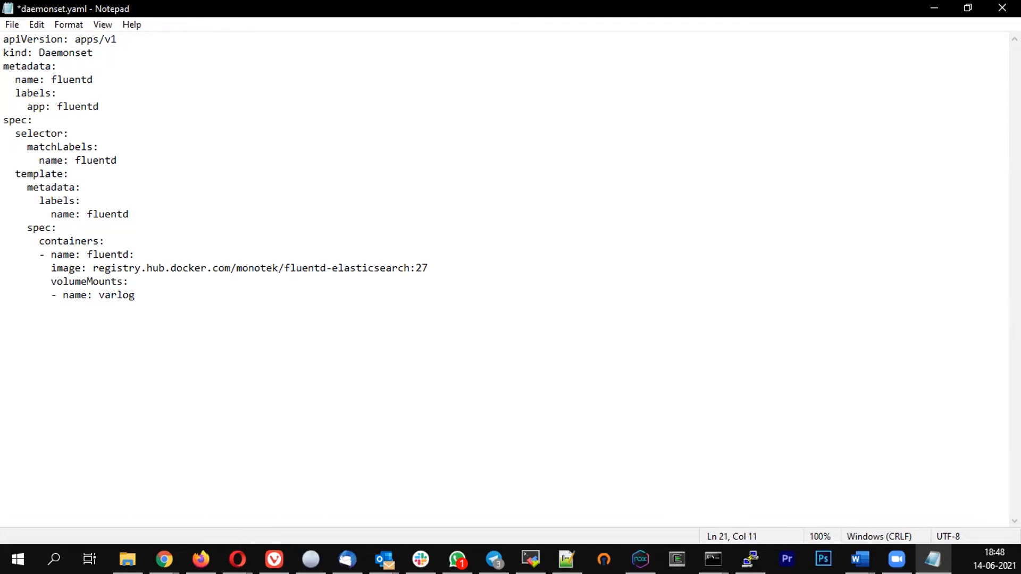
{"action": "type", "text": "mount"}
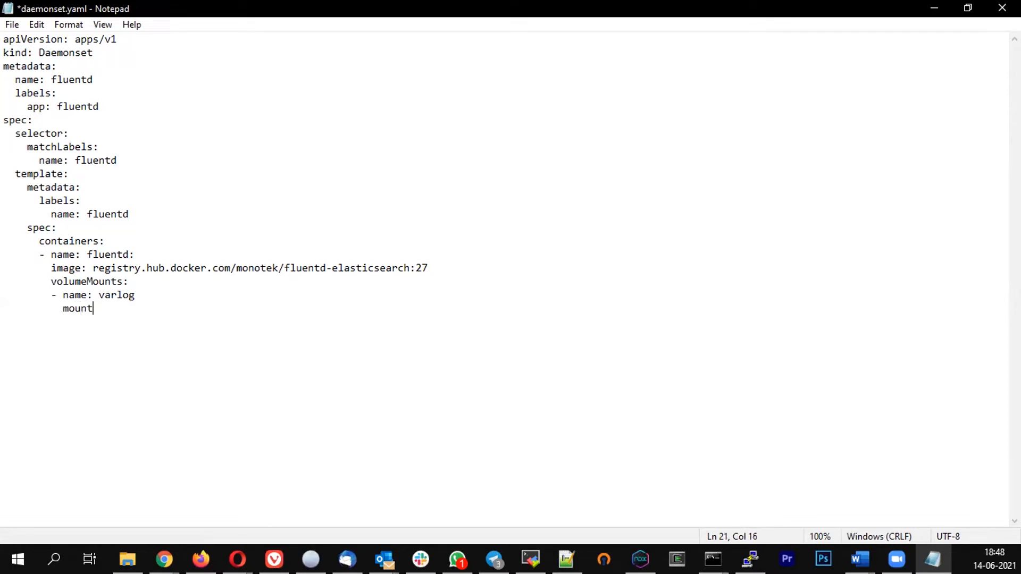
{"action": "type", "text": "Pat"}
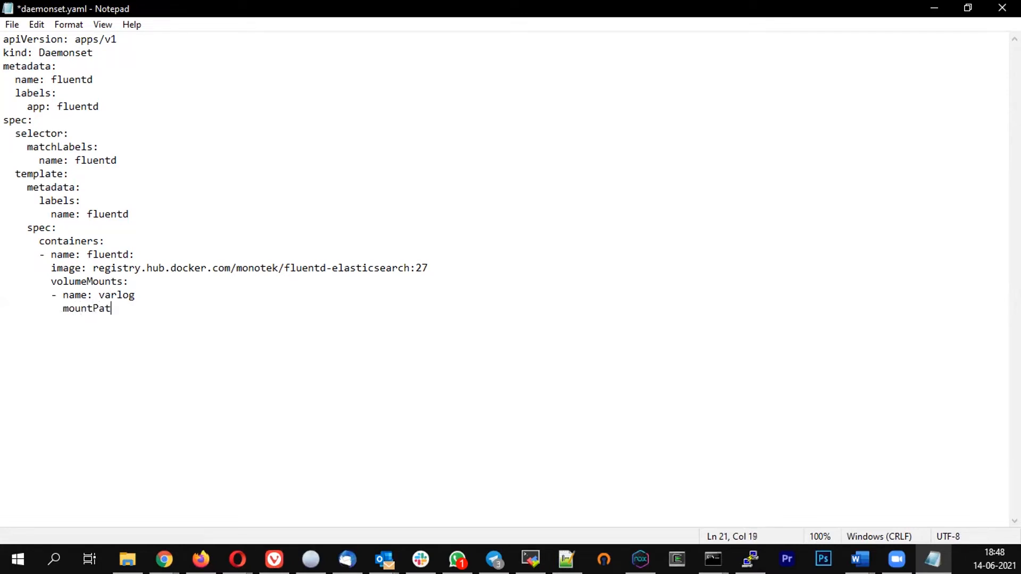
{"action": "type", "text": "h:"}
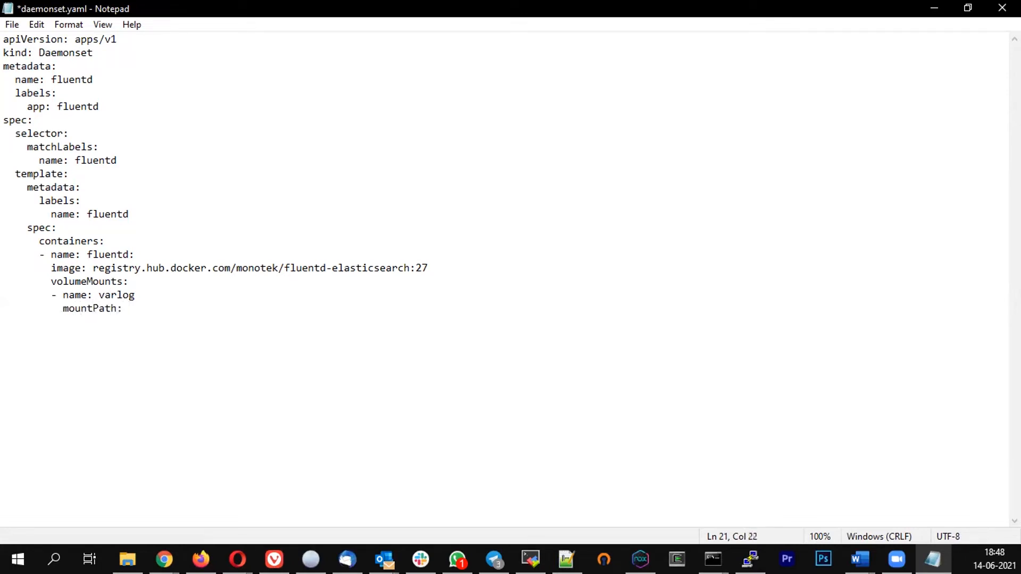
{"action": "type", "text": "/var/"}
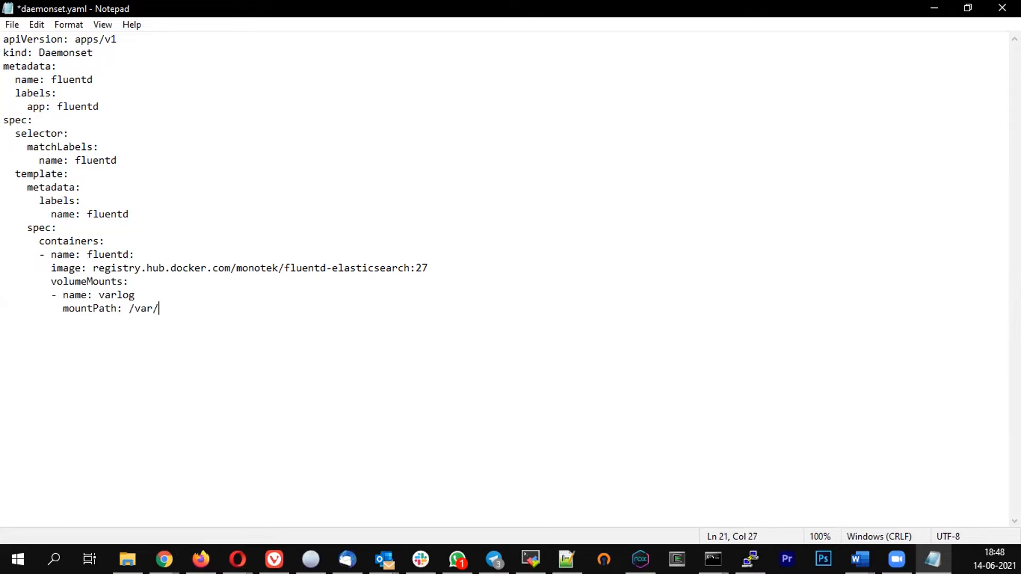
{"action": "type", "text": "log"}
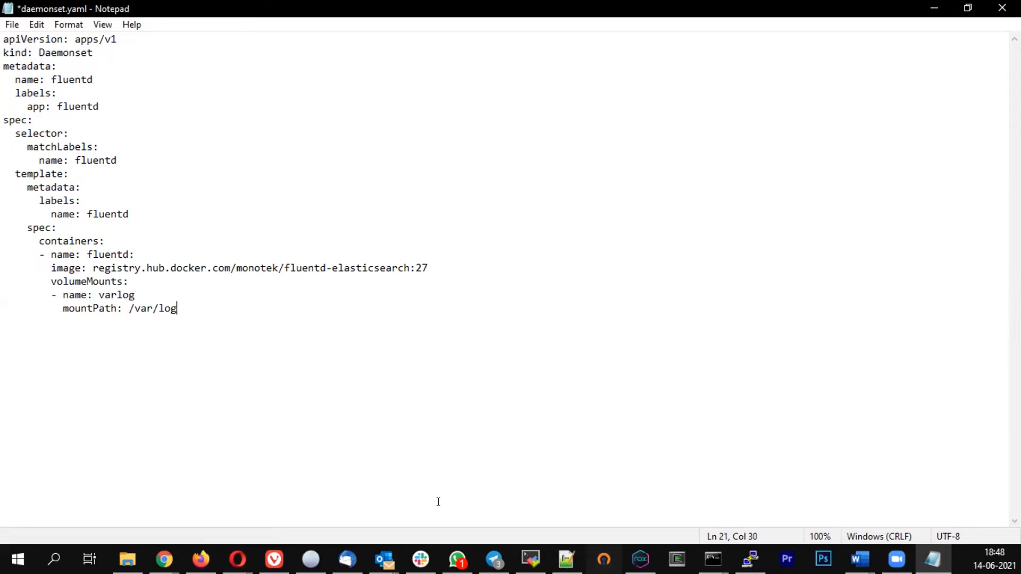
{"action": "key", "text": "enter"}
{"action": "type", "text": "-"}
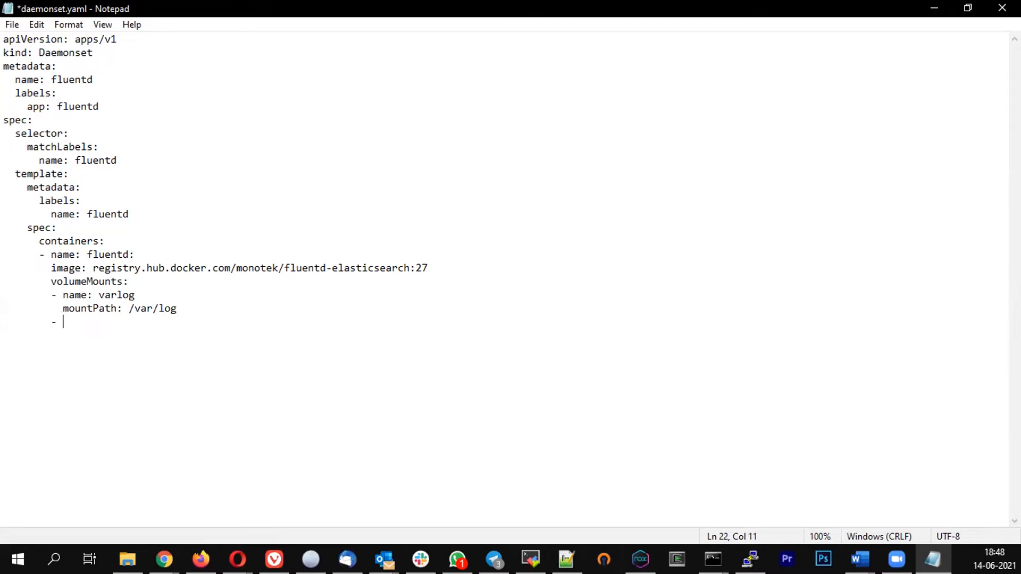
Name the second volume mount varlibdockercontainers
{"action": "type", "text": "name"}
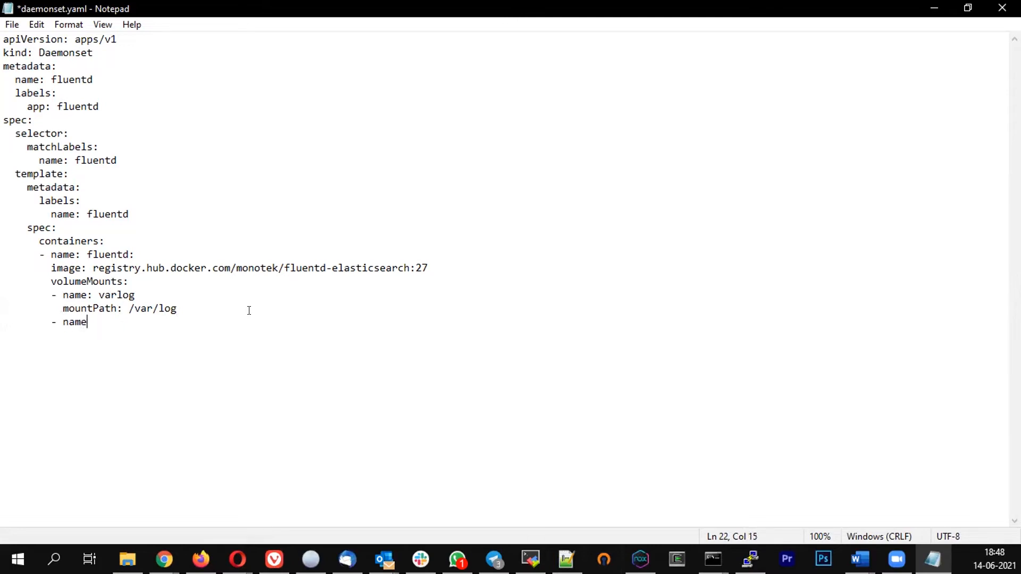
{"action": "type", "text": ": va"}
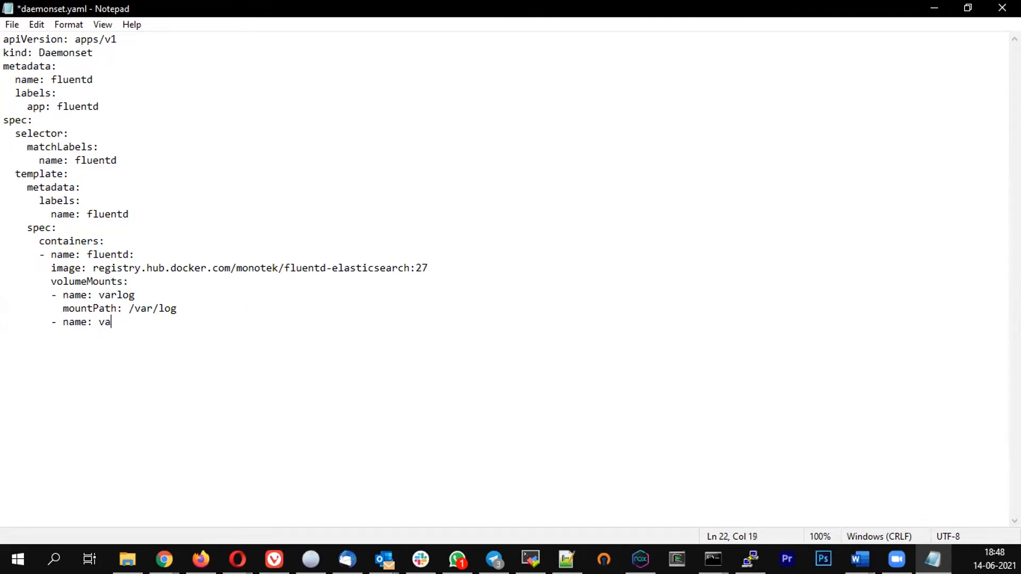
{"action": "type", "text": "r"}
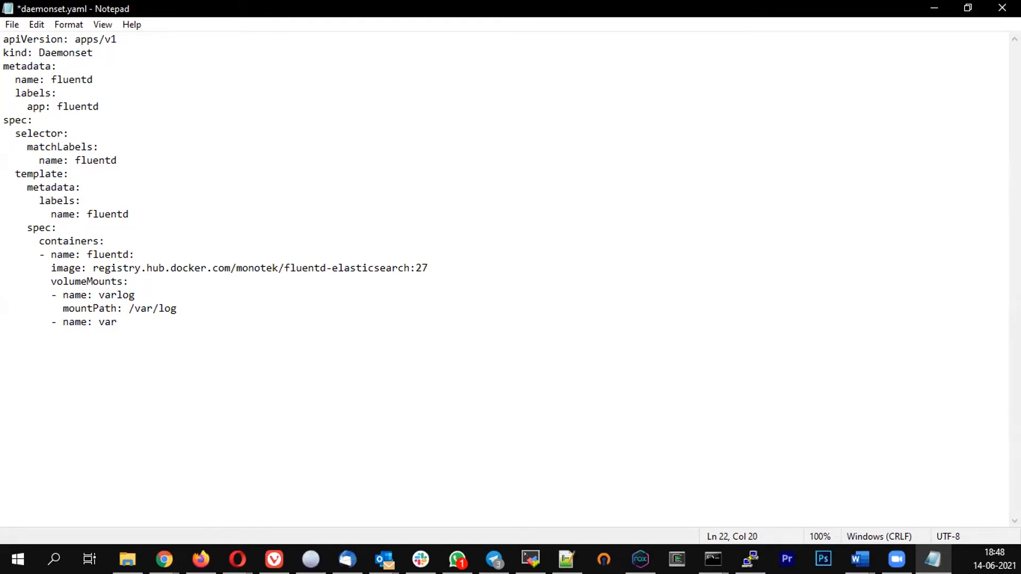
{"action": "type", "text": "libdocke"}
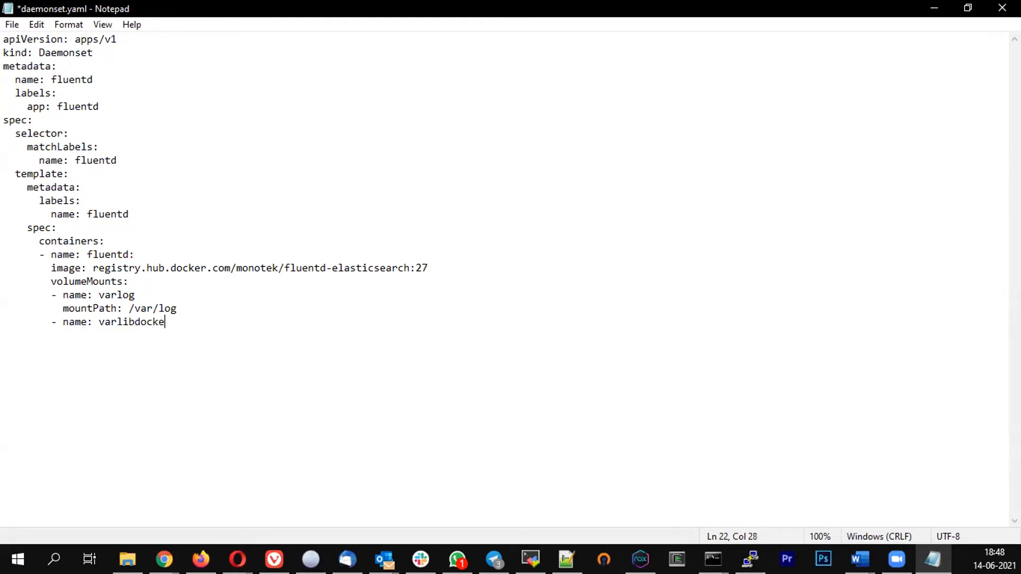
{"action": "type", "text": "rcont"}
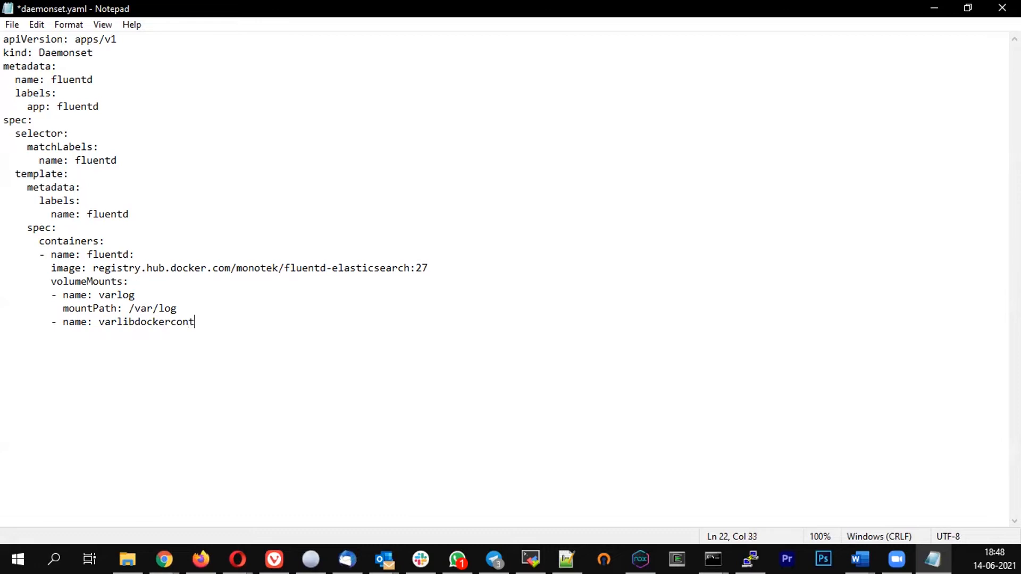
{"action": "type", "text": "ainers"}
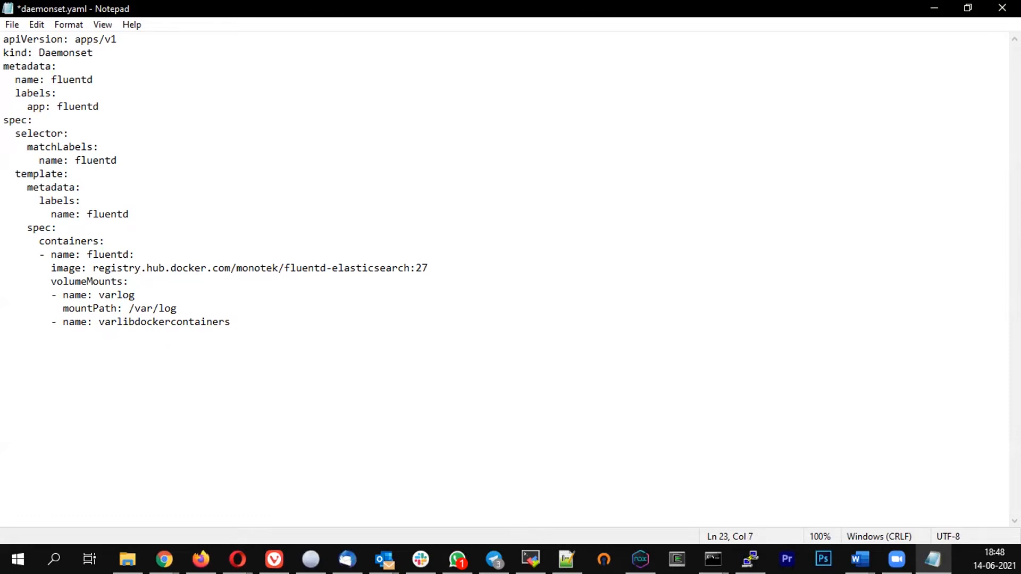
Set its mountPath to /var/lib/docker/containers with readOnly: true
{"action": "type", "text": "mo"}
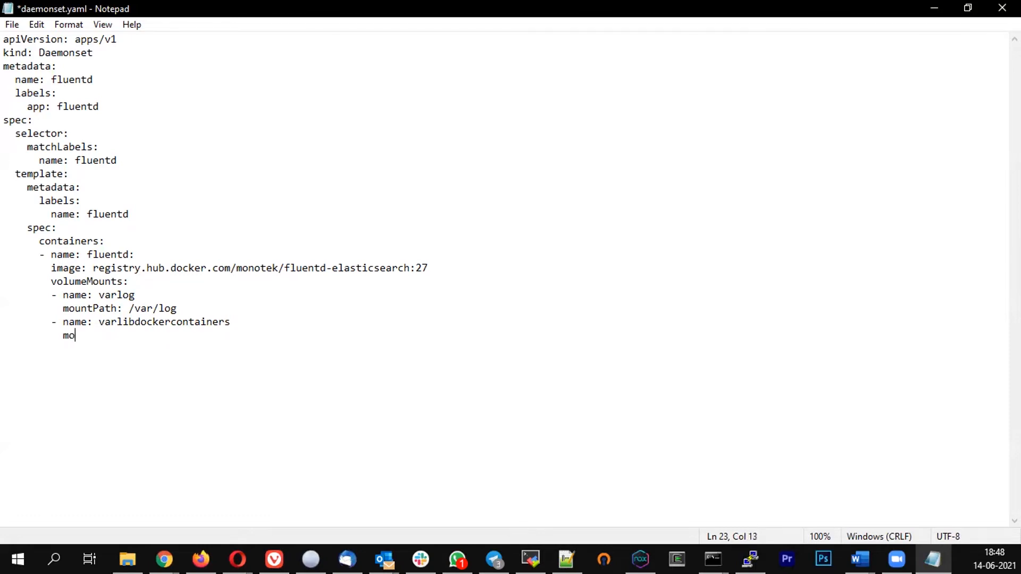
{"action": "type", "text": "untP"}
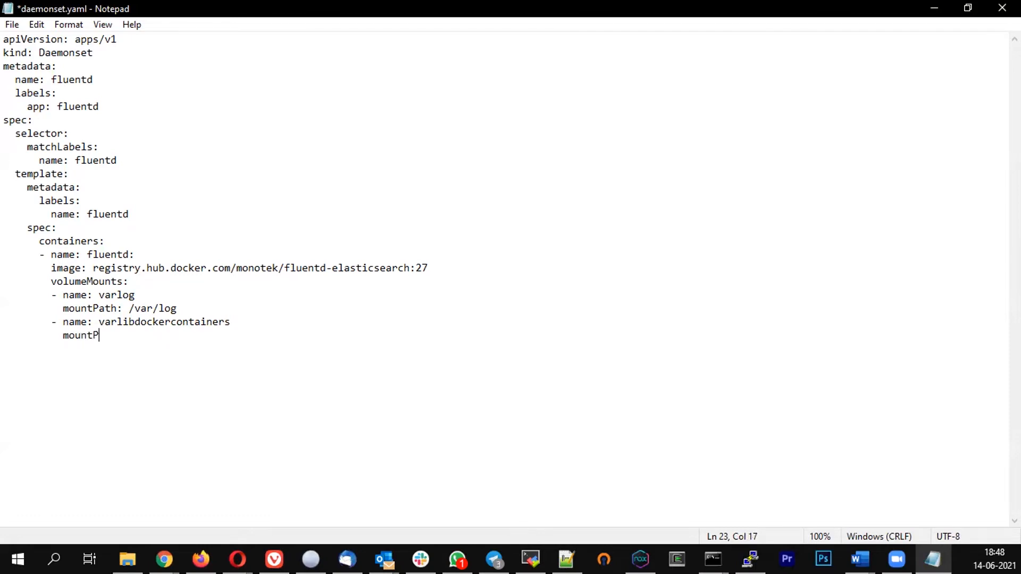
{"action": "type", "text": "ath:"}
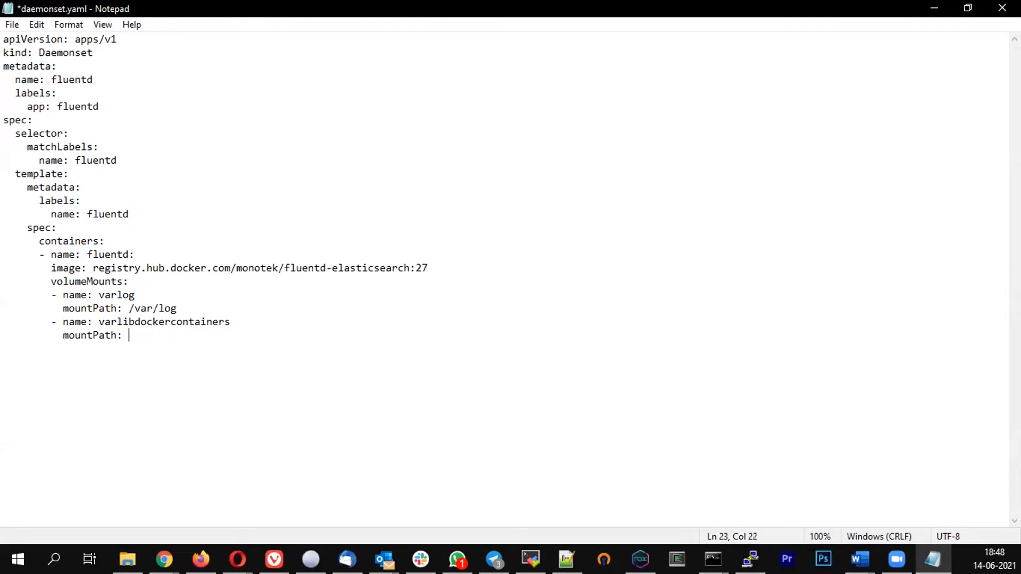
{"action": "type", "text": "/var"}
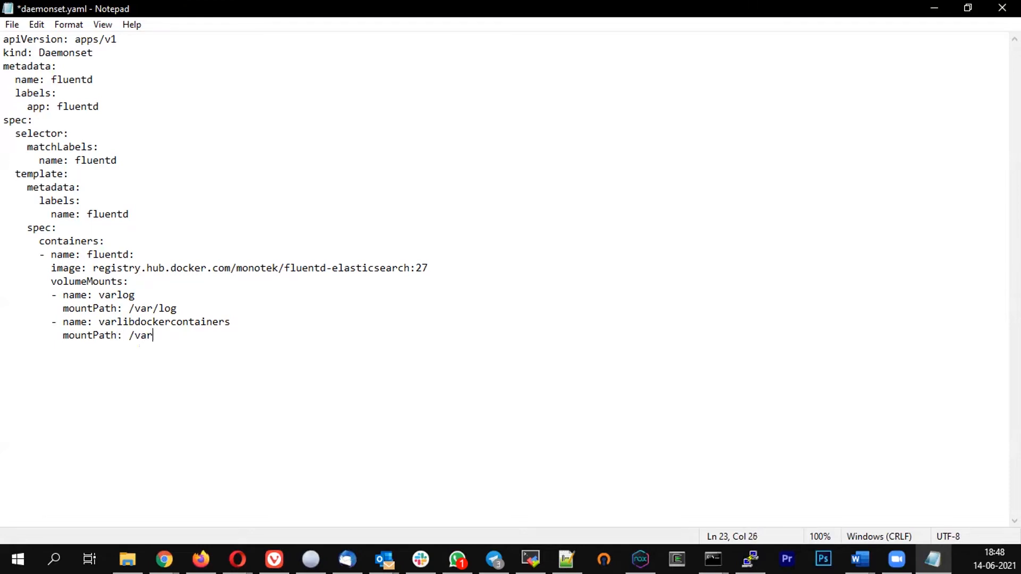
{"action": "type", "text": "/lib"}
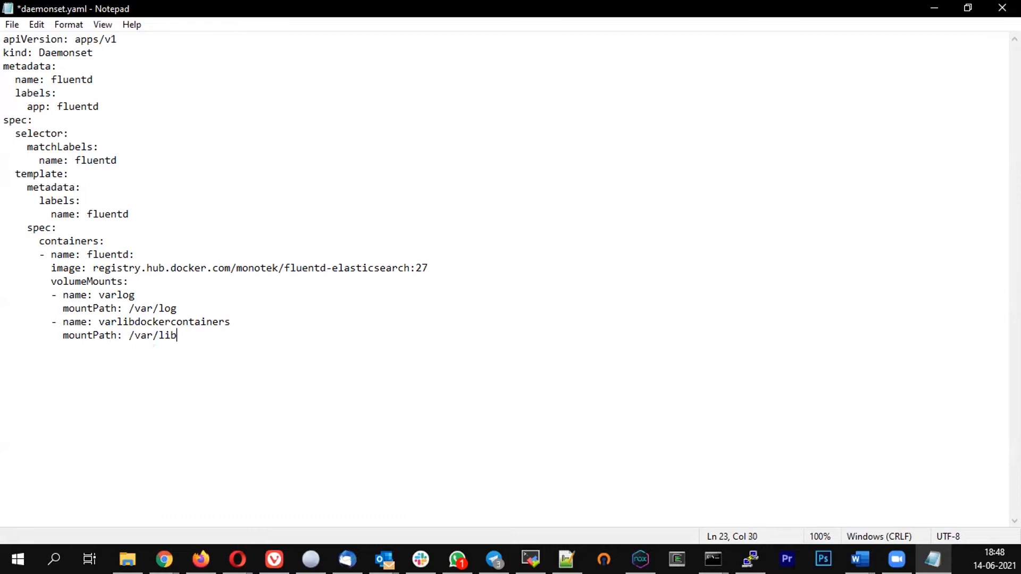
{"action": "type", "text": "/docke"}
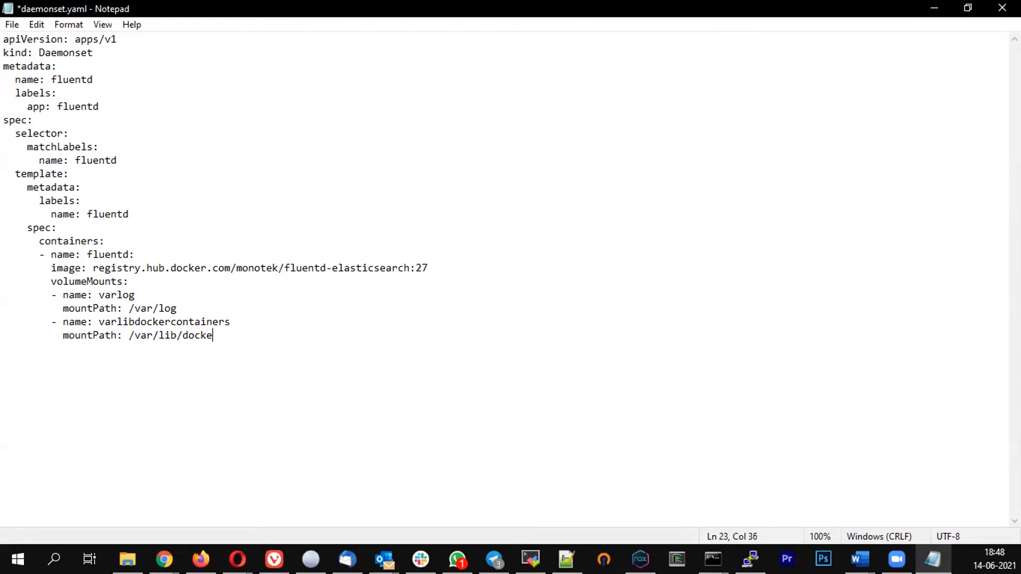
{"action": "type", "text": "r/co"}
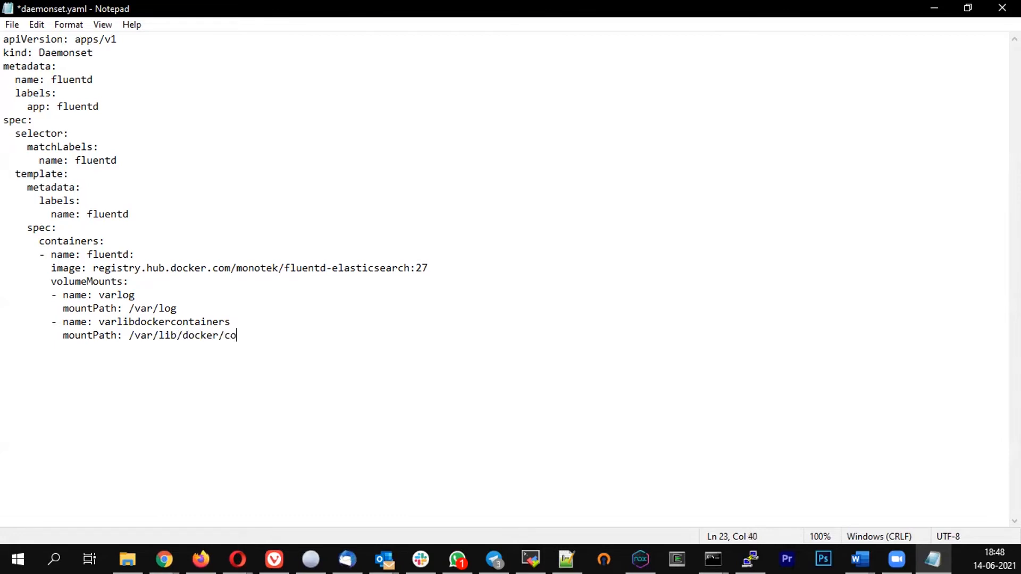
{"action": "type", "text": "ntainers"}
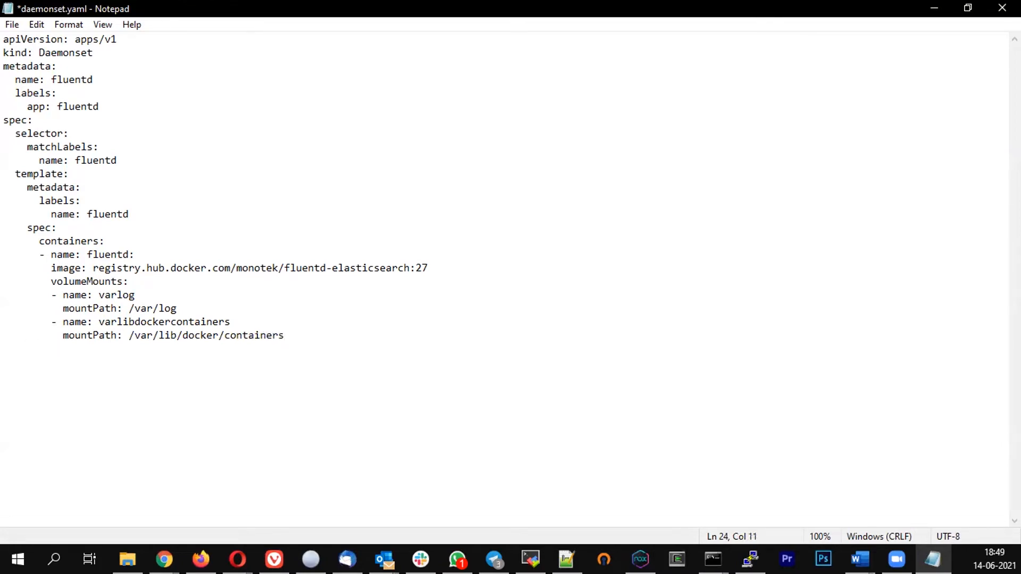
{"action": "type", "text": "re"}
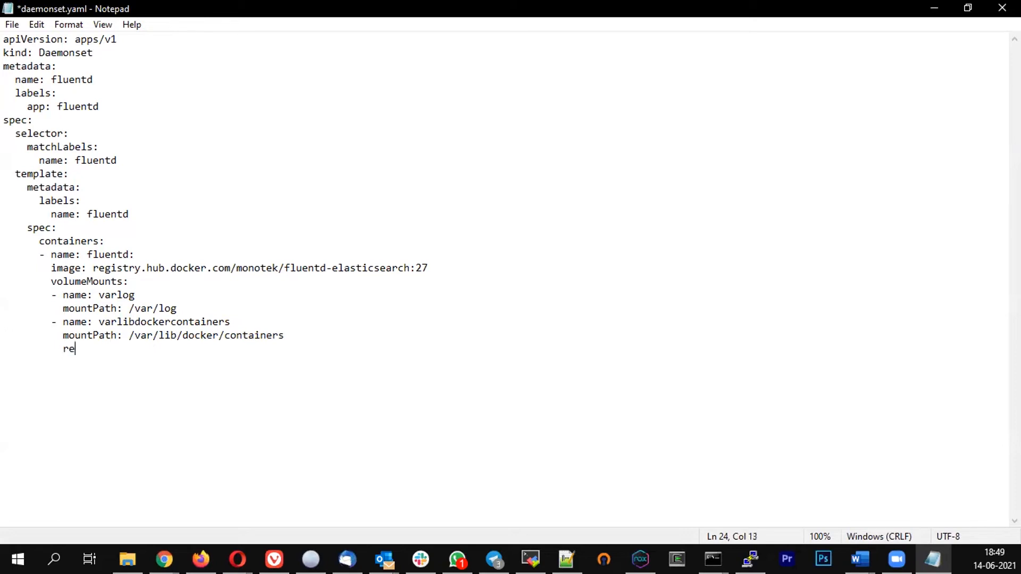
{"action": "type", "text": "adOnly: true"}
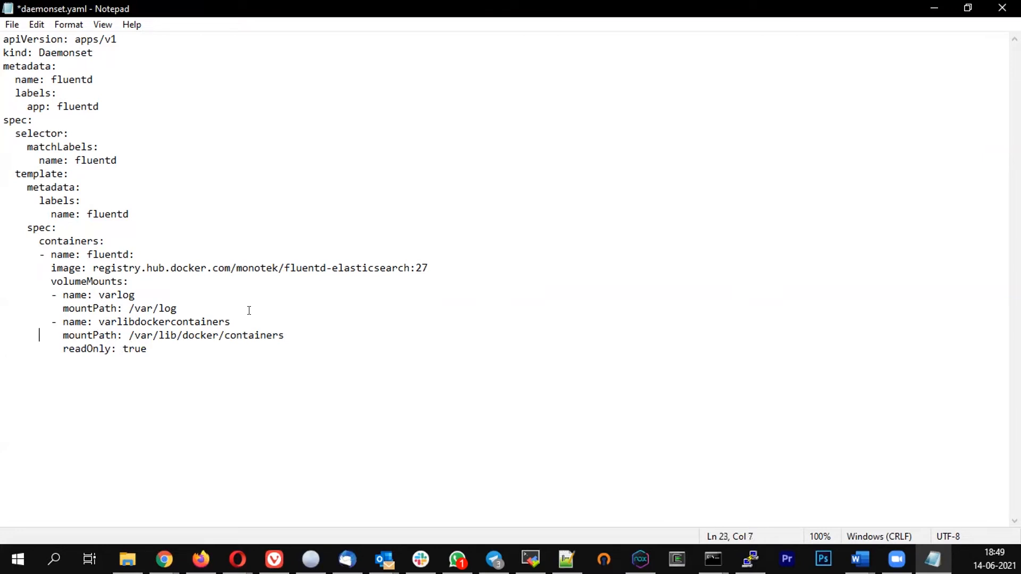
Start a volumes block with an entry named varlog
{"action": "type", "text": "vol"}
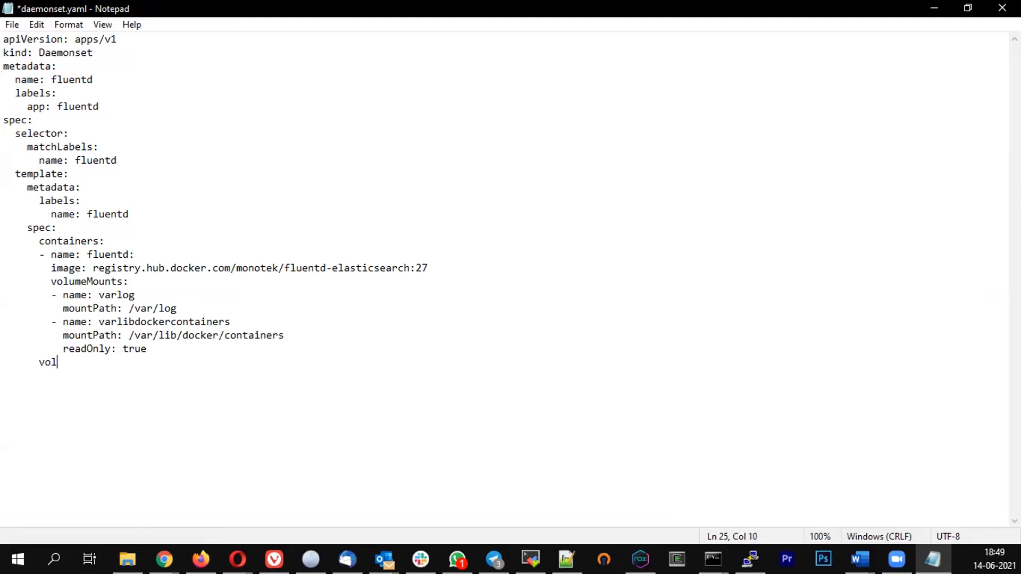
{"action": "key", "text": "enter"}
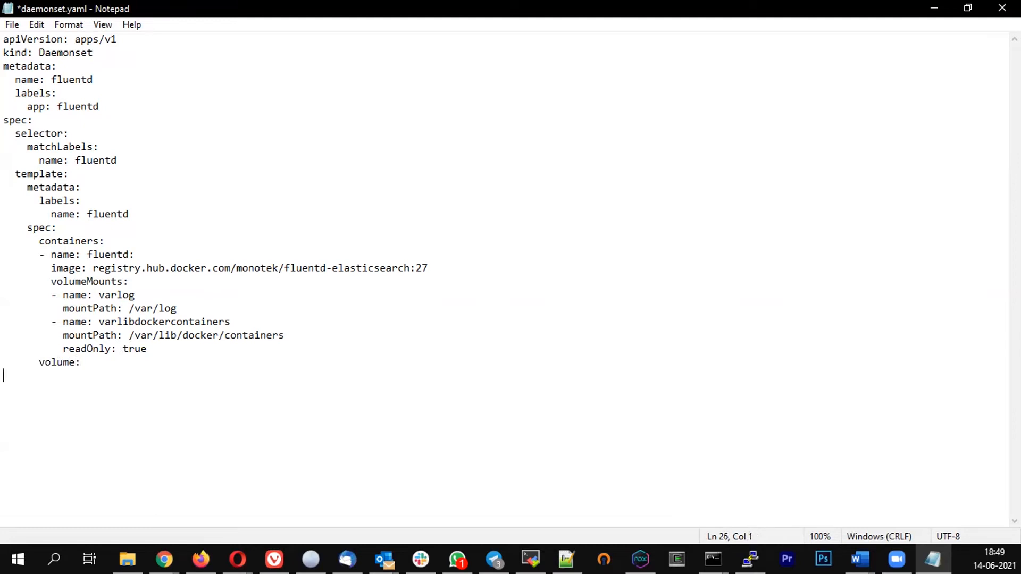
{"action": "key", "text": "Backspace"}
{"action": "type", "text": "s"}
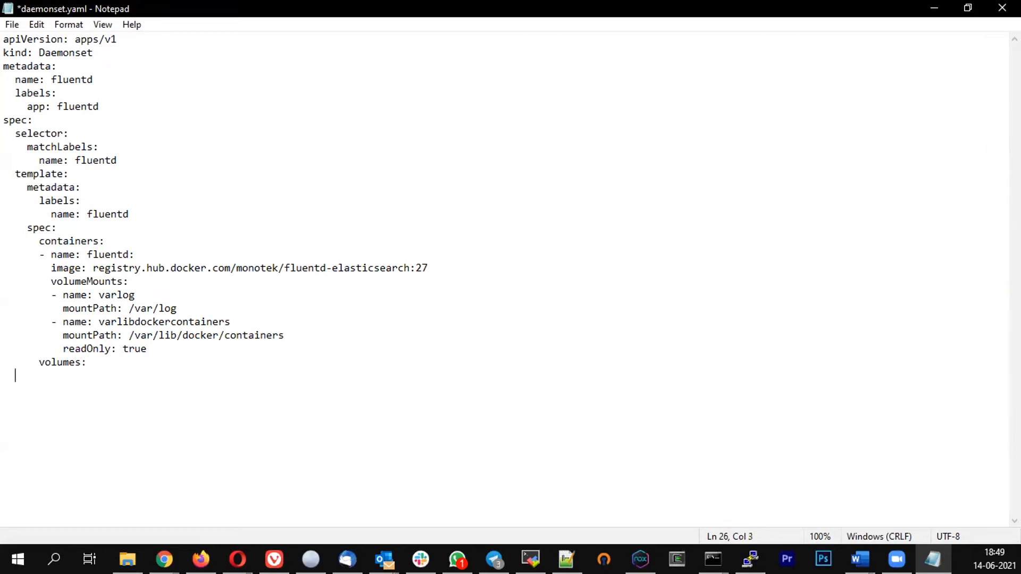
{"action": "type", "text": "-"}
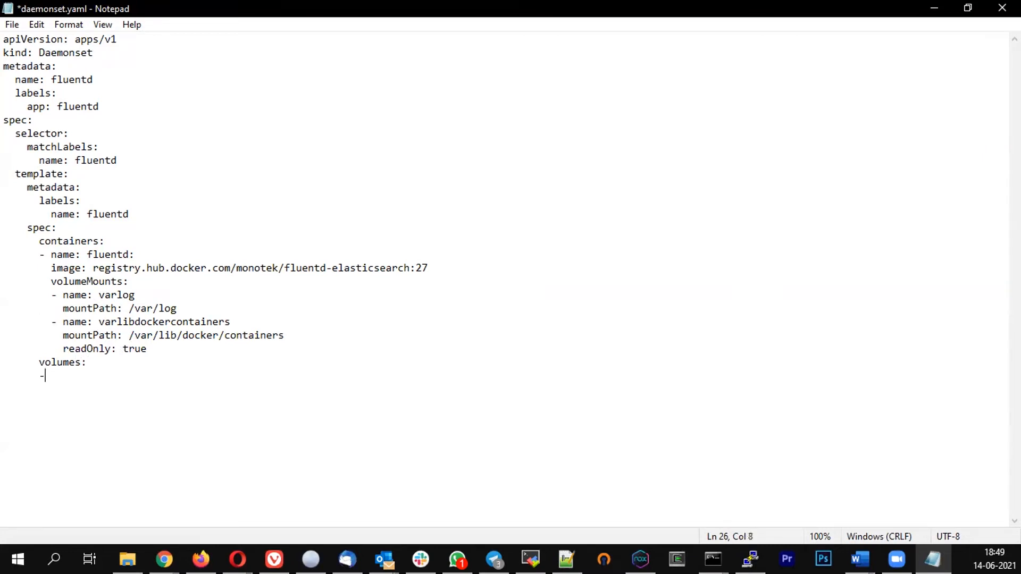
{"action": "type", "text": "name:"}
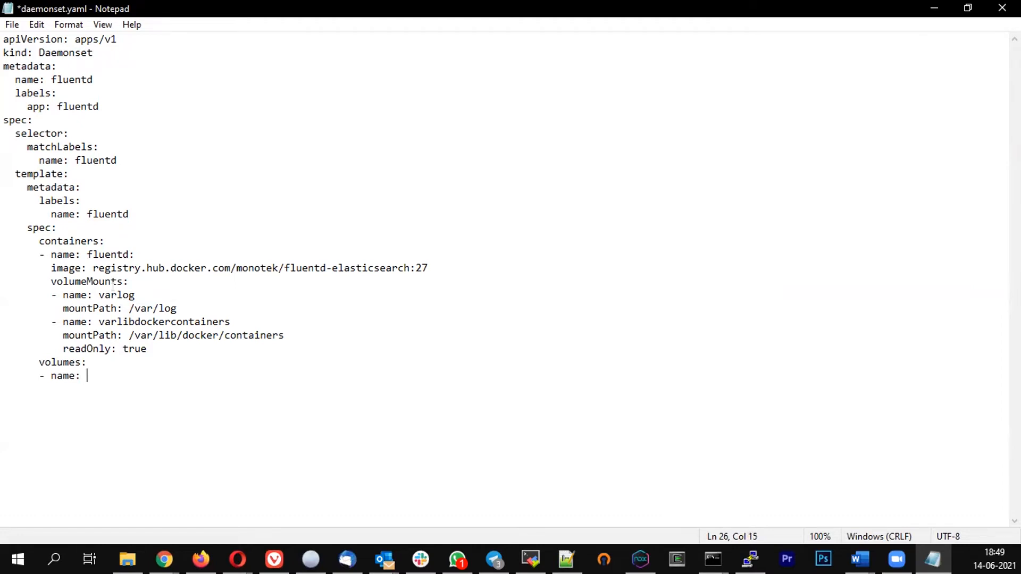
{"action": "double_click", "coordinate": [116, 295]}
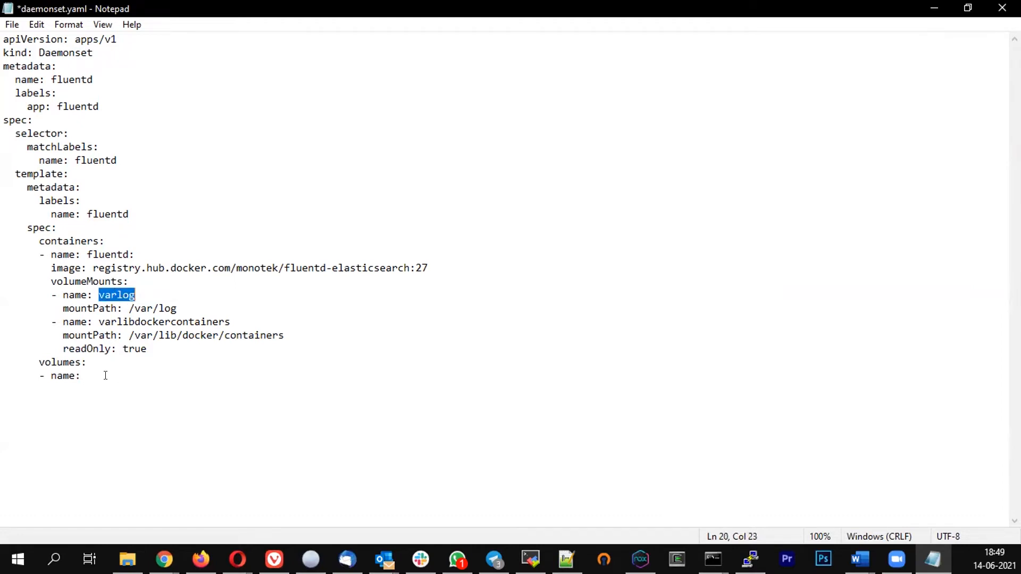
{"action": "type", "text": "varlog"}
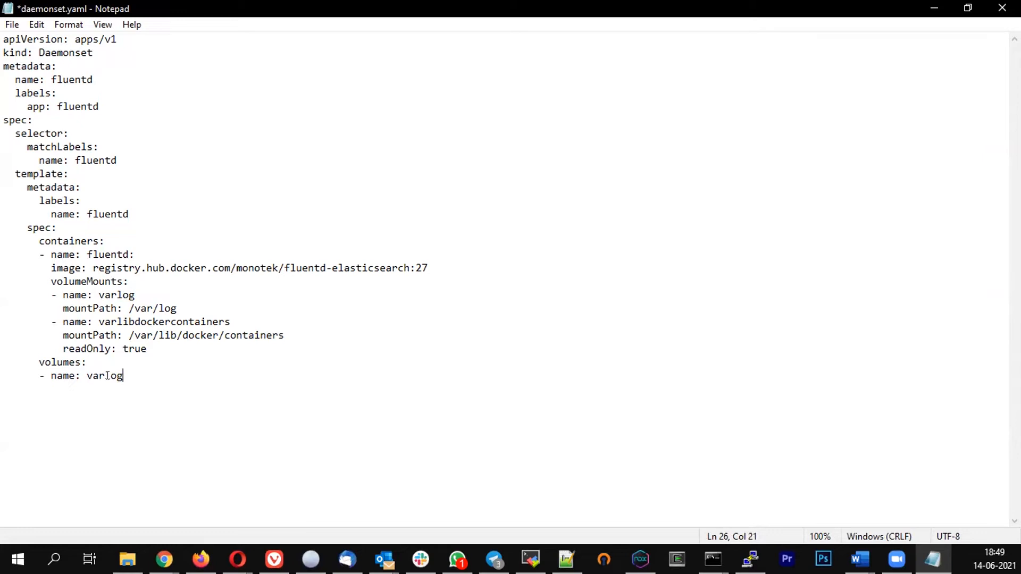
{"action": "key", "text": "enter"}
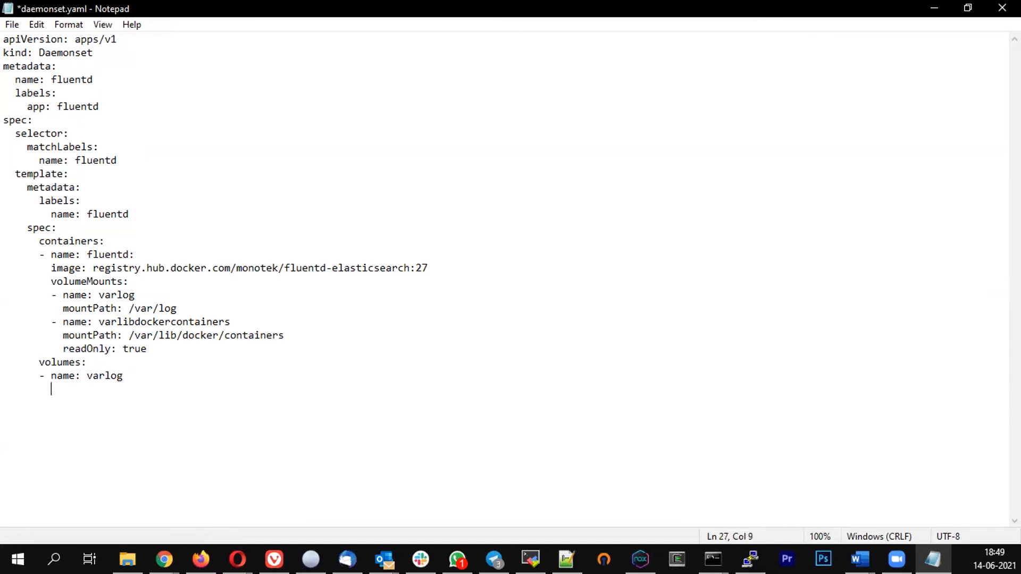
{"action": "key", "text": "Backspace"}
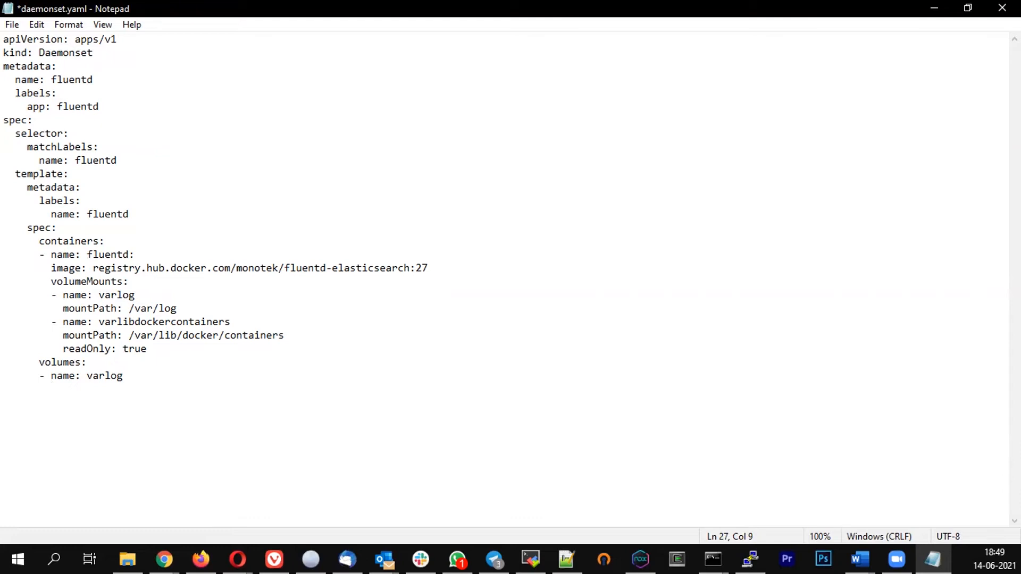
{"action": "key", "text": "Enter"}
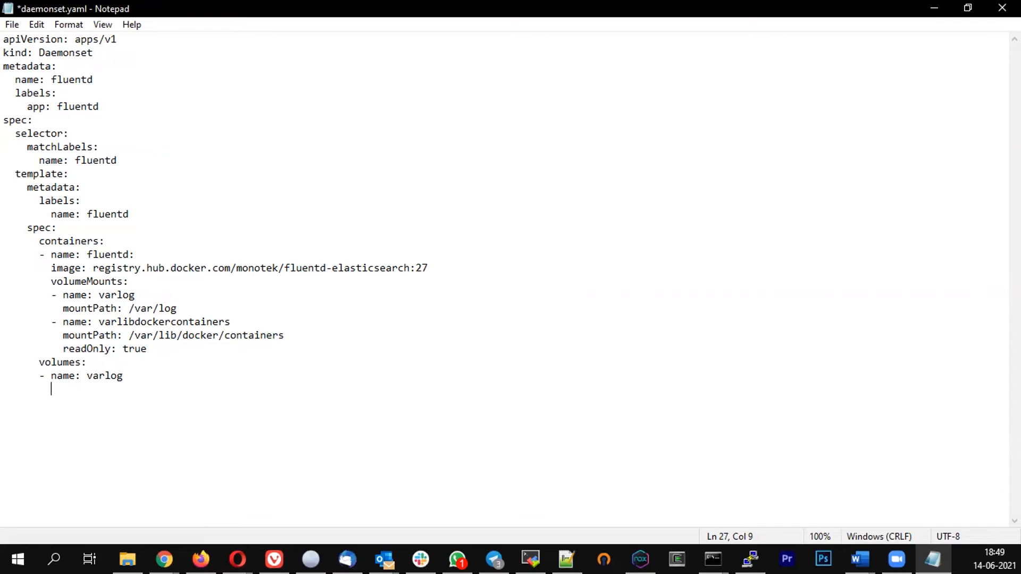
Give the varlog volume hostPath path /var/log and begin the next entry
{"action": "type", "text": "host"}
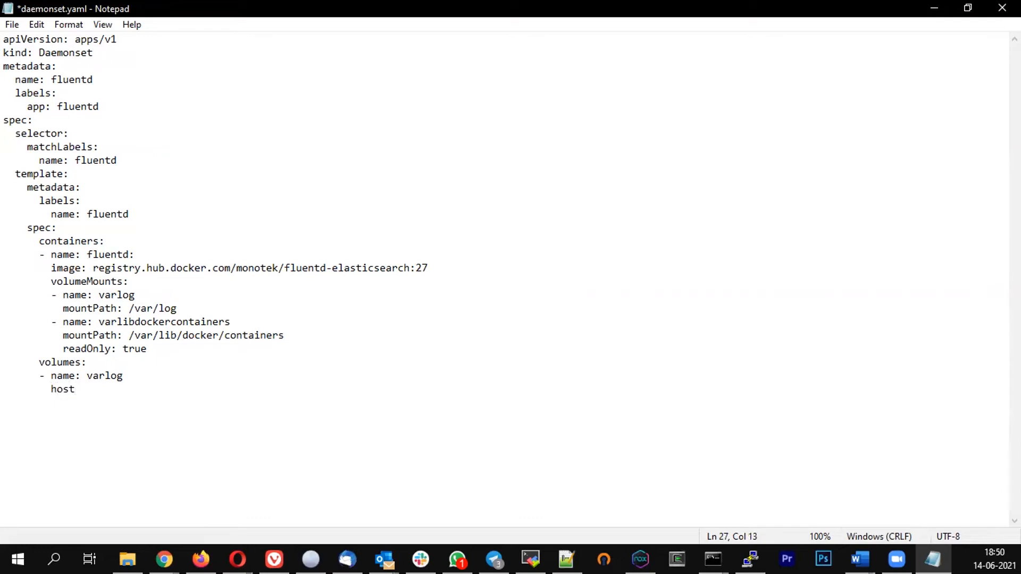
{"action": "type", "text": "Path:"}
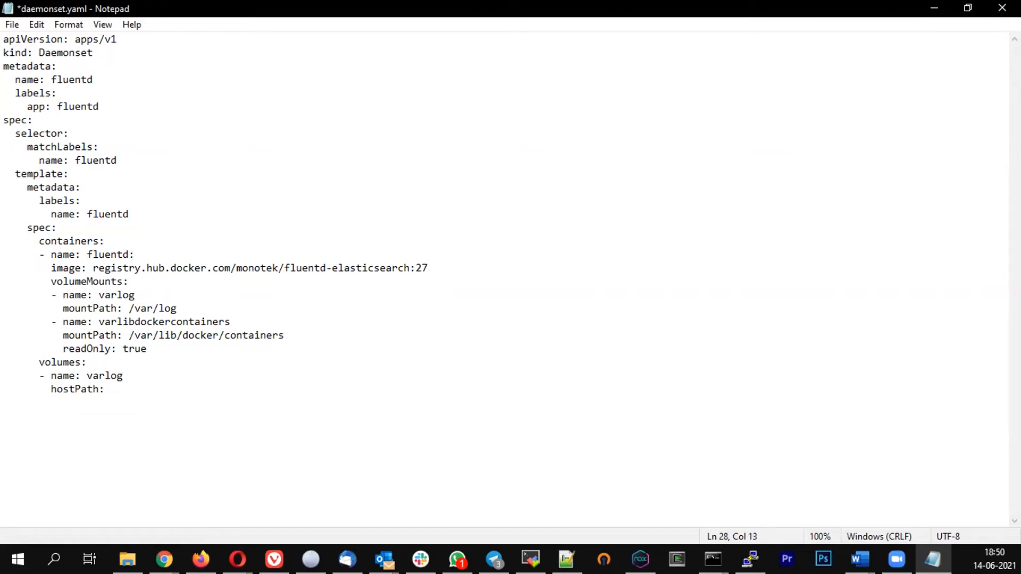
{"action": "type", "text": "path:"}
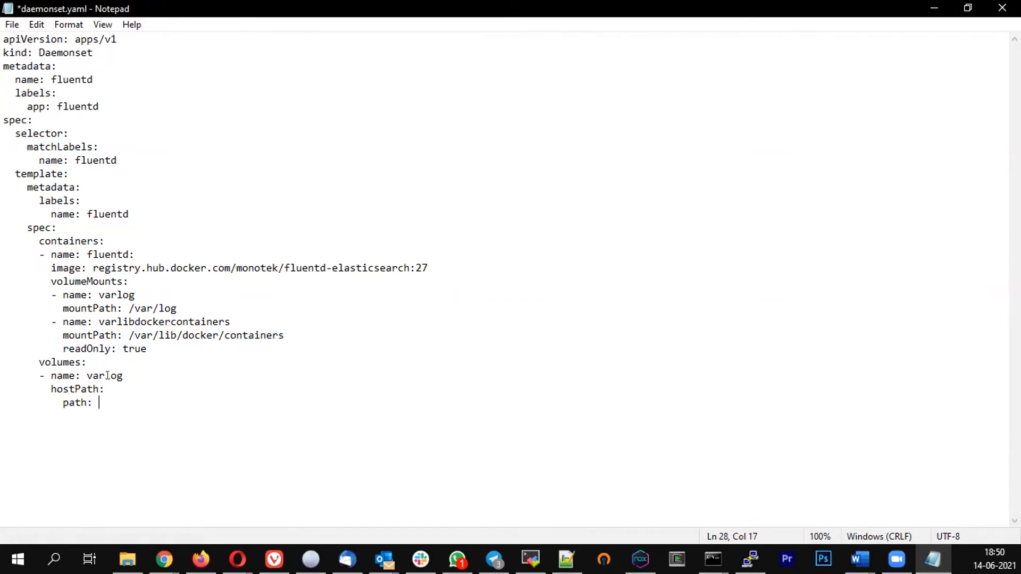
{"action": "type", "text": "/var/log"}
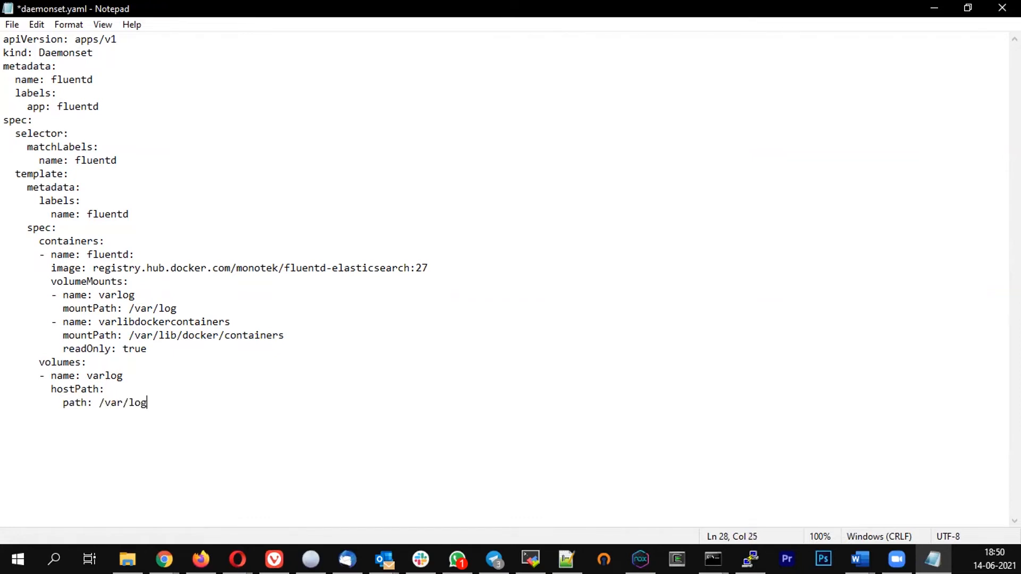
{"action": "key", "text": "enter"}
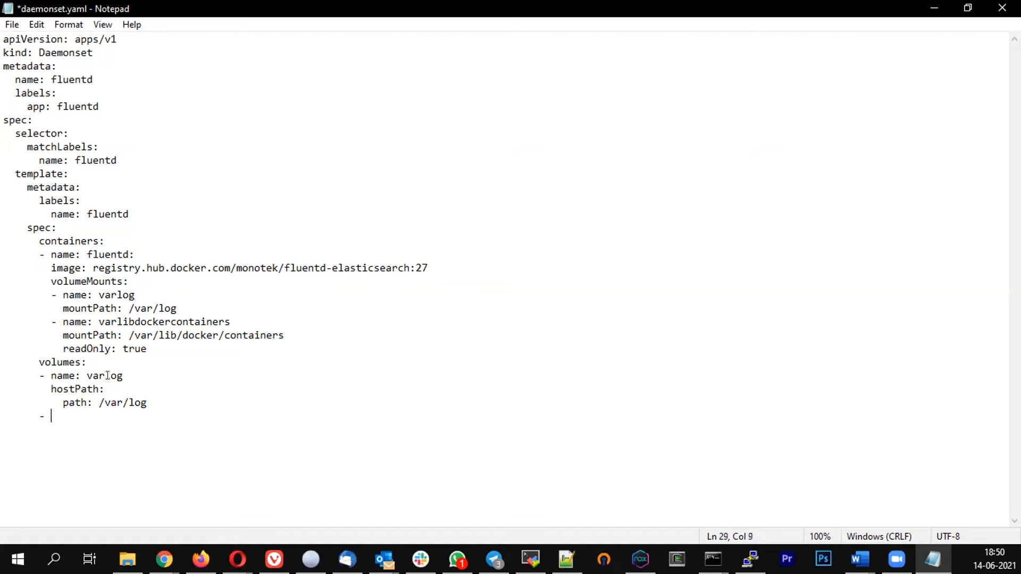
Name the last volume varlibdockercontainers and add a hostPath key beneath it
{"action": "type", "text": "name:"}
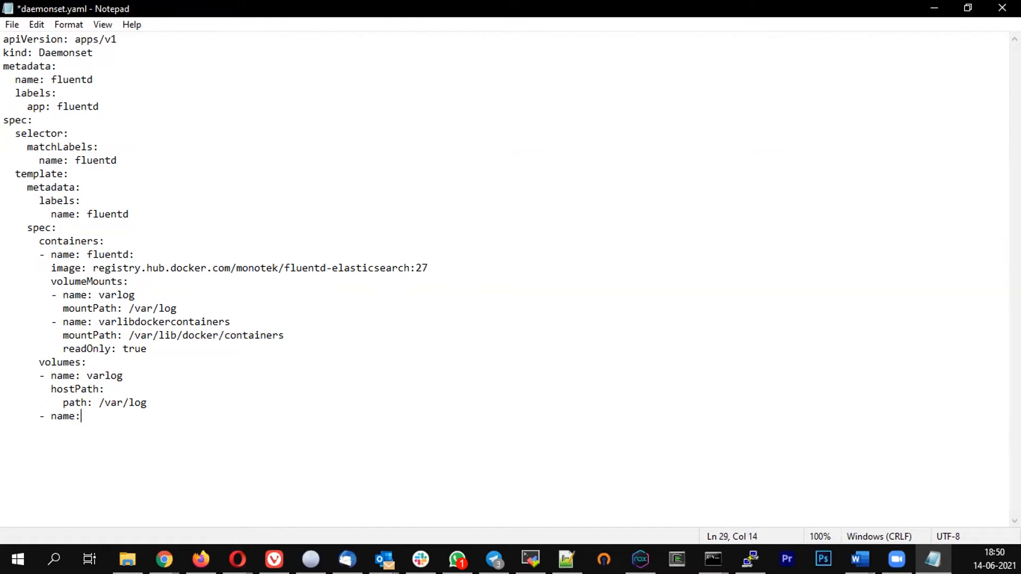
{"action": "double_click", "coordinate": [163, 322]}
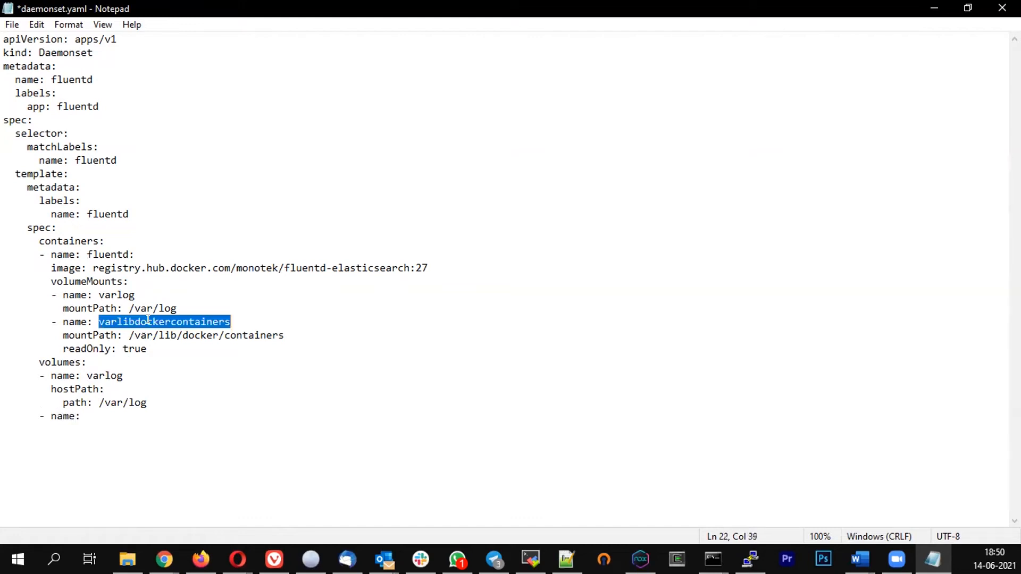
{"action": "left_click", "coordinate": [87, 416]}
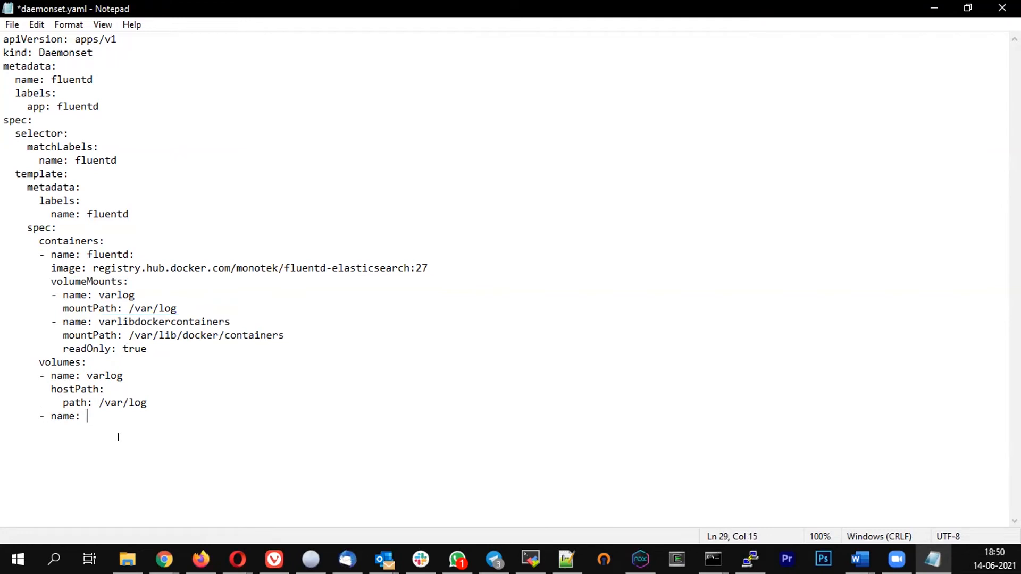
{"action": "type", "text": "varlibdockercontainers"}
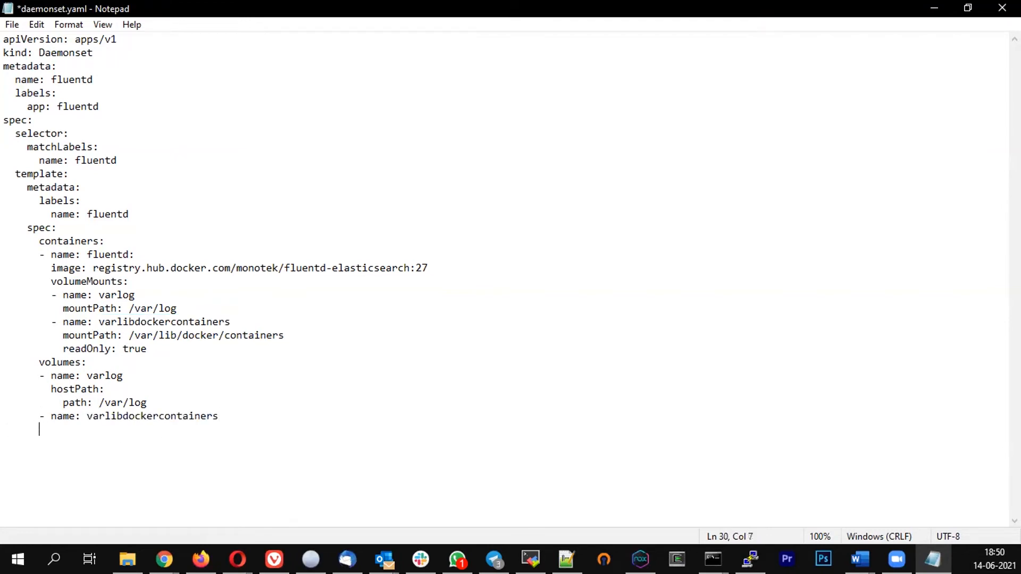
{"action": "type", "text": "hos"}
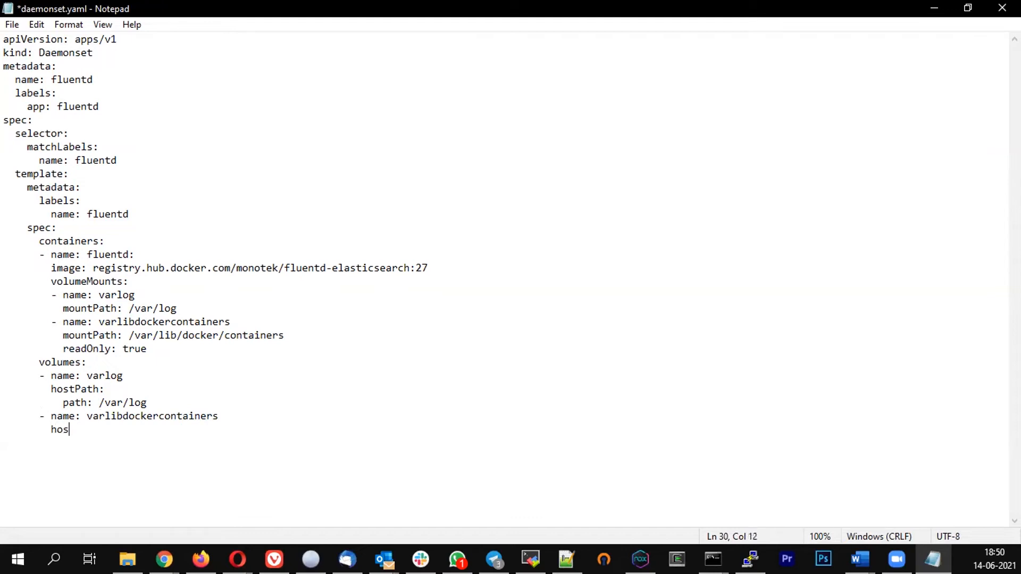
{"action": "type", "text": "tPa"}
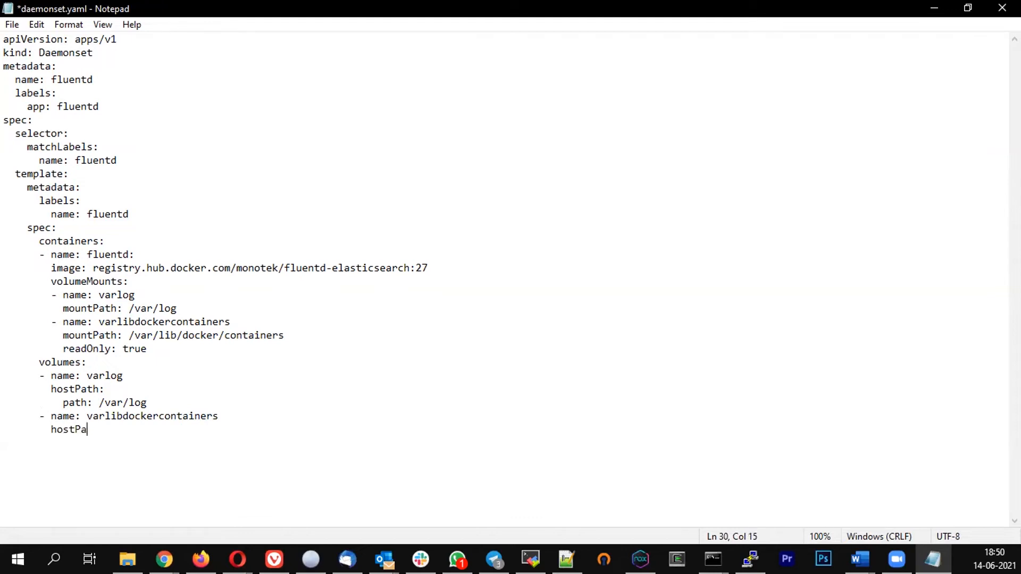
{"action": "type", "text": "th:"}
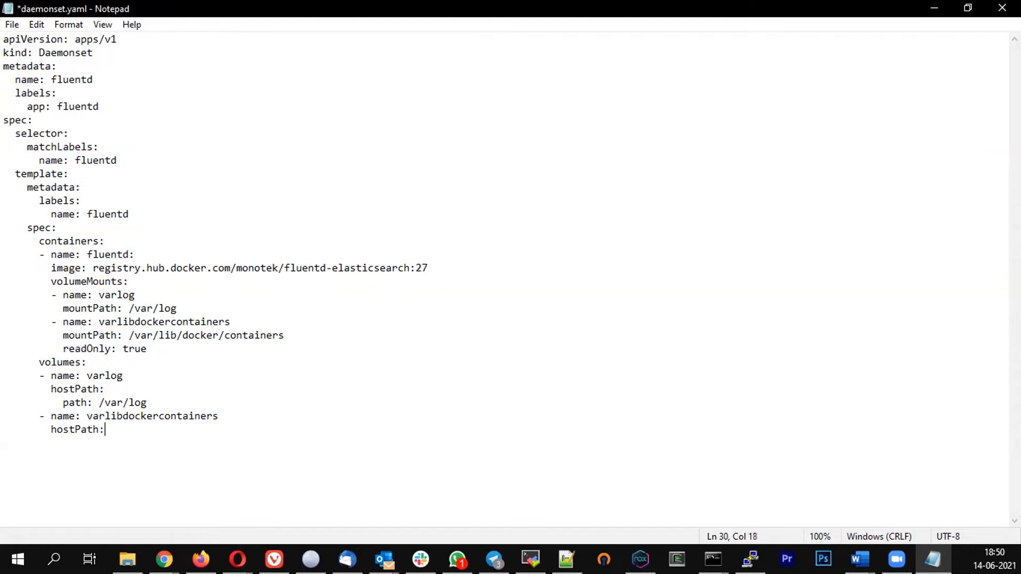
{"action": "key", "text": "enter"}
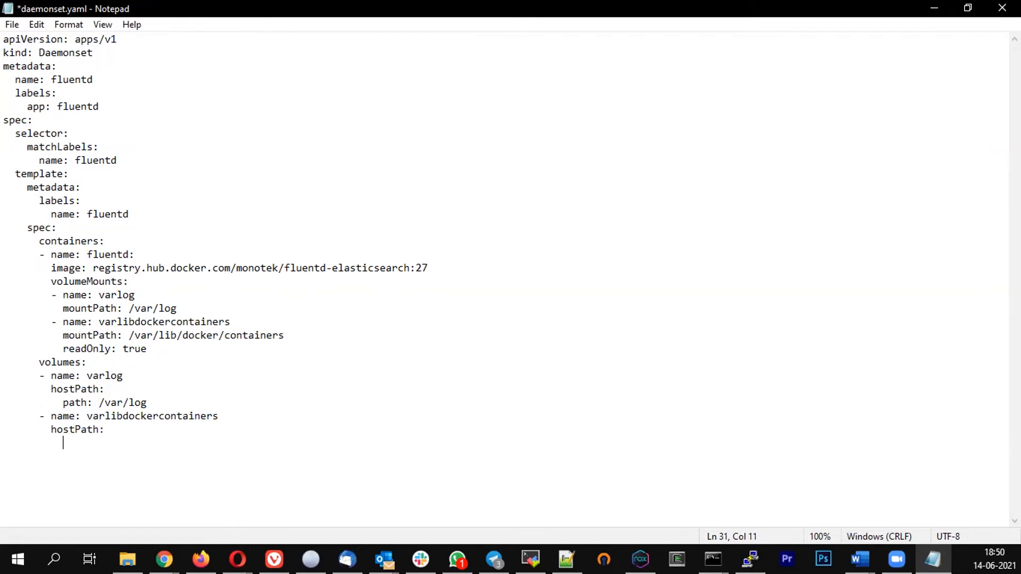
Set the hostPath path to /var/lib/docker/containers
{"action": "type", "text": "path:"}
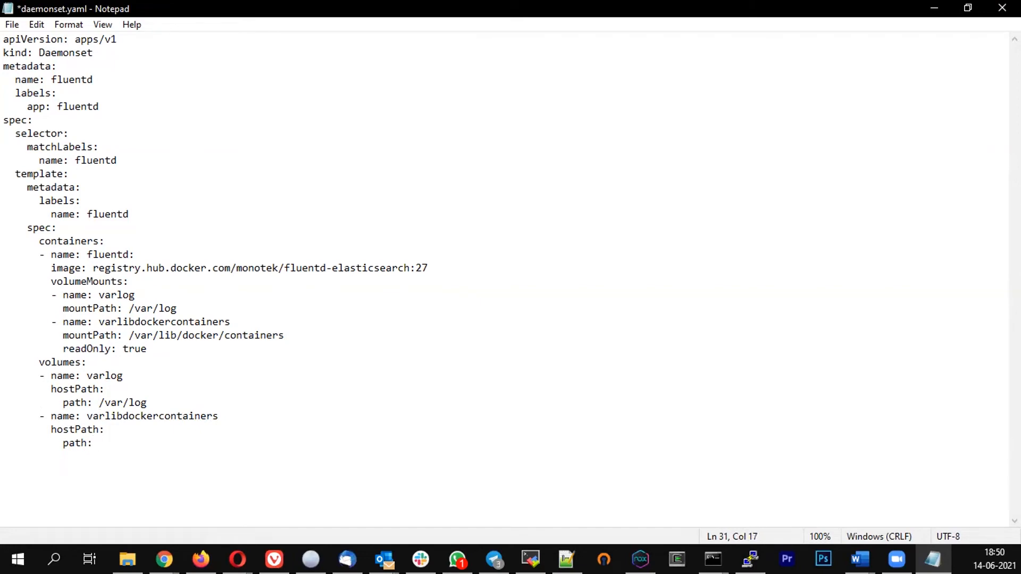
{"action": "type", "text": "/var"}
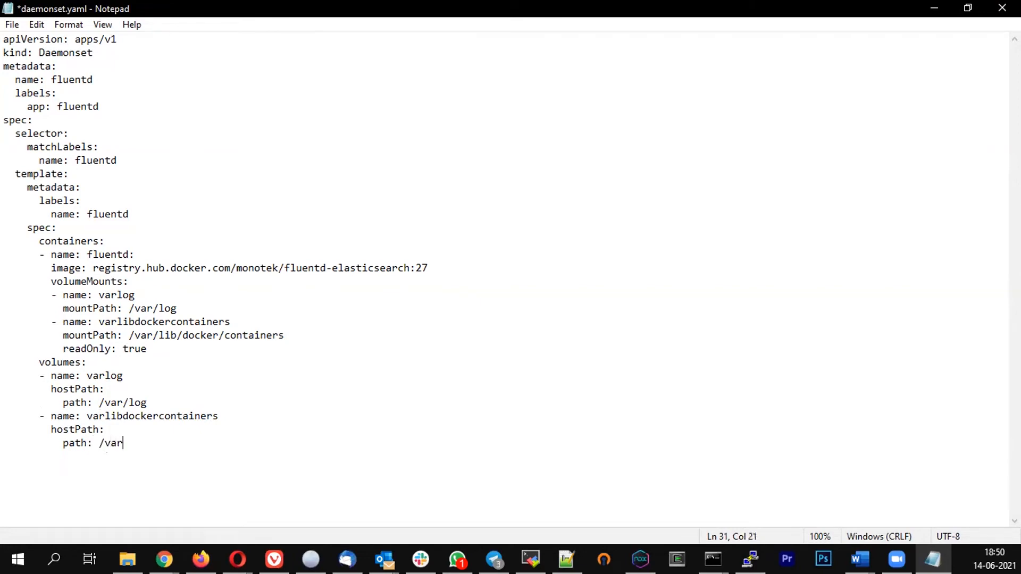
{"action": "type", "text": "/l"}
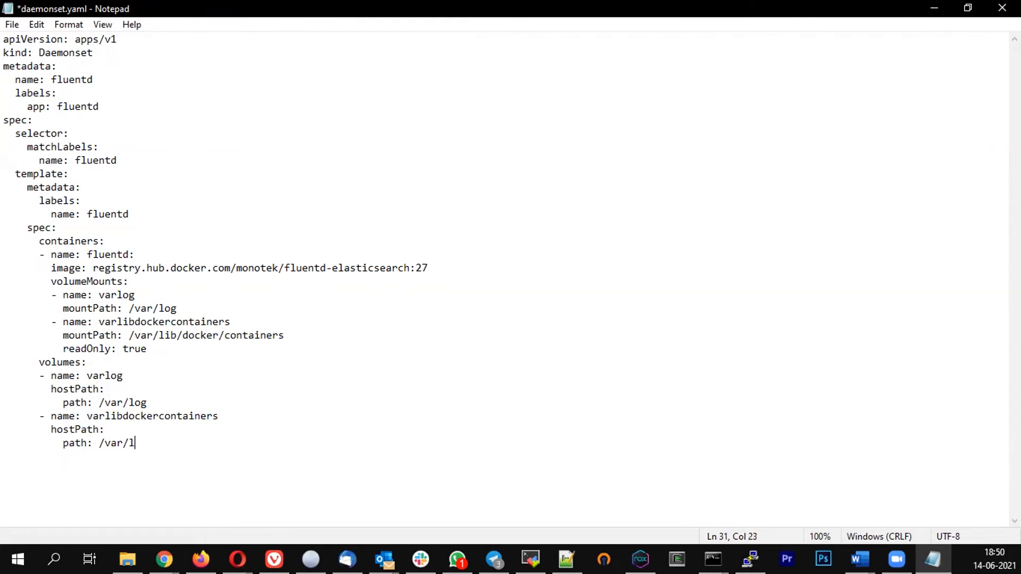
{"action": "type", "text": "ib/"}
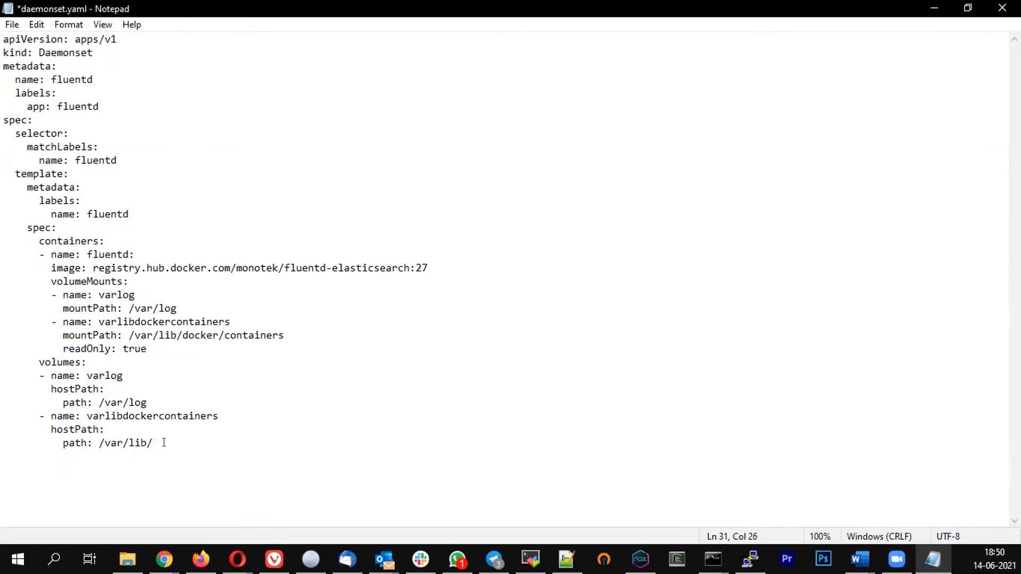
{"action": "type", "text": "docker"}
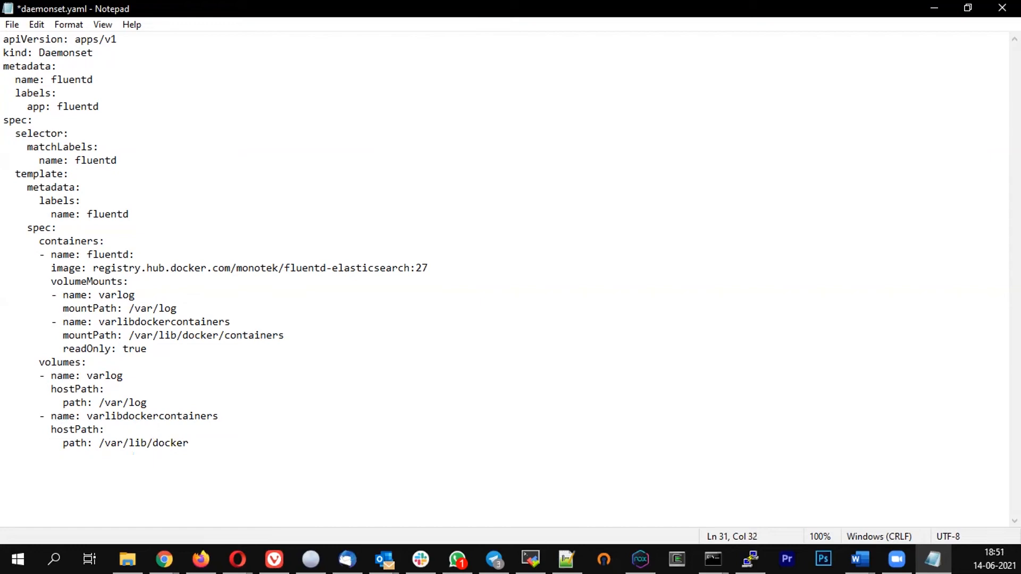
{"action": "type", "text": "/contain"}
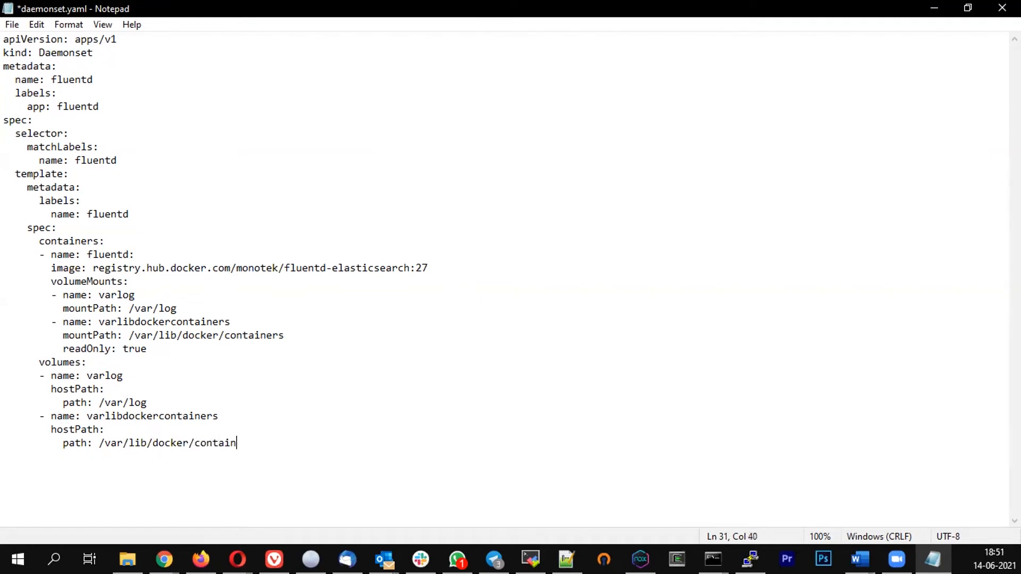
{"action": "type", "text": "ers"}
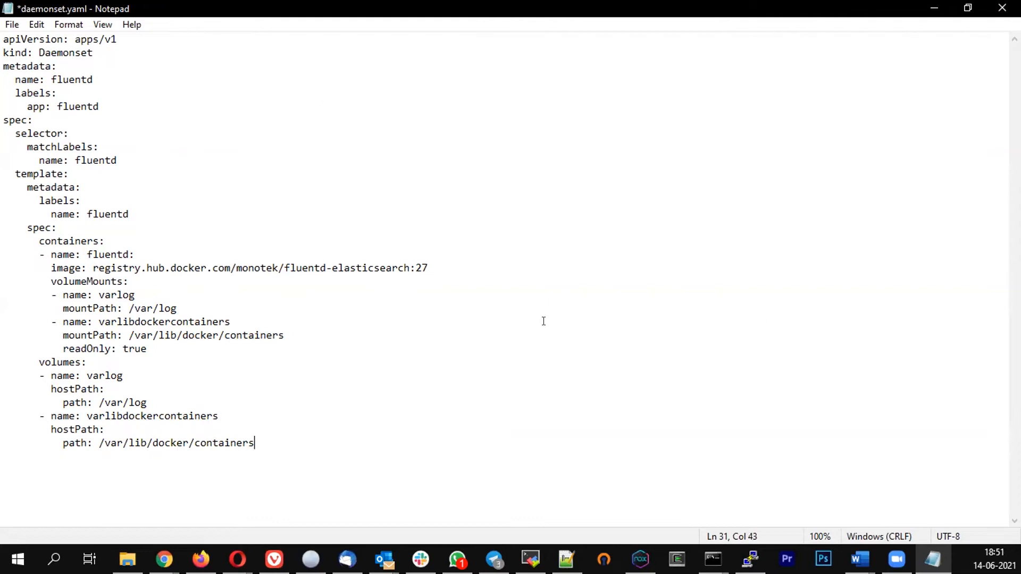
{"action": "left_click", "coordinate": [117, 160]}
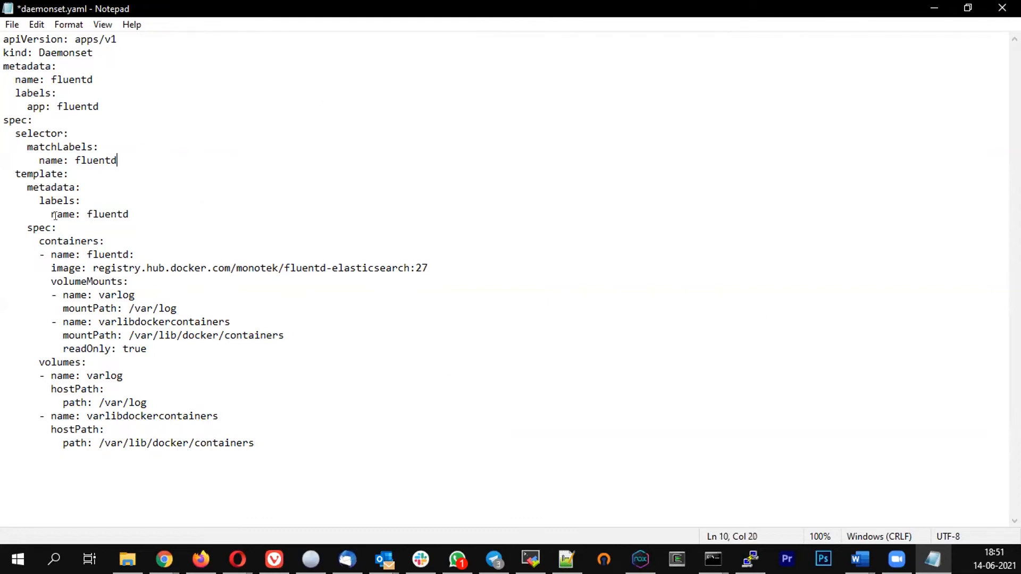
{"action": "double_click", "coordinate": [65, 53]}
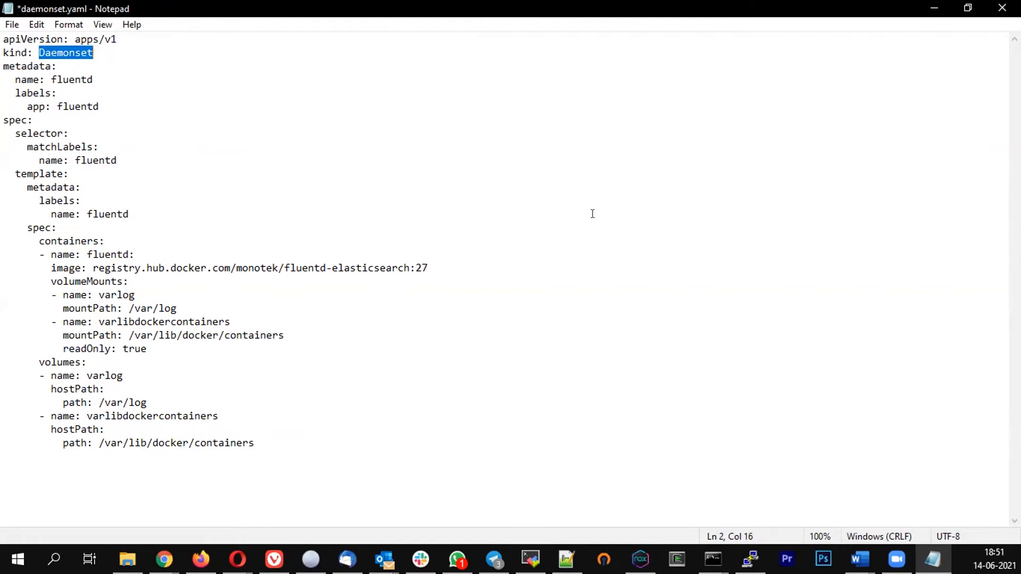
Save daemonset.yaml in Notepad and enter kubectl apply -f daemonset.yaml in Command Prompt
{"action": "left_click", "coordinate": [11, 24]}
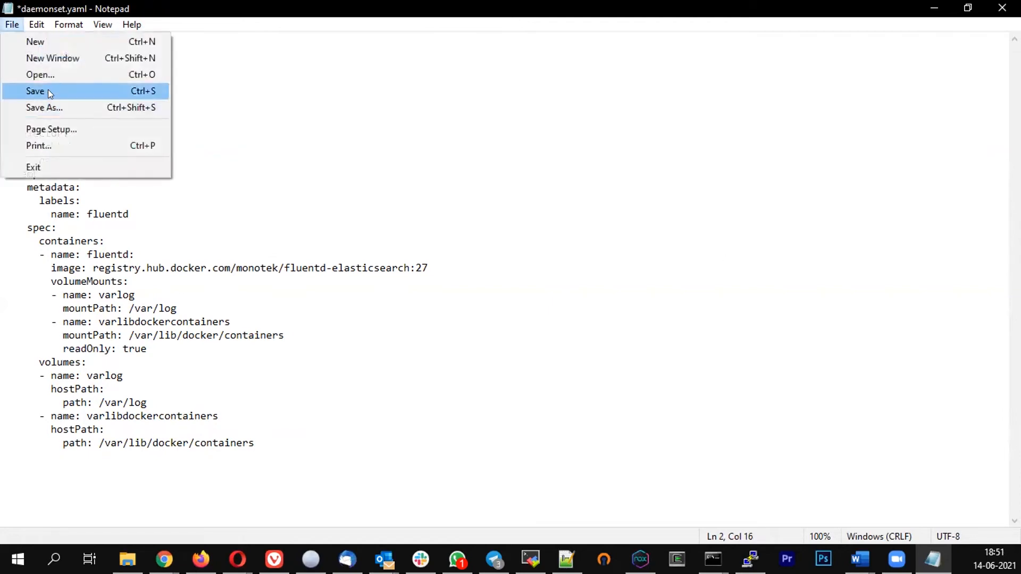
{"action": "left_click", "coordinate": [35, 91]}
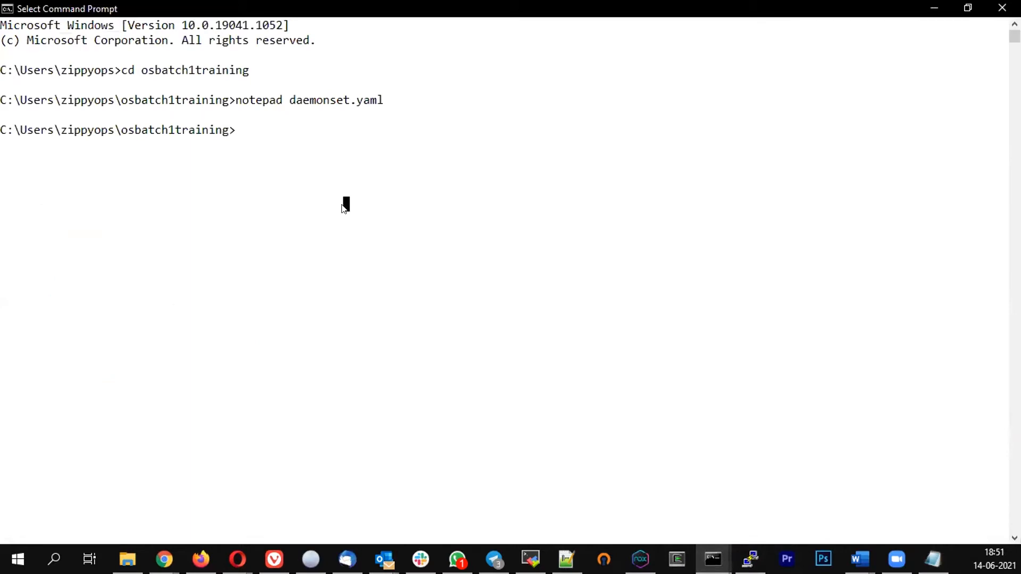
{"action": "type", "text": "kubectl"}
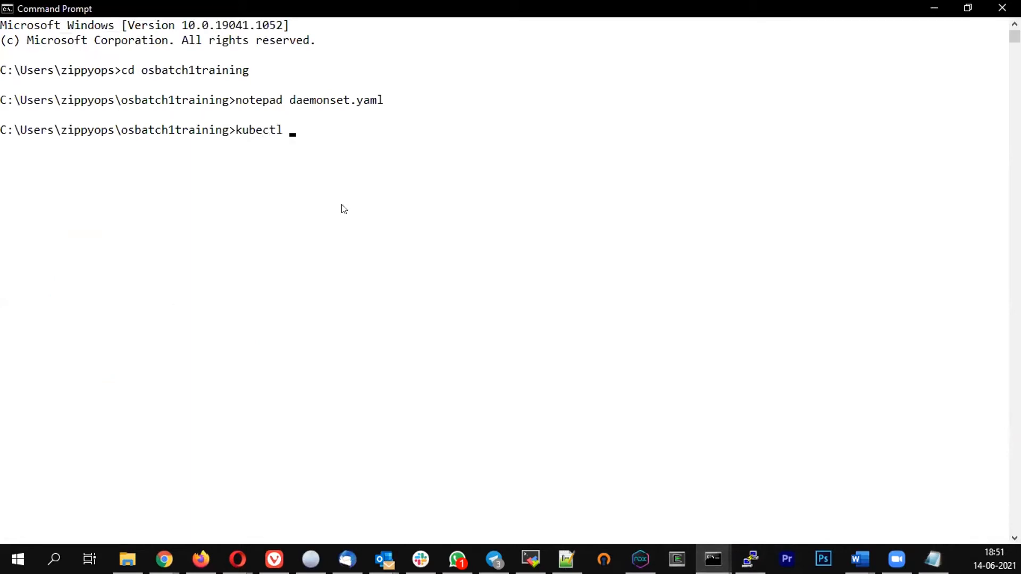
{"action": "type", "text": "apply -f"}
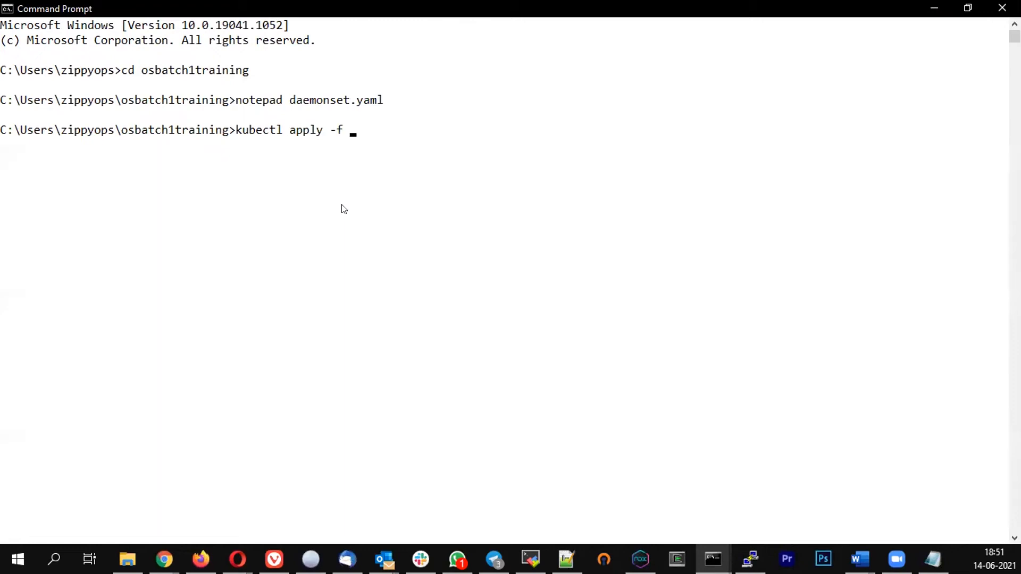
{"action": "type", "text": "daemonset.yaml"}
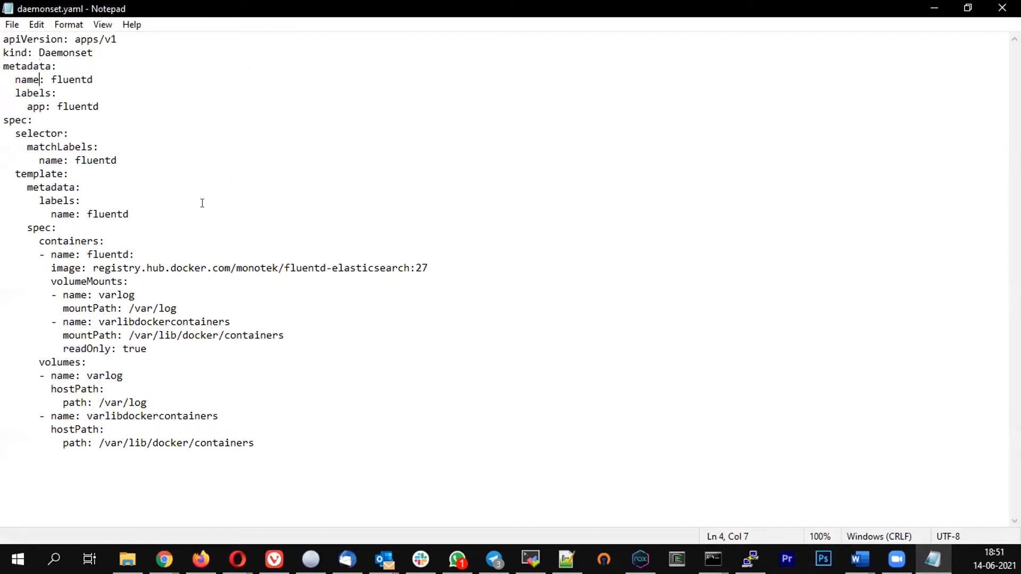
Remove the stray colon after 'name: fluentd' on line 17 and save the manifest
{"action": "left_click", "coordinate": [29, 147]}
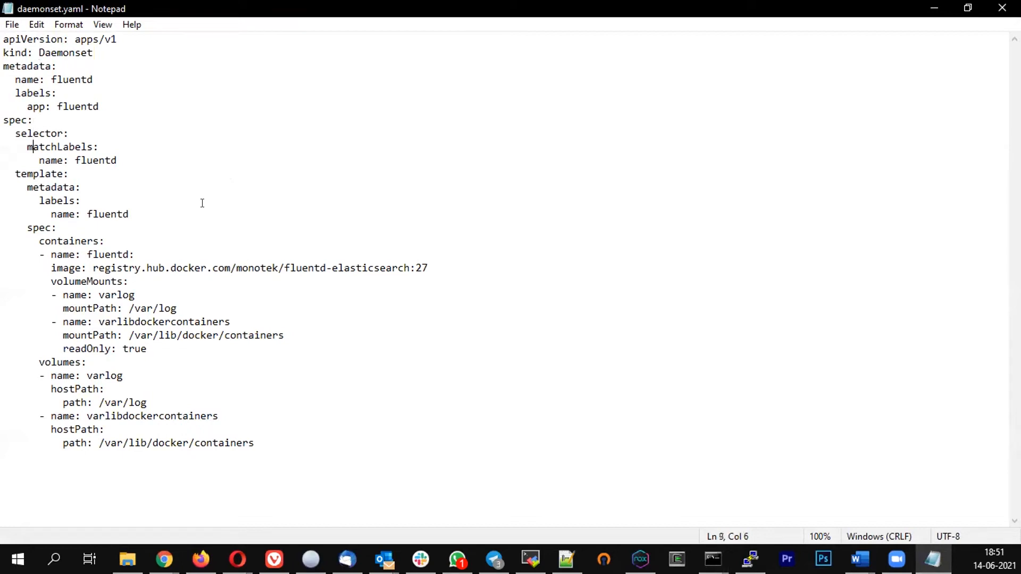
{"action": "left_click", "coordinate": [33, 214]}
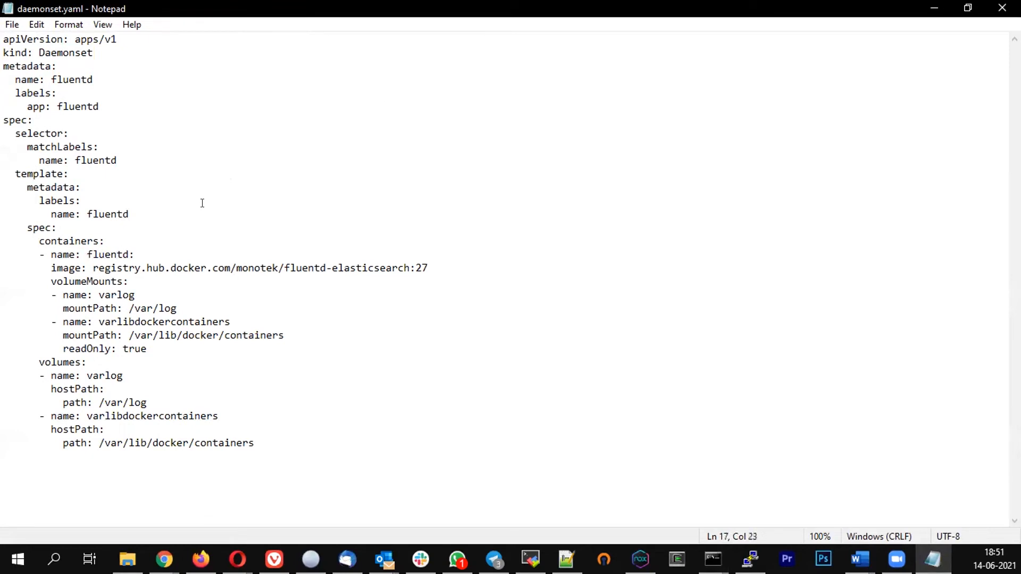
{"action": "key", "text": "Backspace"}
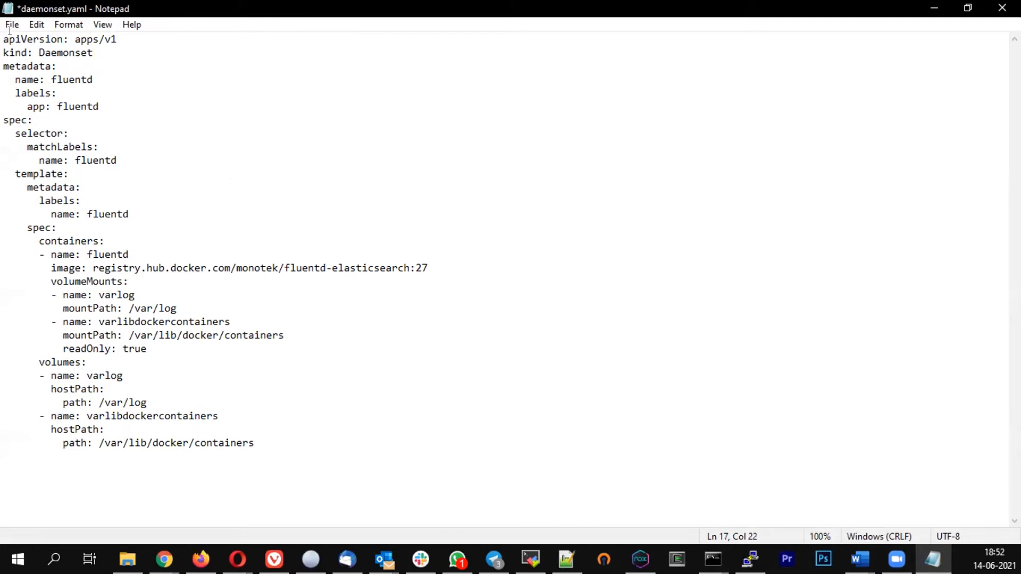
{"action": "key", "text": "ctrl+s"}
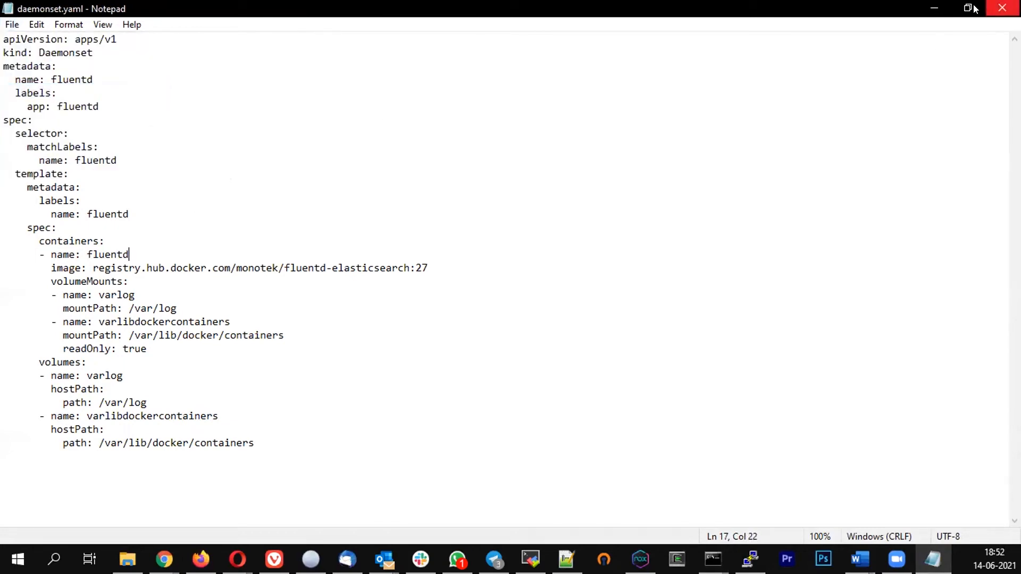
{"action": "left_click", "coordinate": [713, 559]}
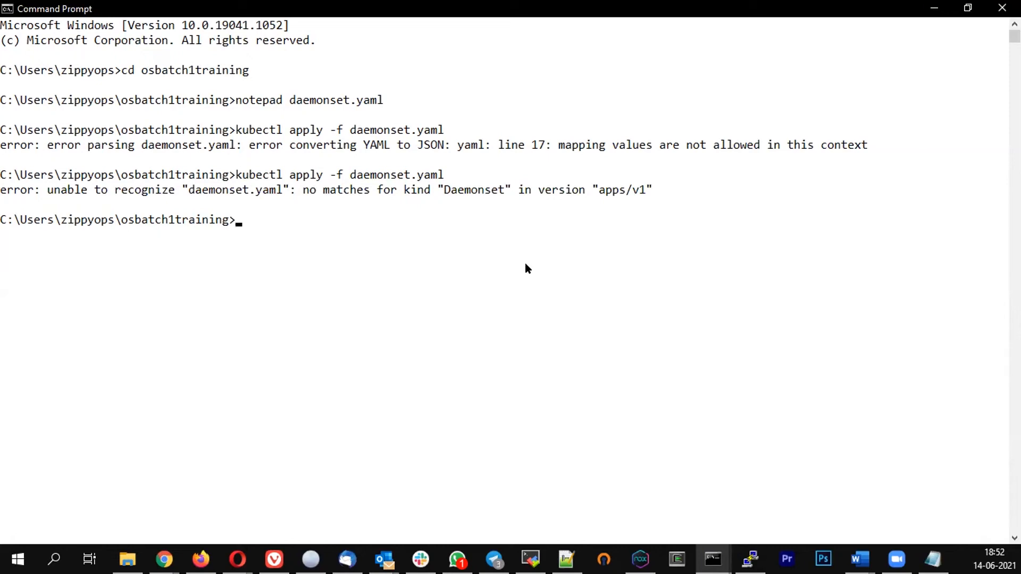
{"action": "mouse_move", "coordinate": [442, 238]}
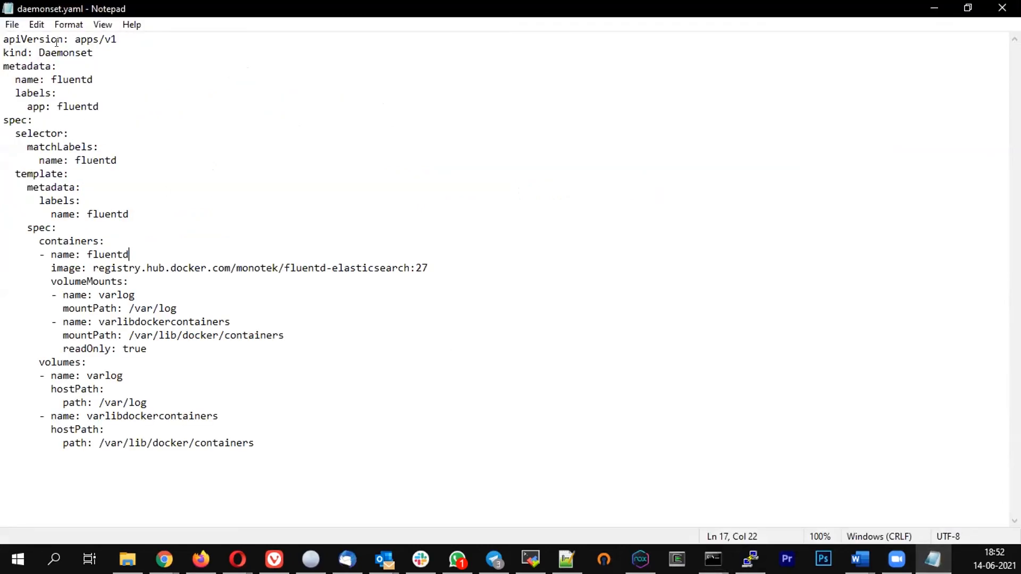
Correct kind to DaemonSet and rerun kubectl apply -f daemonset.yaml
{"action": "left_click", "coordinate": [115, 93]}
{"action": "type", "text": "S"}
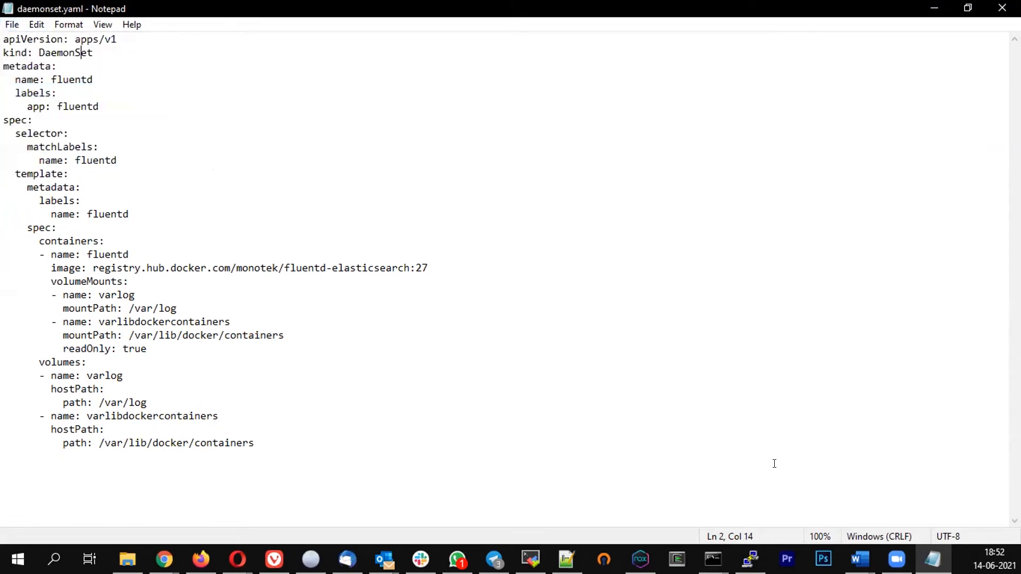
{"action": "left_click", "coordinate": [712, 559]}
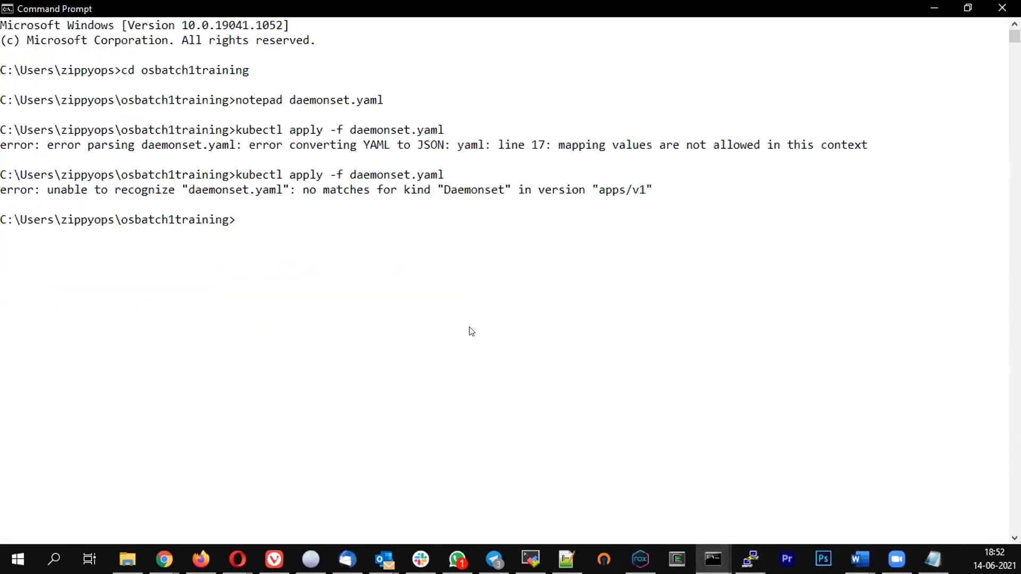
{"action": "type", "text": "kubectl apply -f daemonset.yaml"}
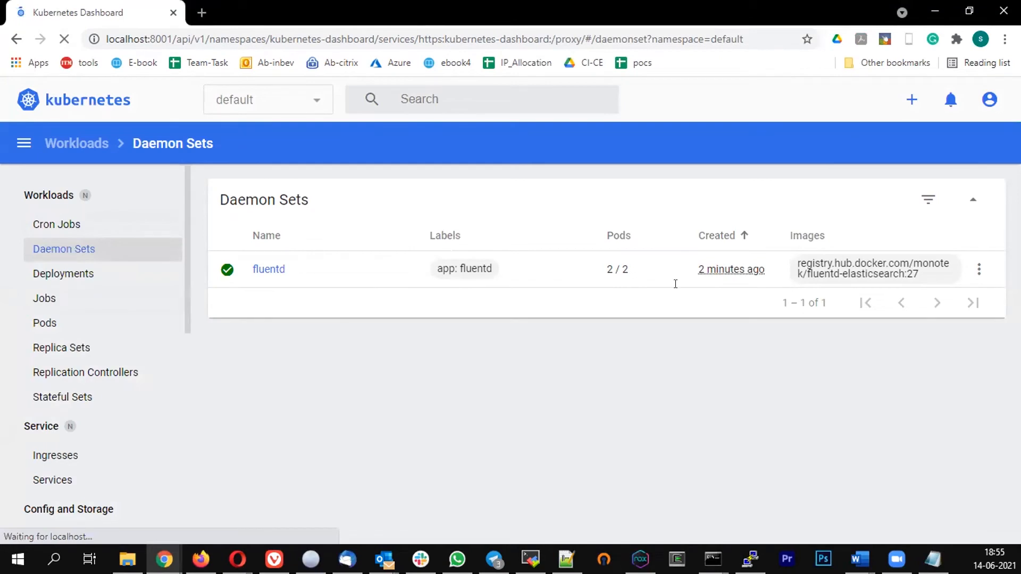
Confirm fluentd at 2/2 and list its pods fluentd-6vt9x and fluentd-s6t5h
{"action": "left_click", "coordinate": [64, 38]}
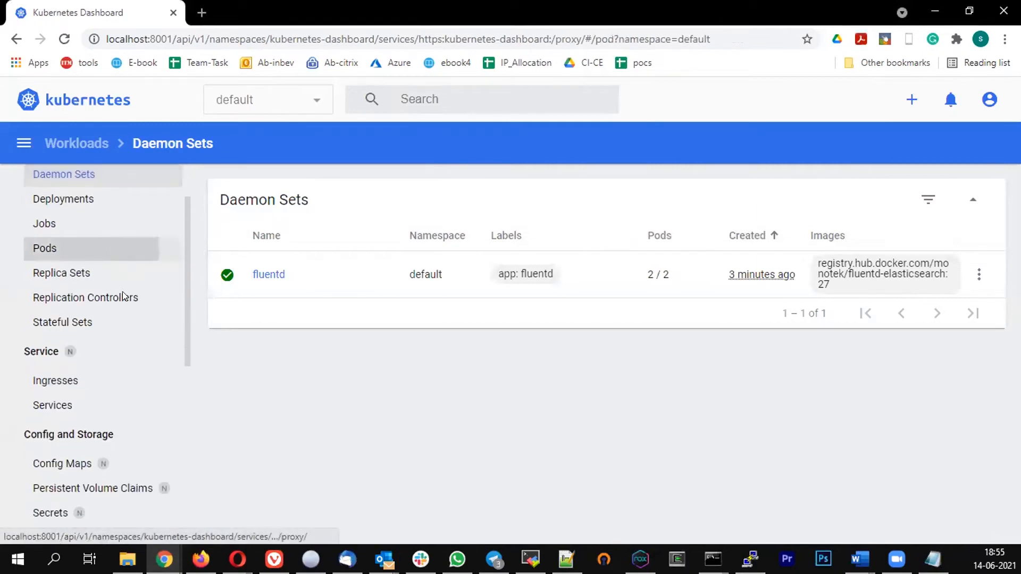
{"action": "mouse_move", "coordinate": [663, 411]}
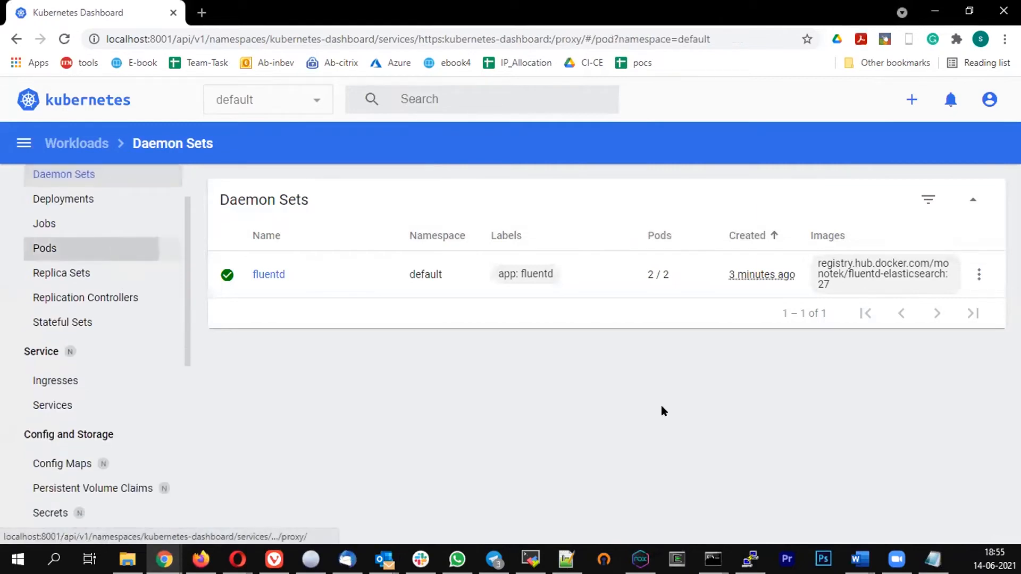
{"action": "left_click", "coordinate": [44, 248]}
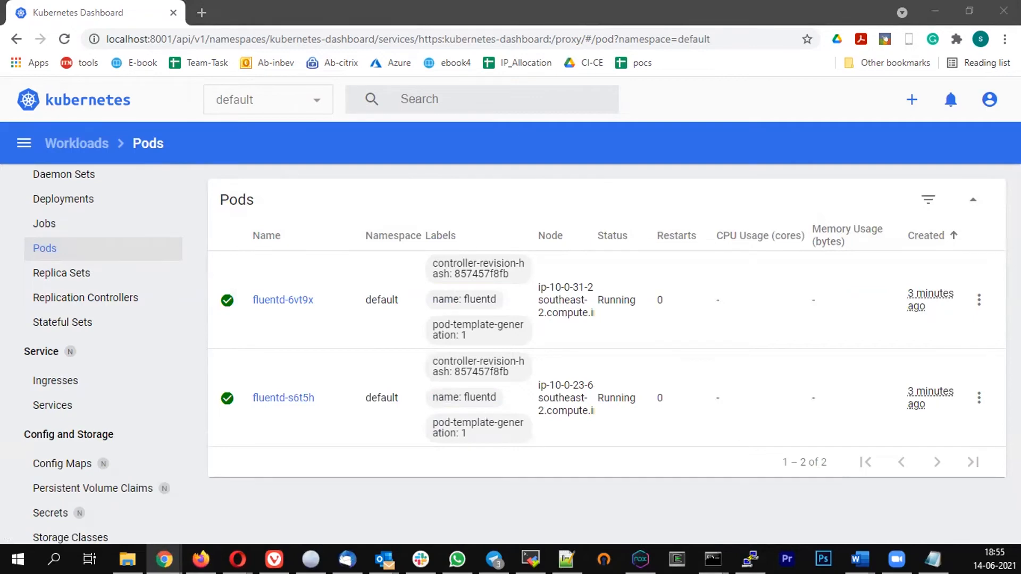
{"action": "mouse_move", "coordinate": [306, 214]}
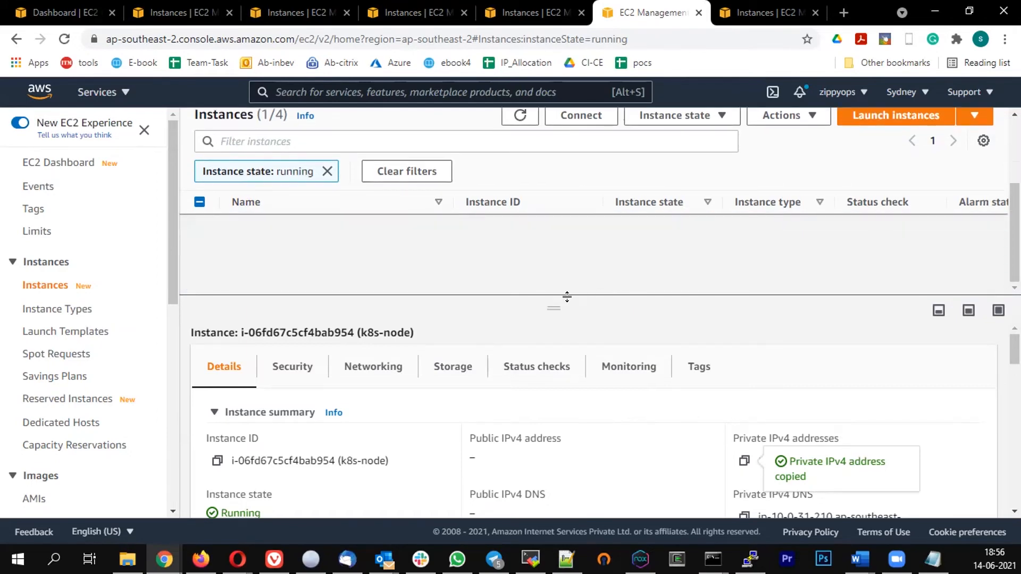
Open Auto Scaling groups and select trainer-batch1-K8sStack, showing desired capacity 2
{"action": "left_click_drag", "start_coordinate": [557, 305], "coordinate": [557, 434]}
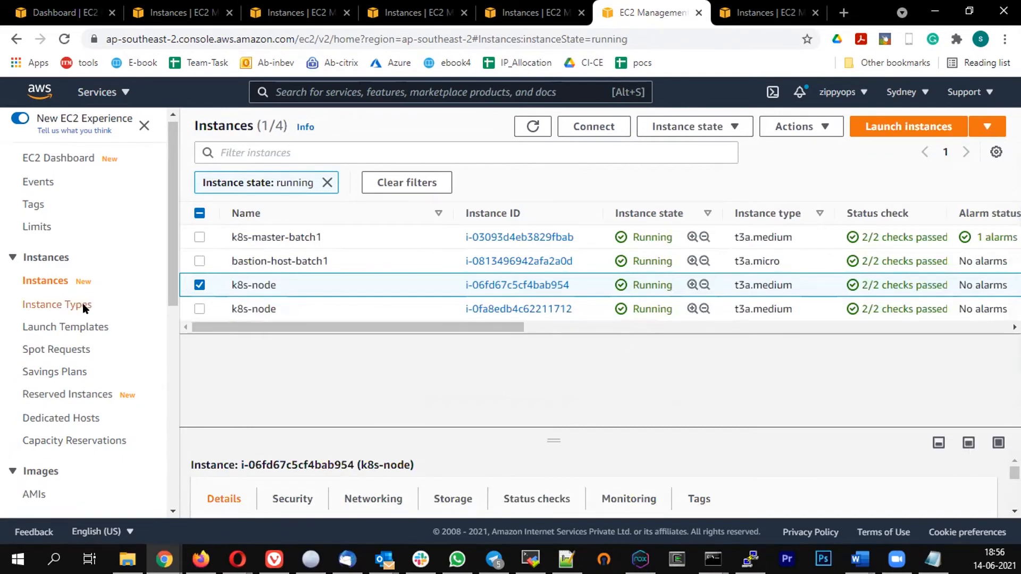
{"action": "scroll", "scroll_direction": "down", "scroll_amount": 3}
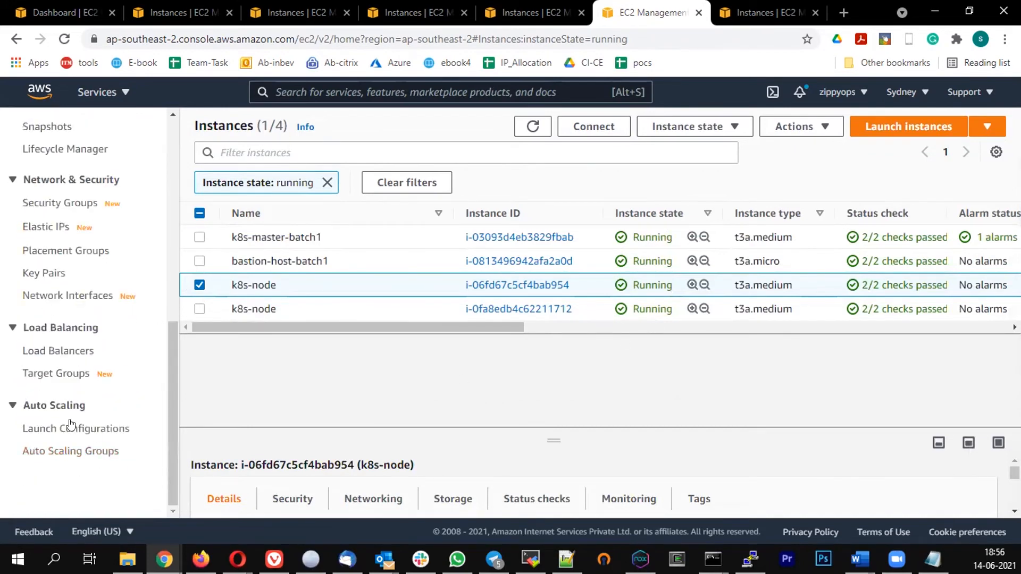
{"action": "left_click", "coordinate": [72, 450]}
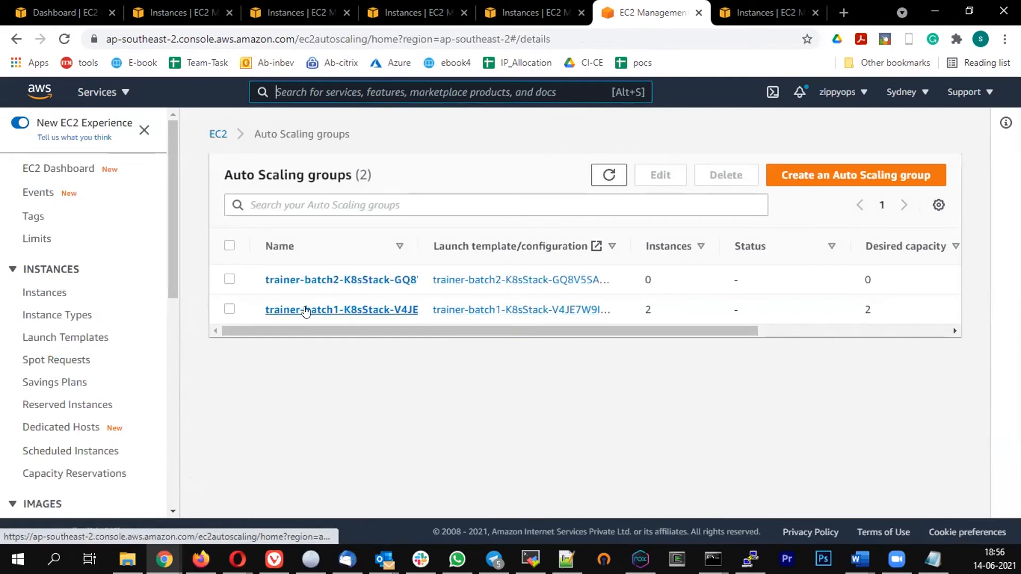
{"action": "mouse_move", "coordinate": [307, 313]}
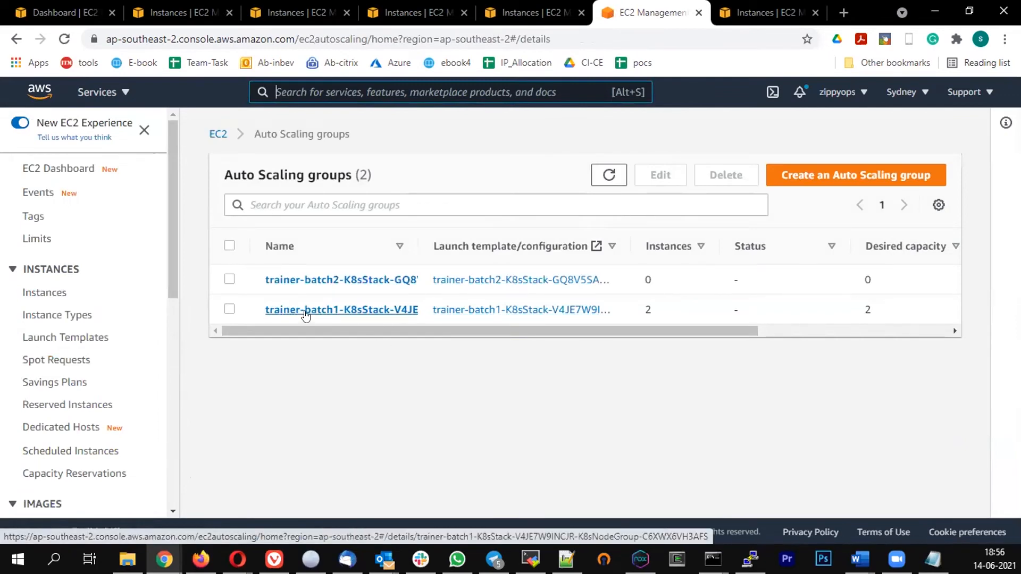
{"action": "mouse_move", "coordinate": [328, 311]}
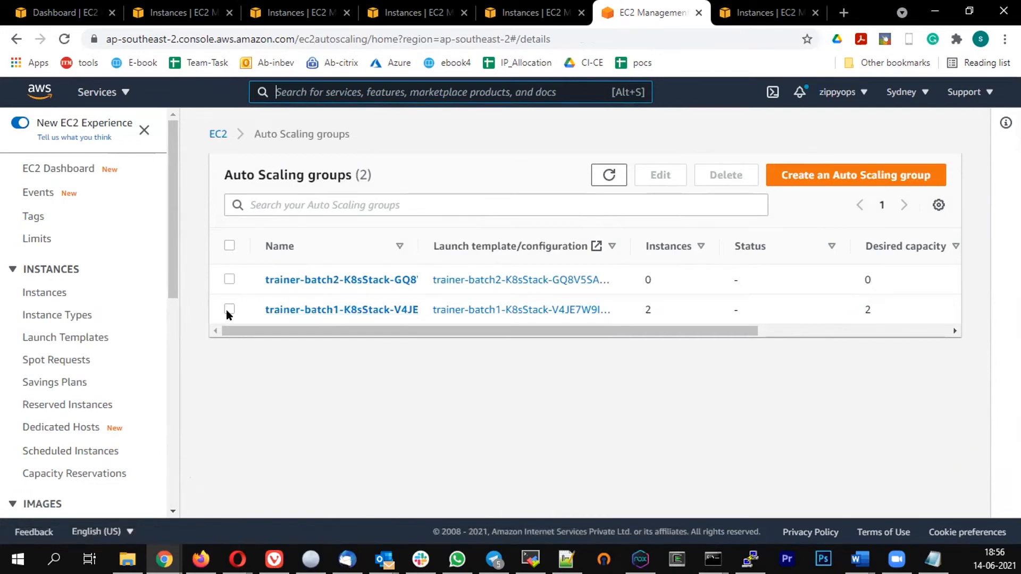
{"action": "left_click", "coordinate": [229, 310]}
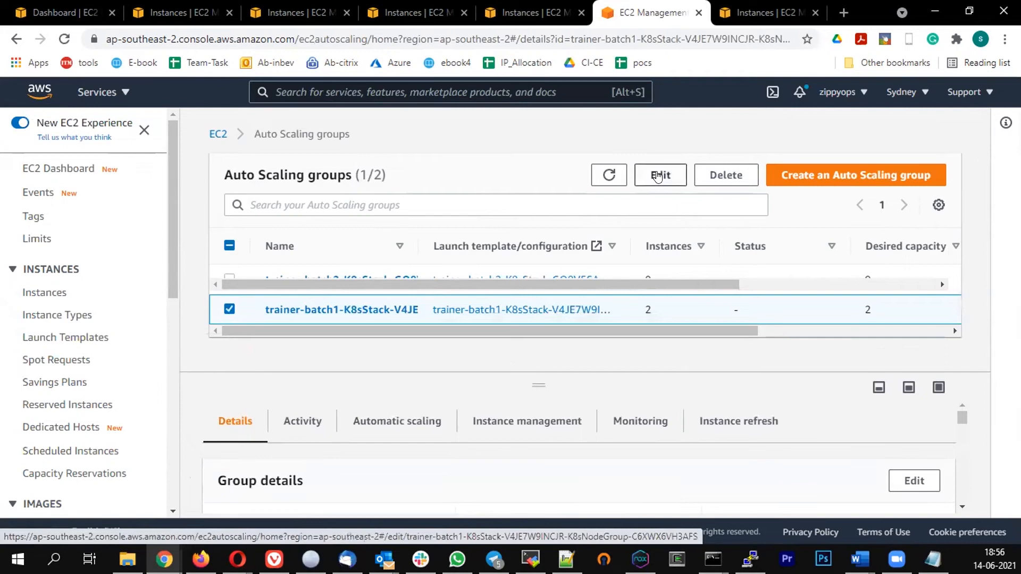
Set the trainer-batch1 node group's desired capacity to 3 and update
{"action": "left_click", "coordinate": [659, 174]}
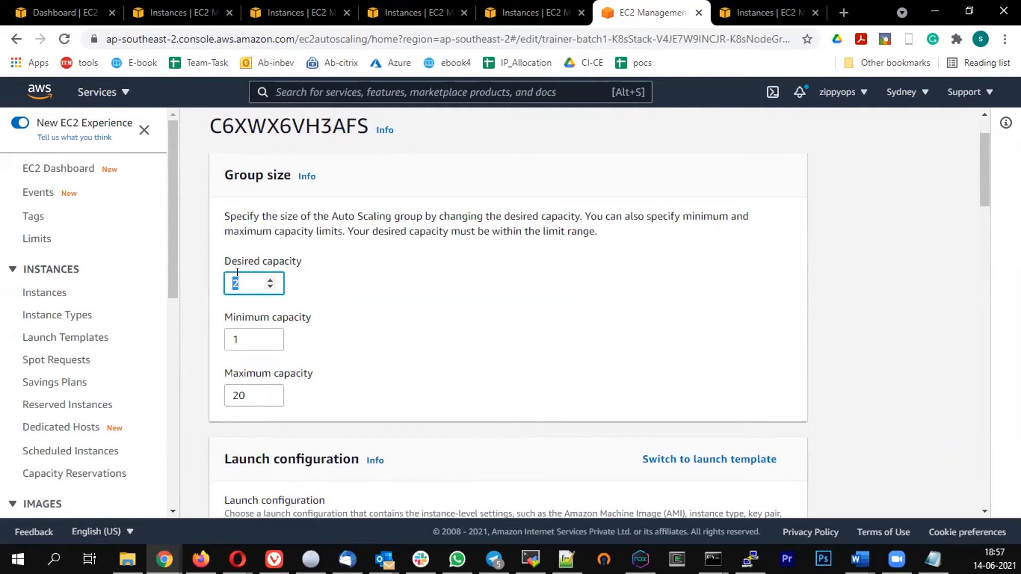
{"action": "mouse_move", "coordinate": [186, 274]}
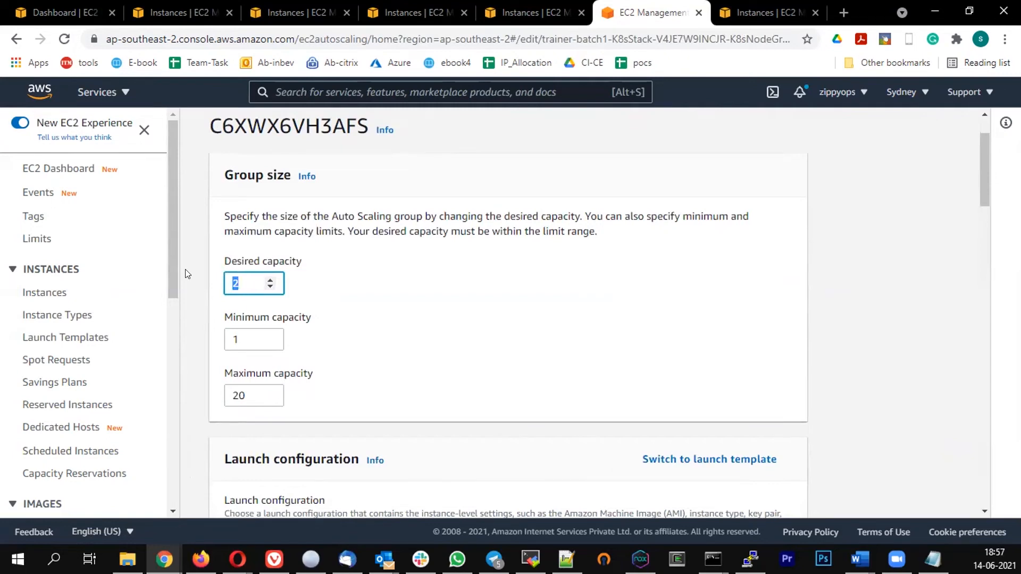
{"action": "mouse_move", "coordinate": [385, 287]}
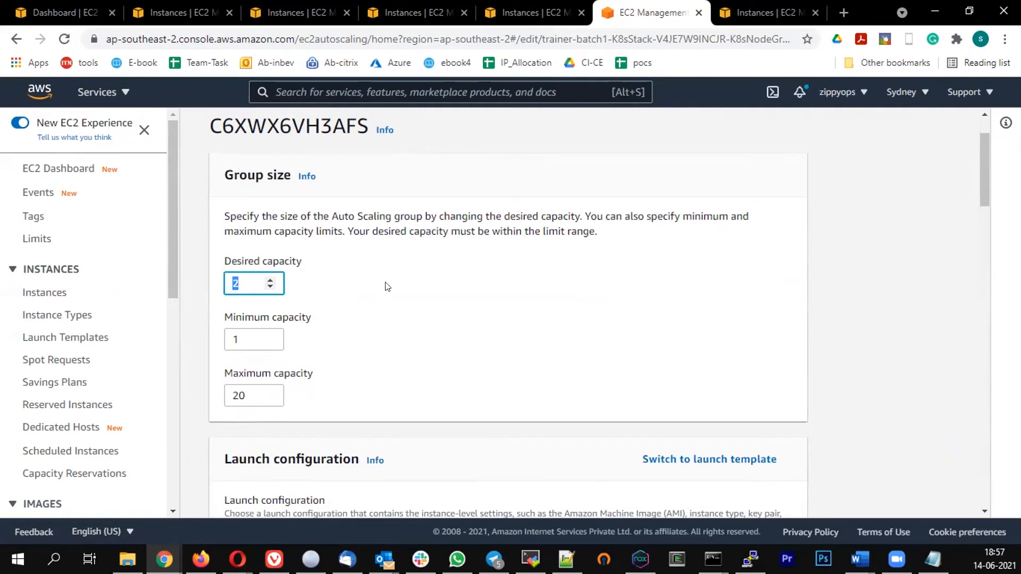
{"action": "type", "text": "3"}
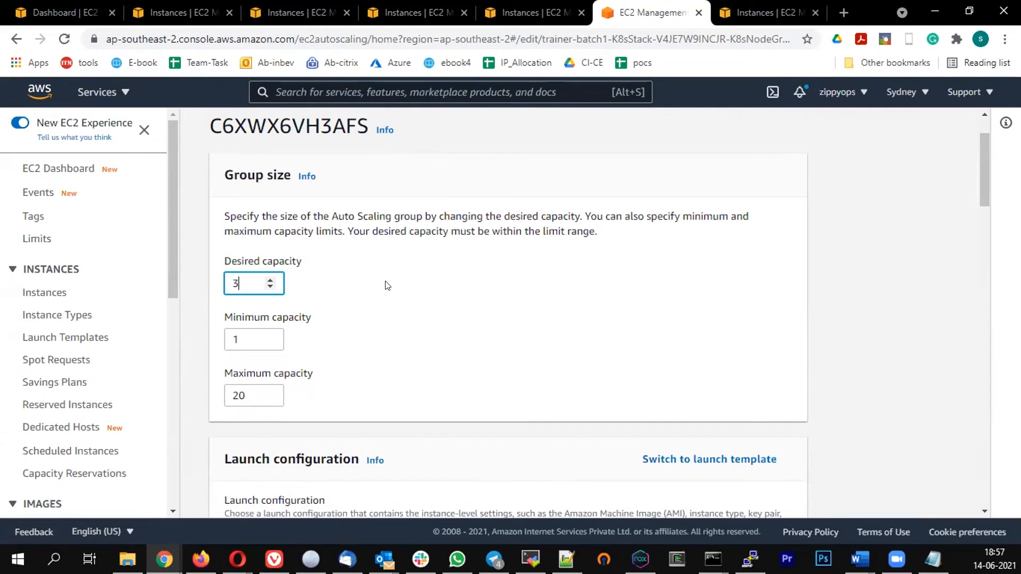
{"action": "scroll", "scroll_direction": "down", "scroll_amount": 3}
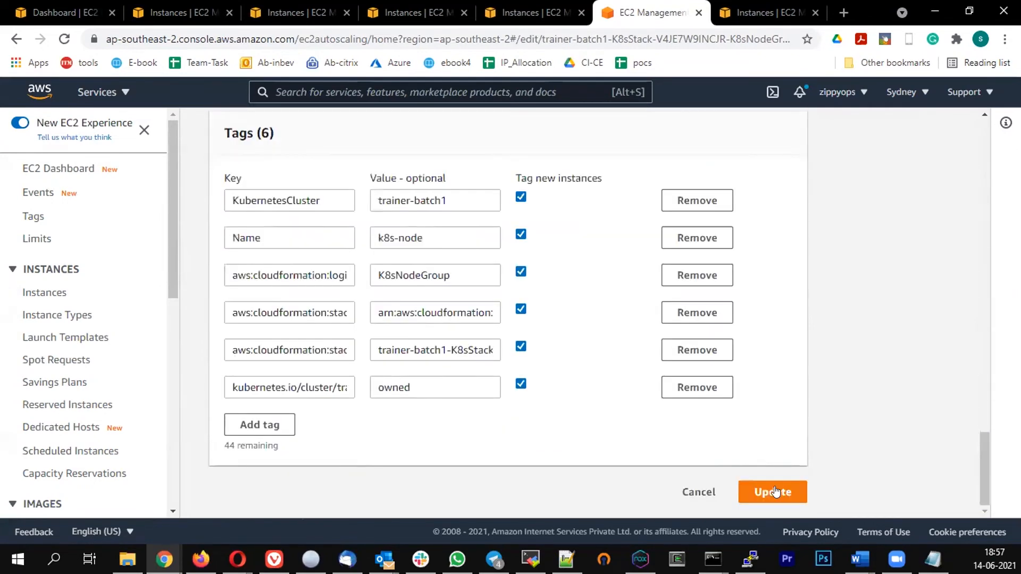
{"action": "left_click", "coordinate": [772, 492]}
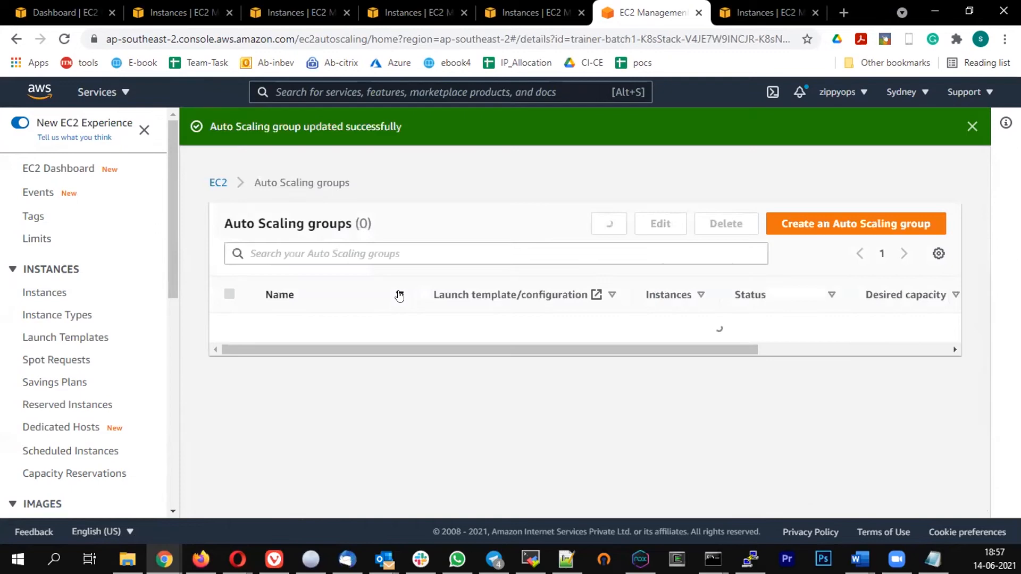
Reopen the group's settings to confirm desired capacity stays at 3
{"action": "left_click", "coordinate": [229, 358]}
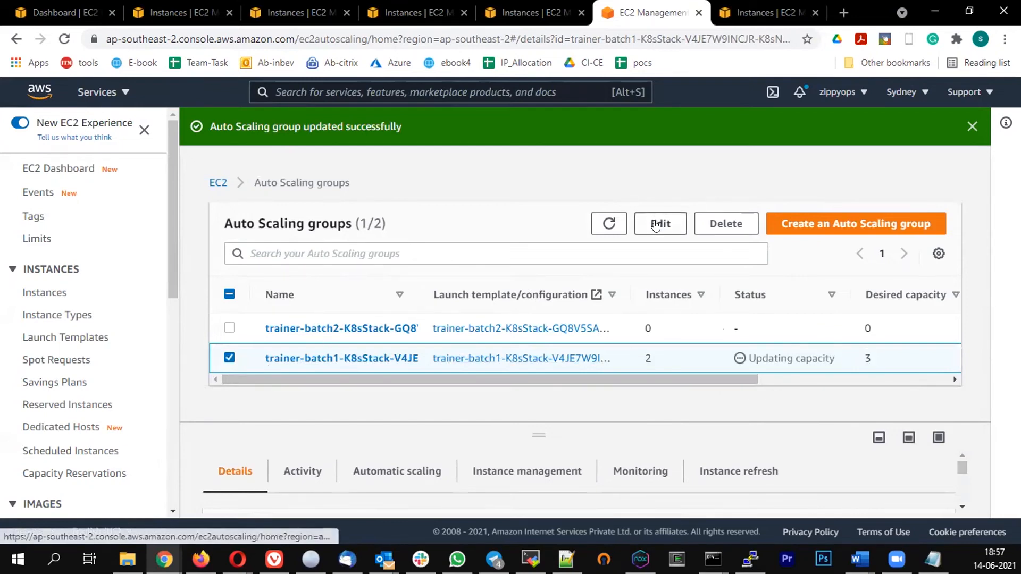
{"action": "left_click", "coordinate": [659, 224]}
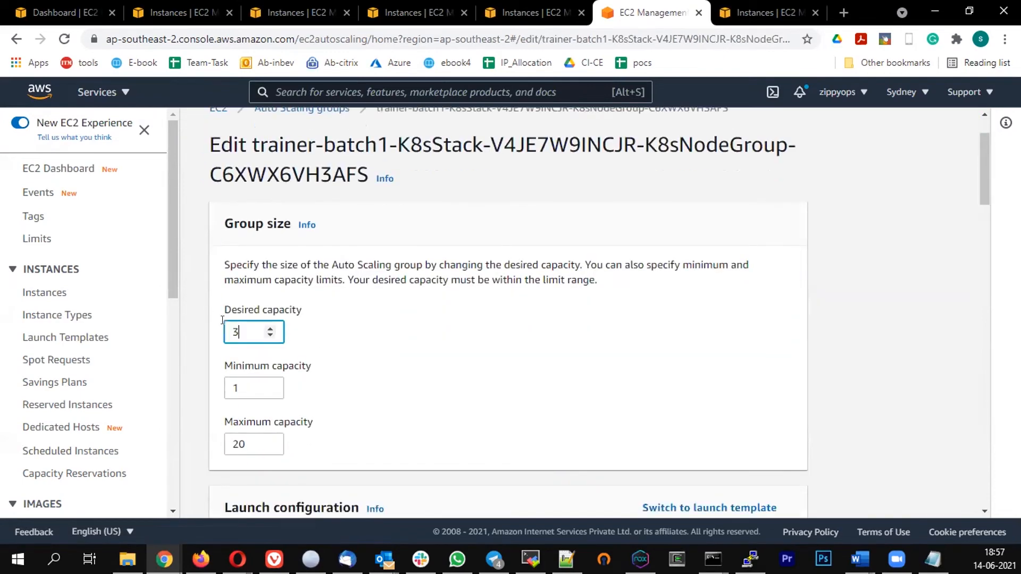
{"action": "triple_click", "coordinate": [253, 332]}
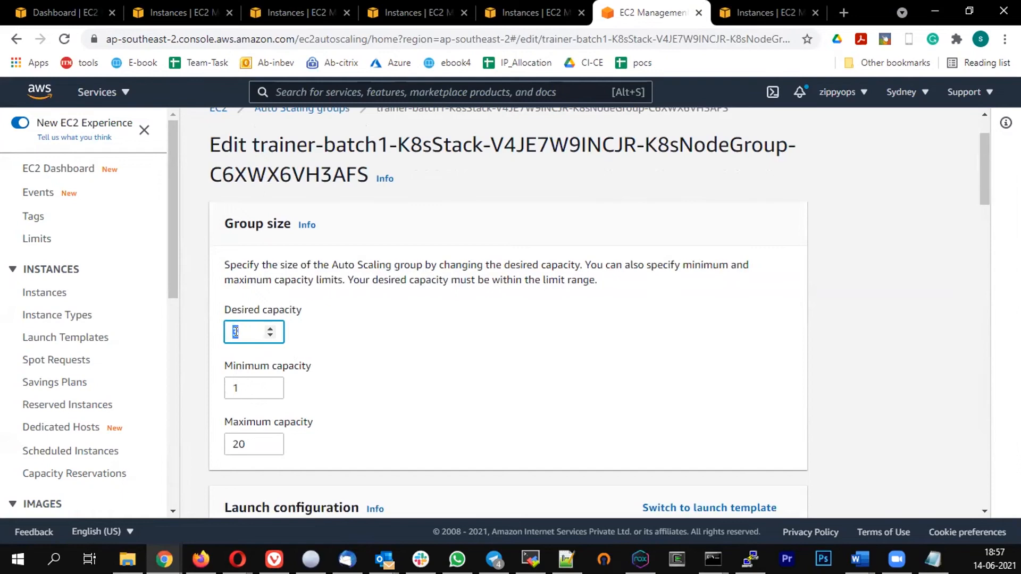
{"action": "type", "text": "3"}
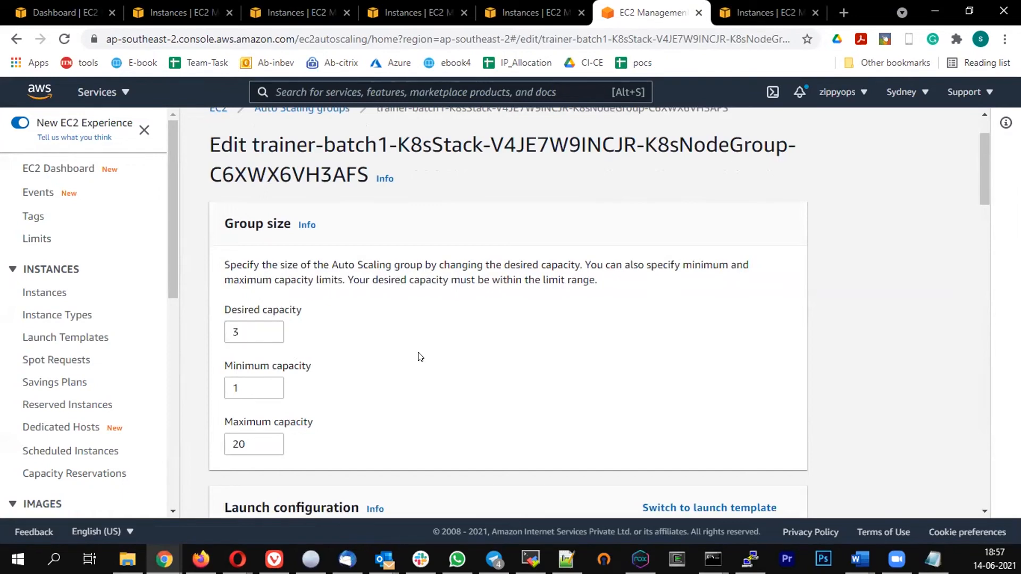
{"action": "left_click", "coordinate": [58, 168]}
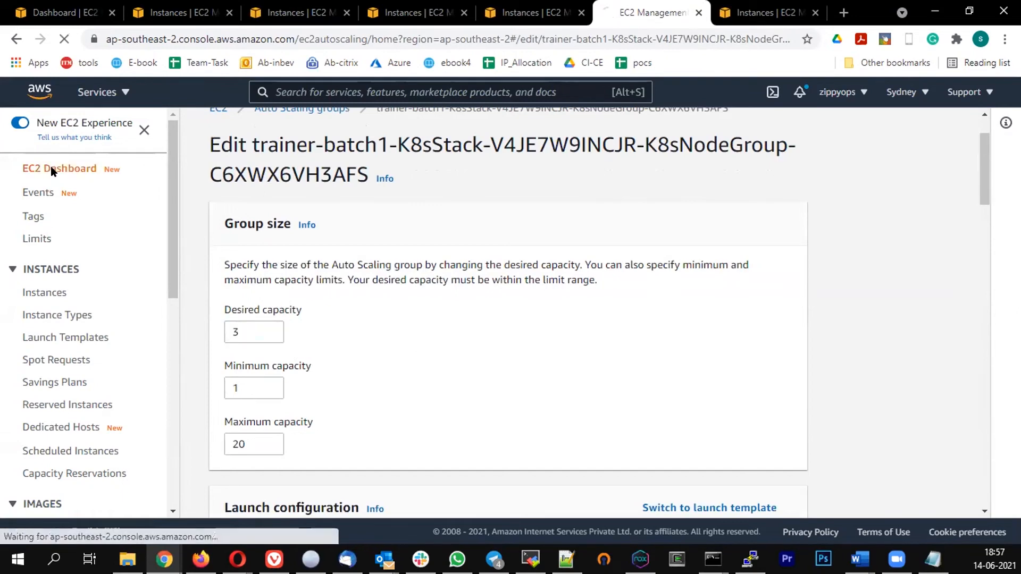
Inspect the new initializing k8s-node instance in the running instances list
{"action": "left_click", "coordinate": [59, 163]}
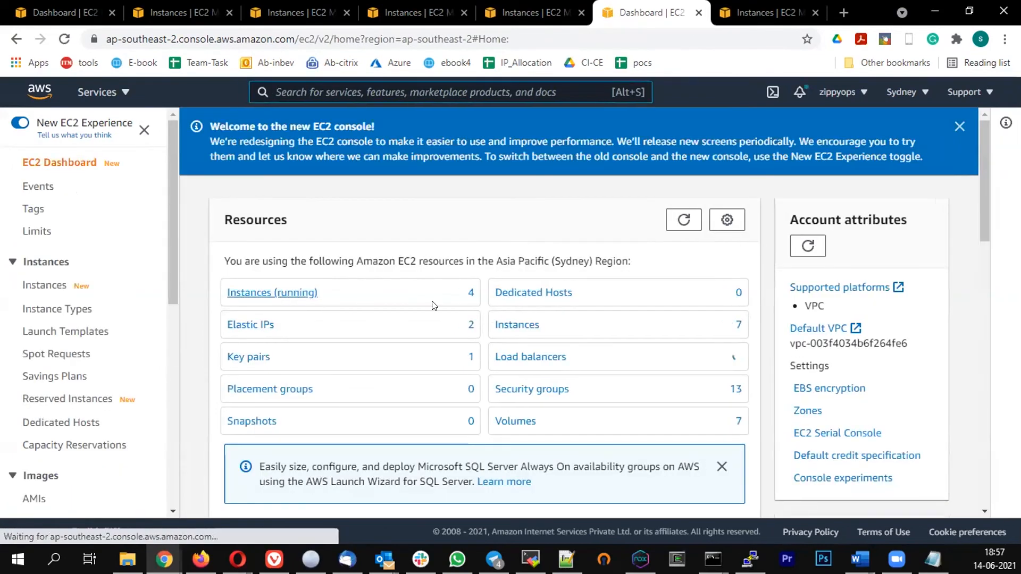
{"action": "left_click", "coordinate": [271, 292]}
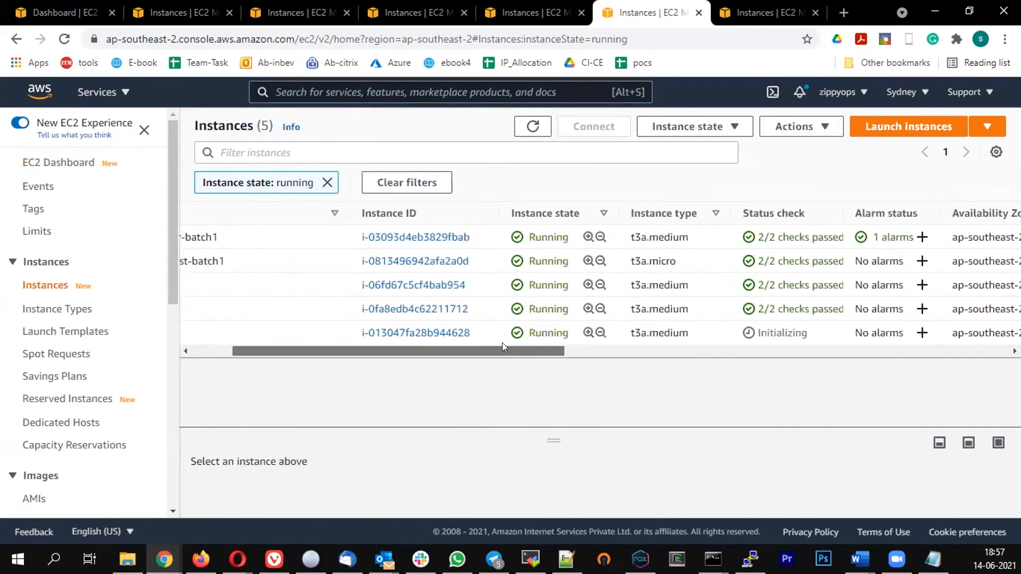
{"action": "left_click", "coordinate": [410, 333]}
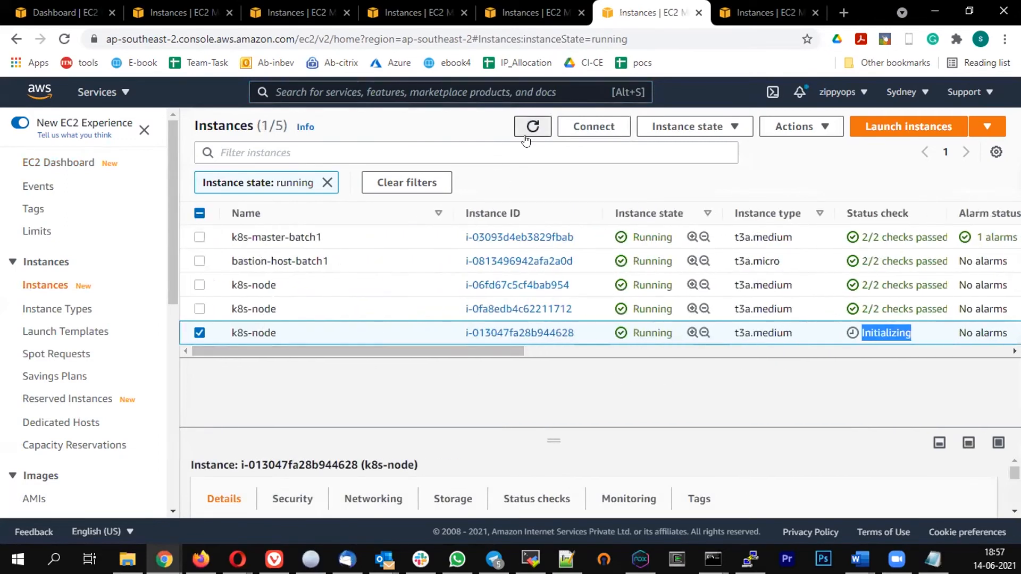
{"action": "left_click", "coordinate": [199, 333]}
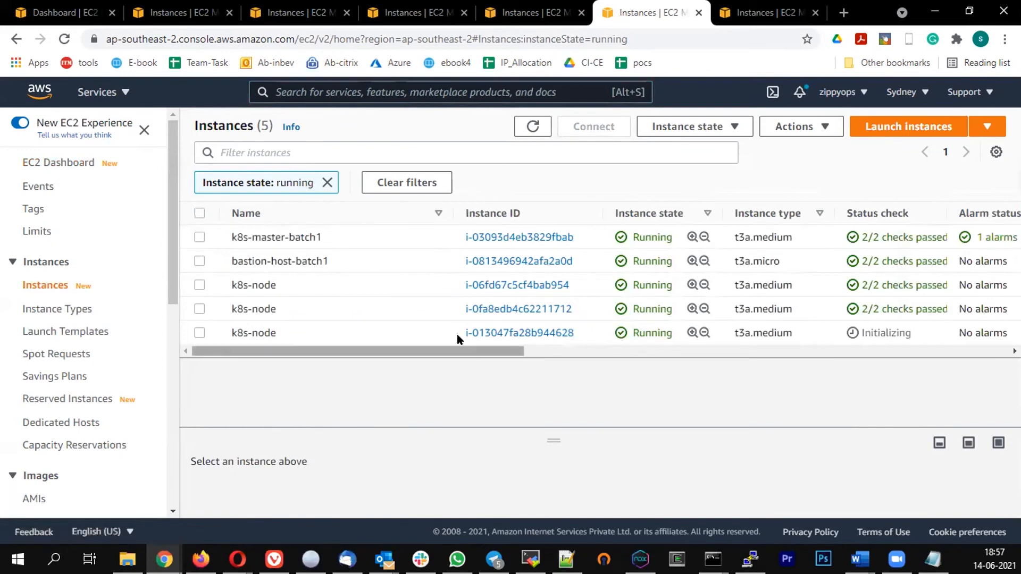
{"action": "mouse_move", "coordinate": [804, 499]}
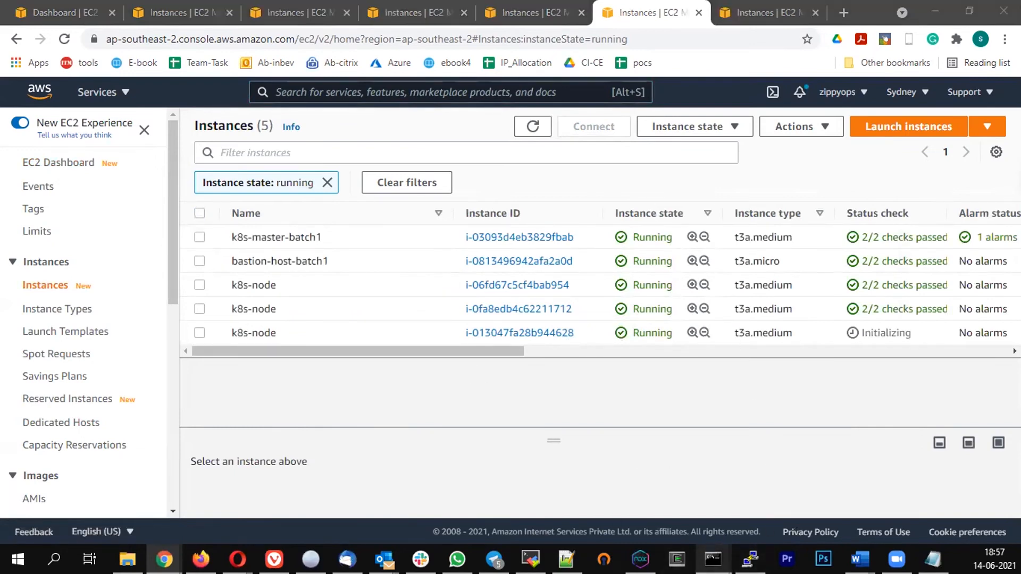
{"action": "left_click", "coordinate": [713, 559]}
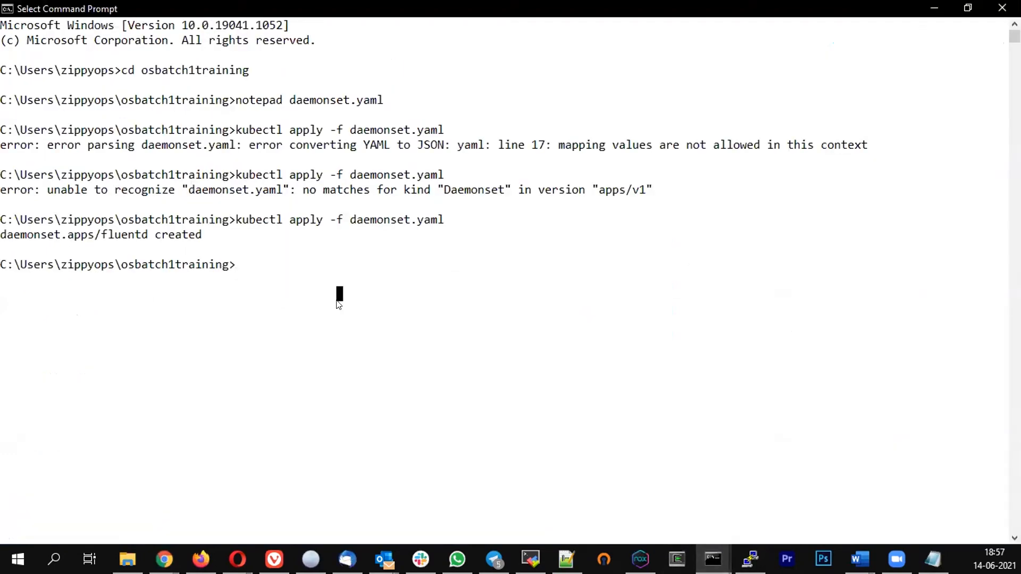
Run kubectl get nodes and highlight the four Ready nodes, including ip-10-0-12-47
{"action": "type", "text": "kubectl"}
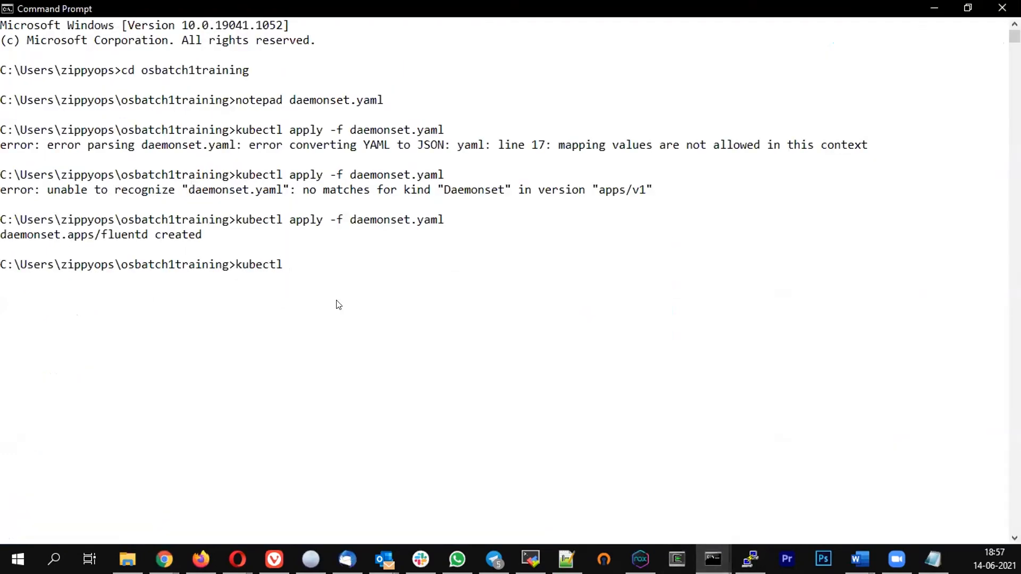
{"action": "type", "text": "get nodes"}
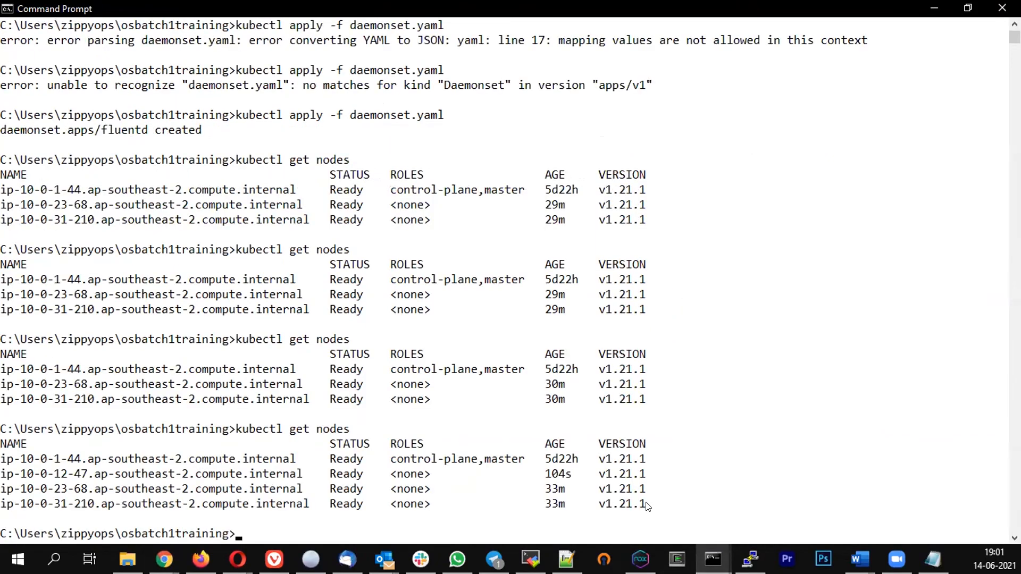
{"action": "left_click_drag", "start_coordinate": [0, 459], "coordinate": [648, 504]}
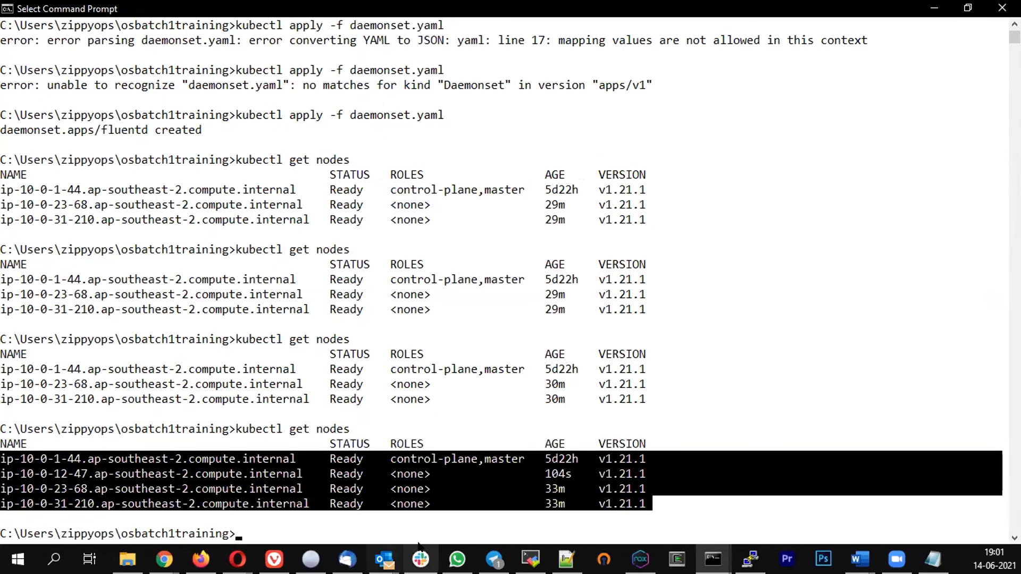
{"action": "mouse_move", "coordinate": [400, 478]}
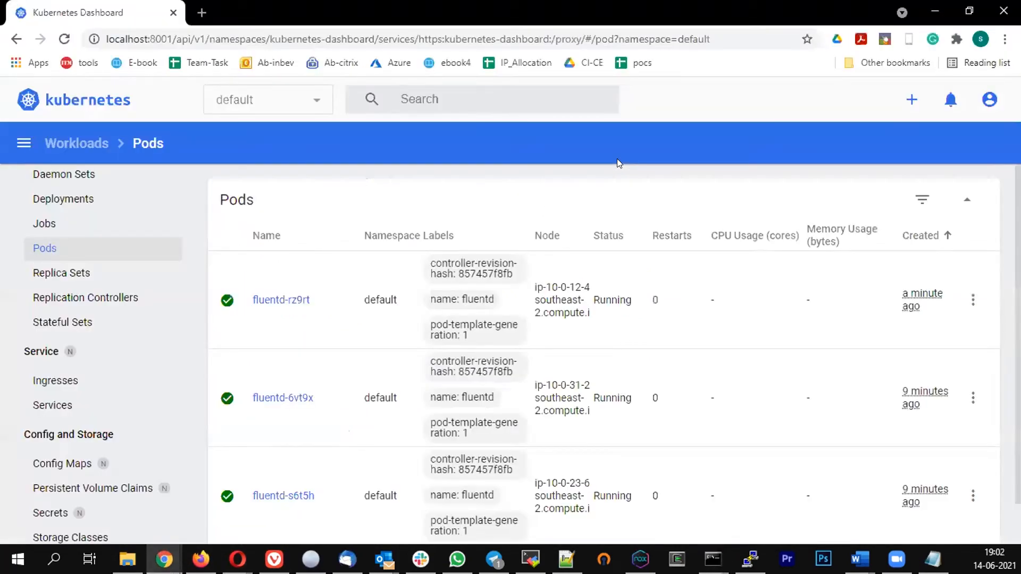
Review the Pods list showing a third Running fluentd pod on the new node
{"action": "scroll", "scroll_direction": "down", "scroll_amount": 3}
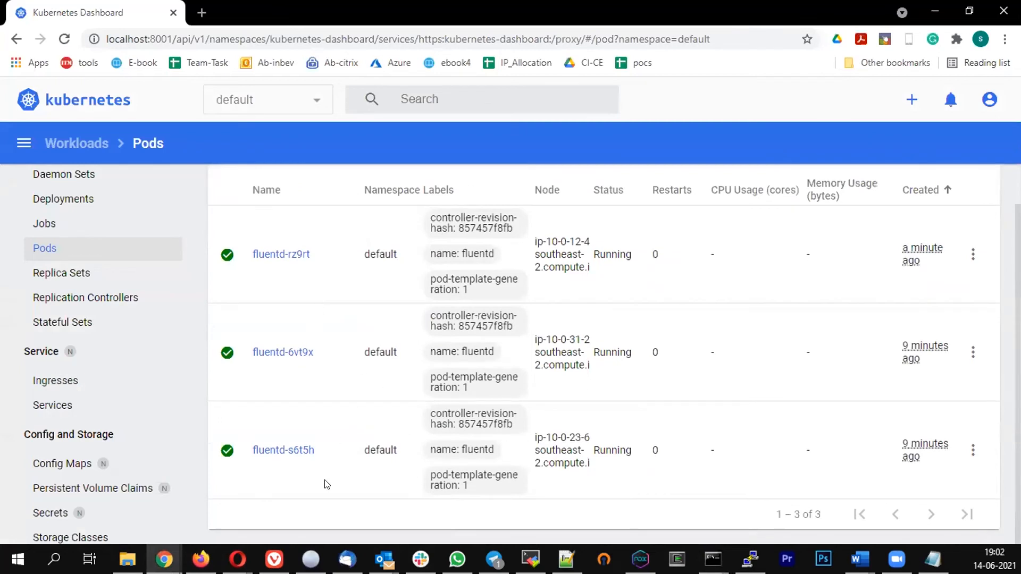
{"action": "mouse_move", "coordinate": [362, 319]}
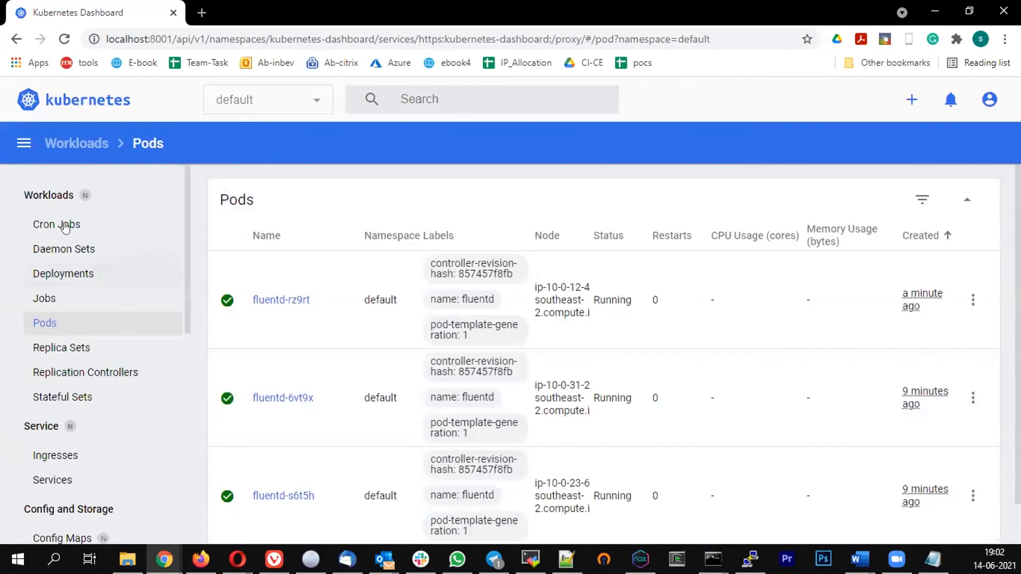
{"action": "left_click", "coordinate": [63, 249]}
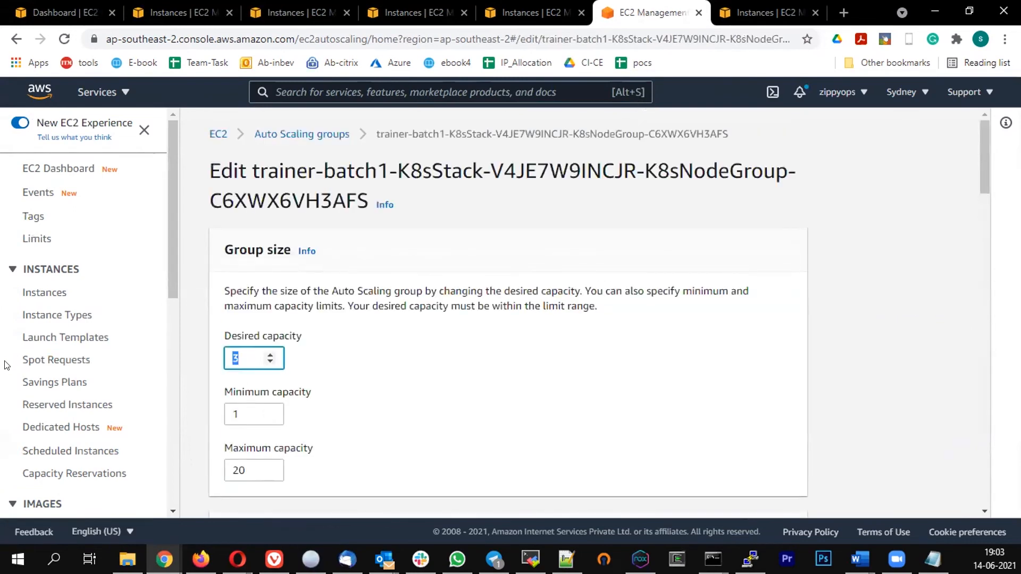
Set the node group's desired capacity back to 2 and update
{"action": "type", "text": "2"}
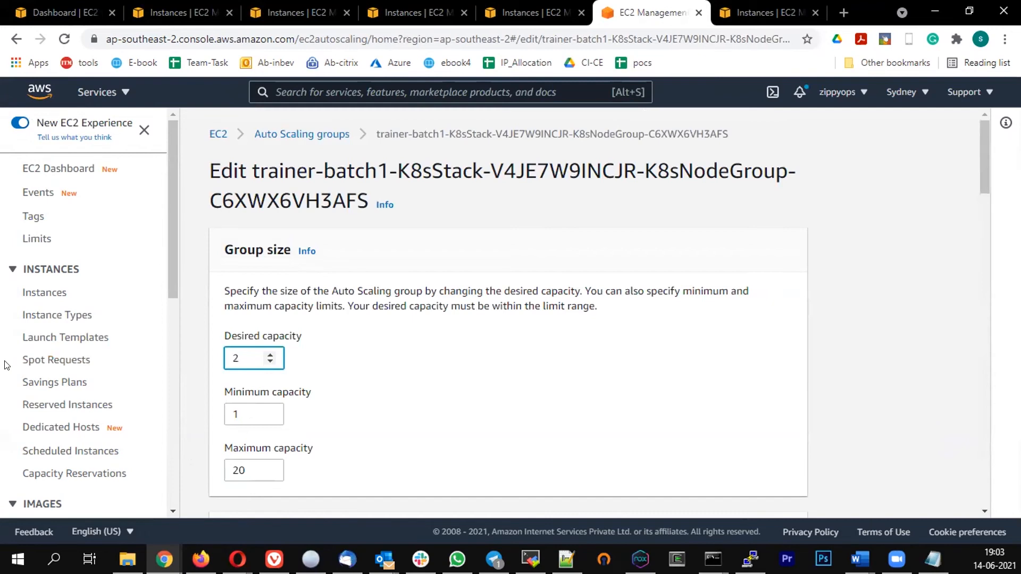
{"action": "scroll", "scroll_direction": "down", "scroll_amount": 3}
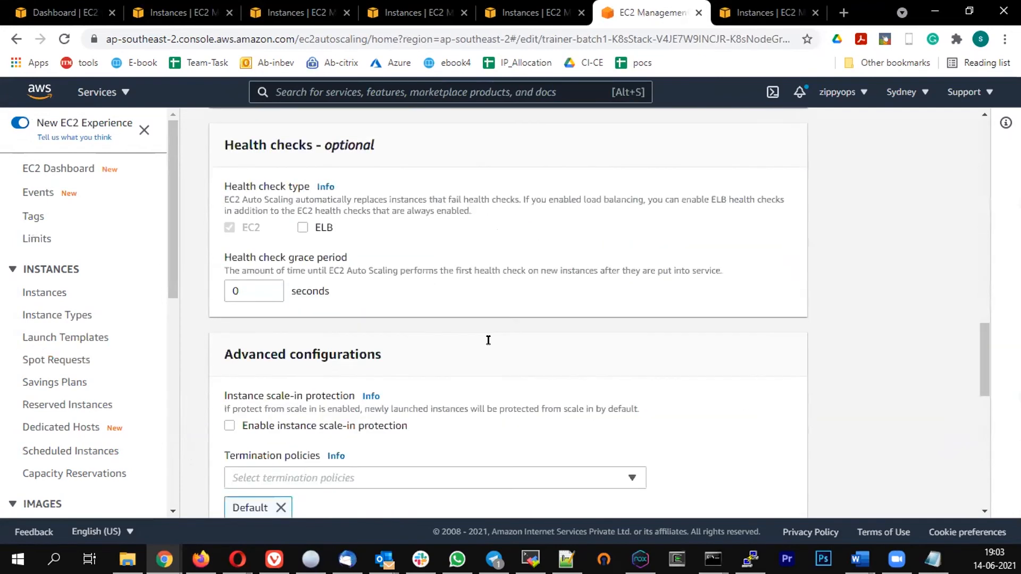
{"action": "scroll", "scroll_direction": "down", "scroll_amount": 3}
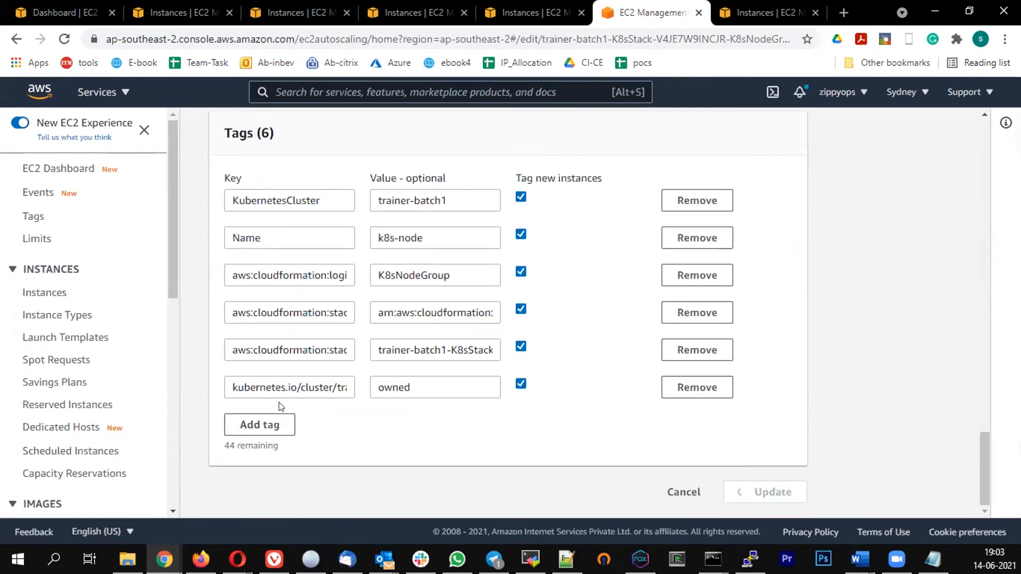
{"action": "left_click", "coordinate": [771, 491]}
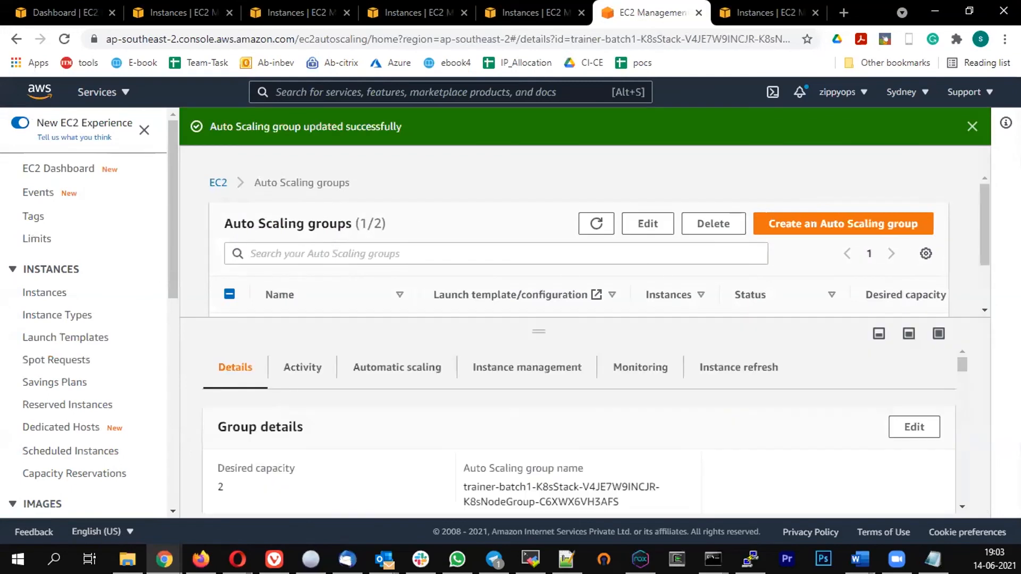
{"action": "mouse_move", "coordinate": [58, 169]}
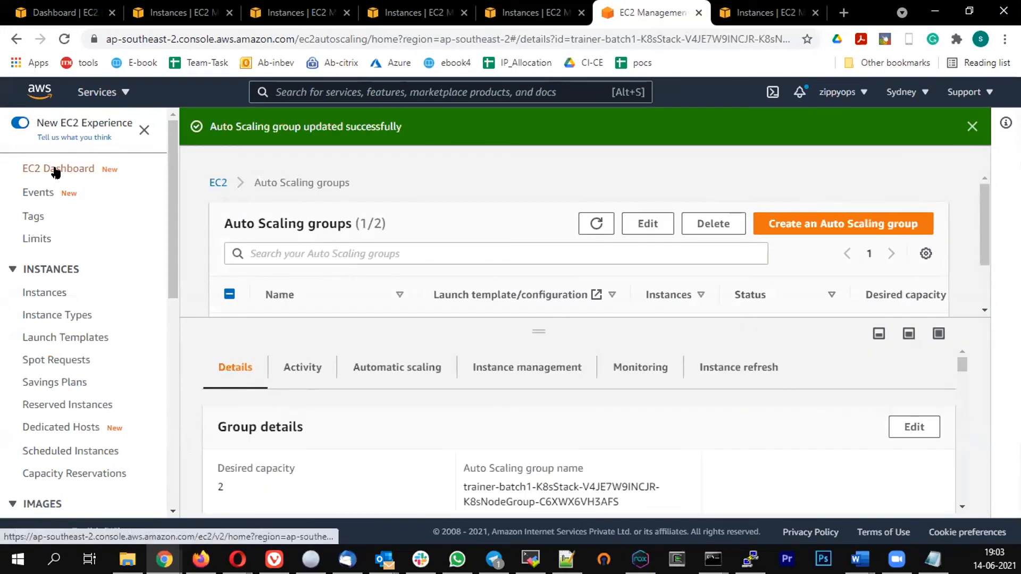
List all seven instances with filters cleared and select the shutting-down k8s-node
{"action": "left_click", "coordinate": [58, 168]}
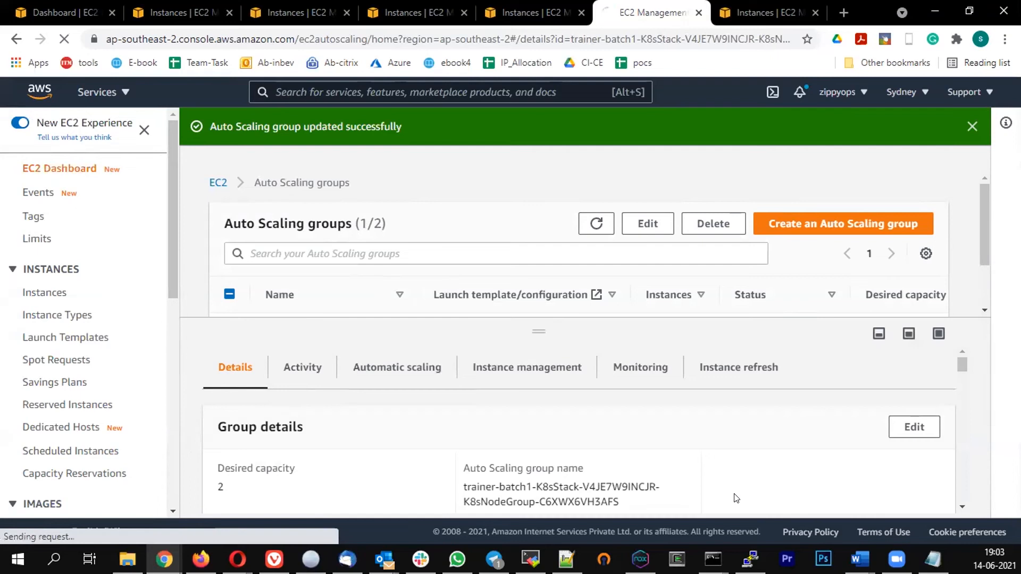
{"action": "mouse_move", "coordinate": [854, 237]}
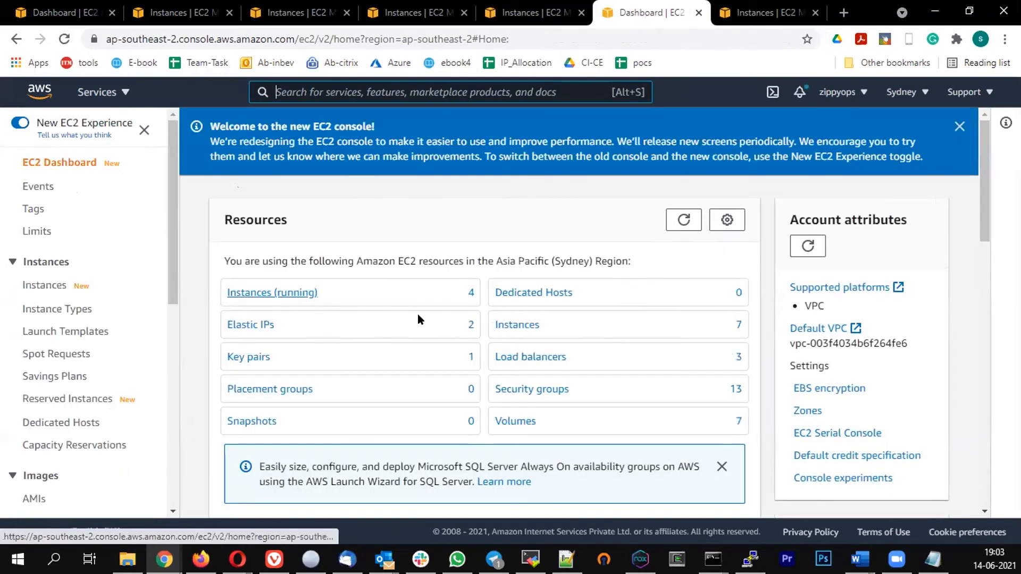
{"action": "left_click", "coordinate": [272, 292]}
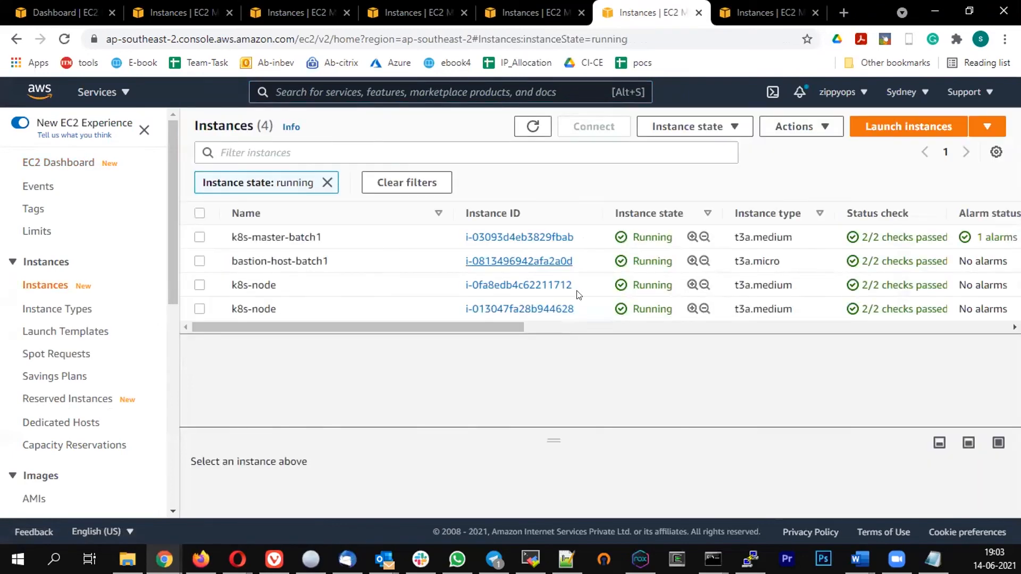
{"action": "left_click", "coordinate": [328, 183]}
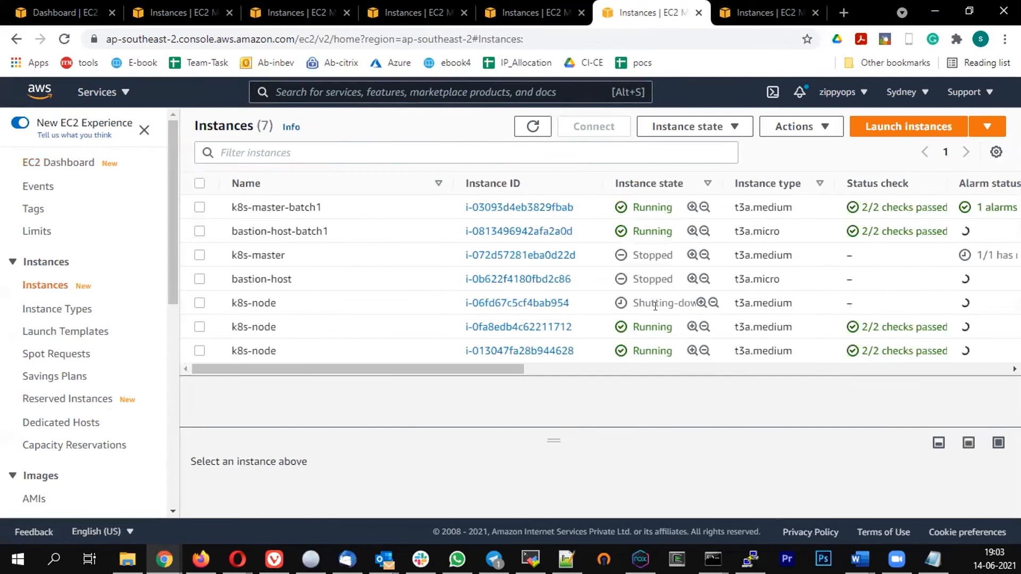
{"action": "left_click", "coordinate": [200, 302]}
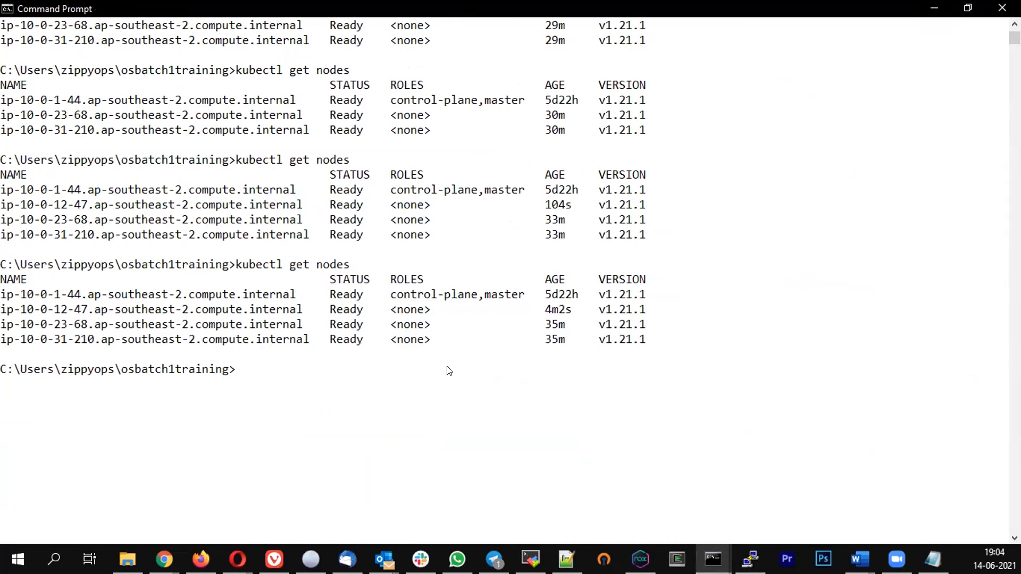
{"action": "mouse_move", "coordinate": [463, 359]}
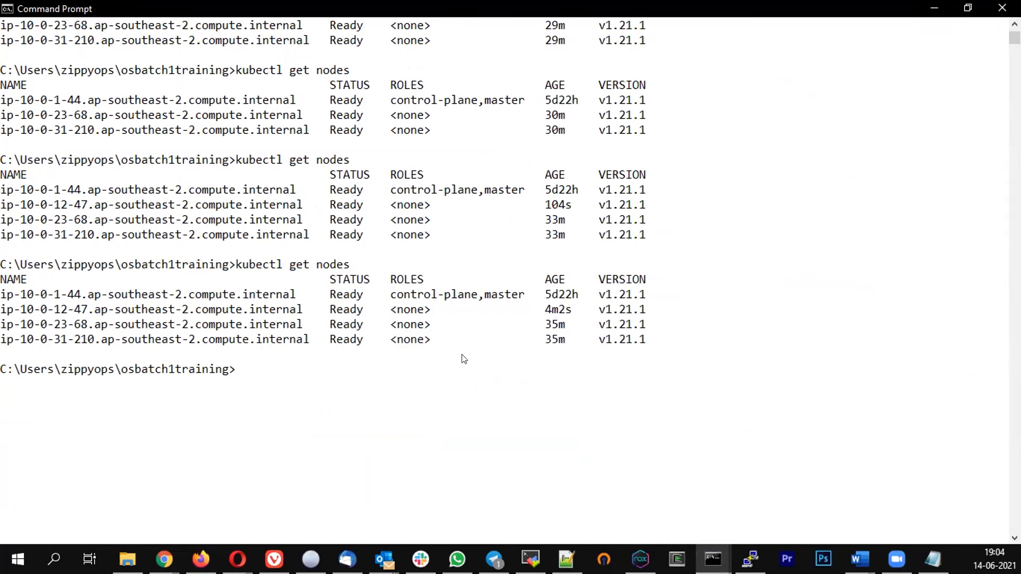
Rerun kubectl get nodes until ip-10-0-31-210 shows NotReady
{"action": "type", "text": "kubectl get nodes"}
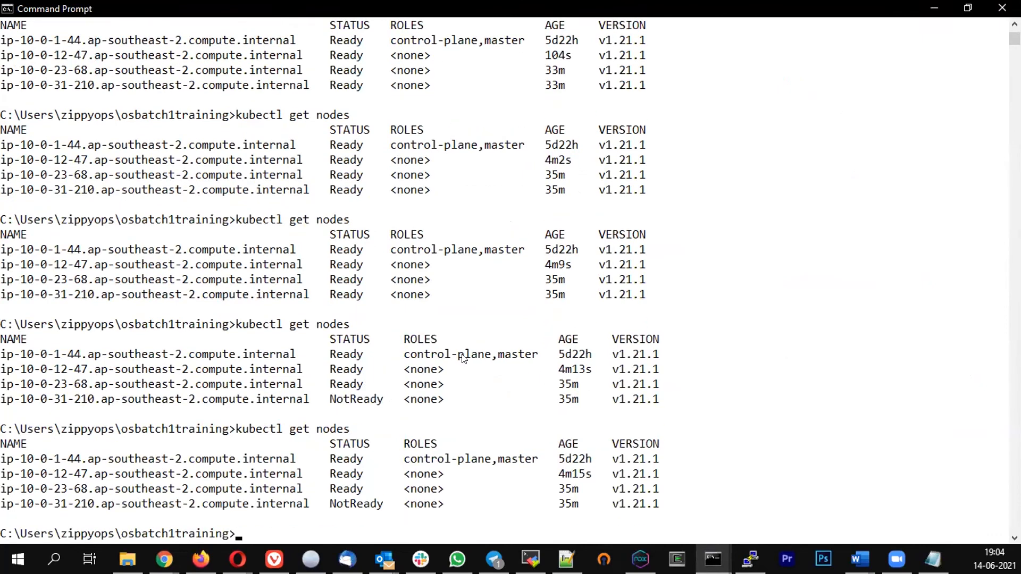
{"action": "type", "text": "kubectl get nodes"}
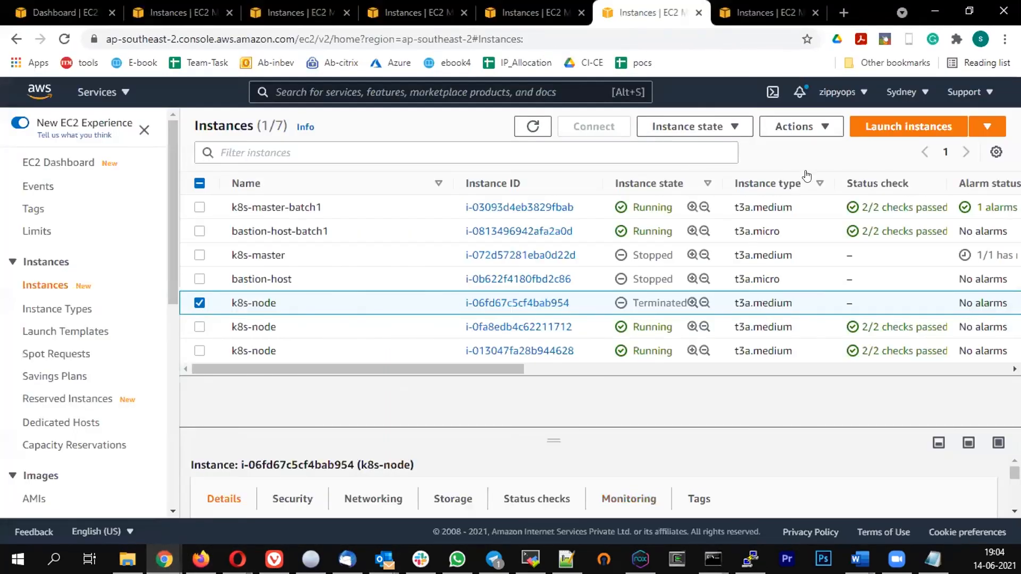
Deselect the terminated instance and list the four running instances, two of them k8s-nodes
{"action": "left_click", "coordinate": [531, 126]}
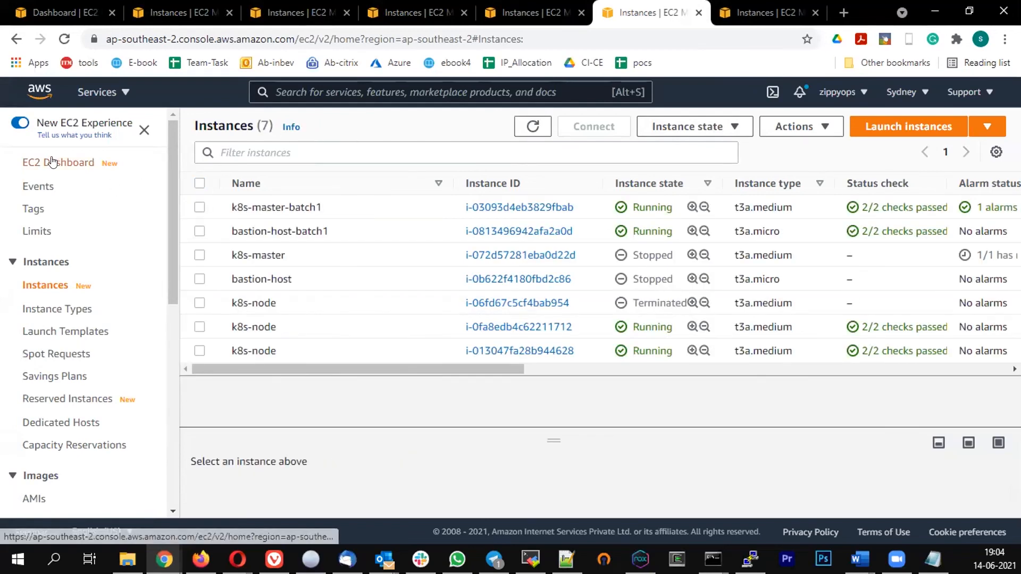
{"action": "left_click", "coordinate": [58, 162]}
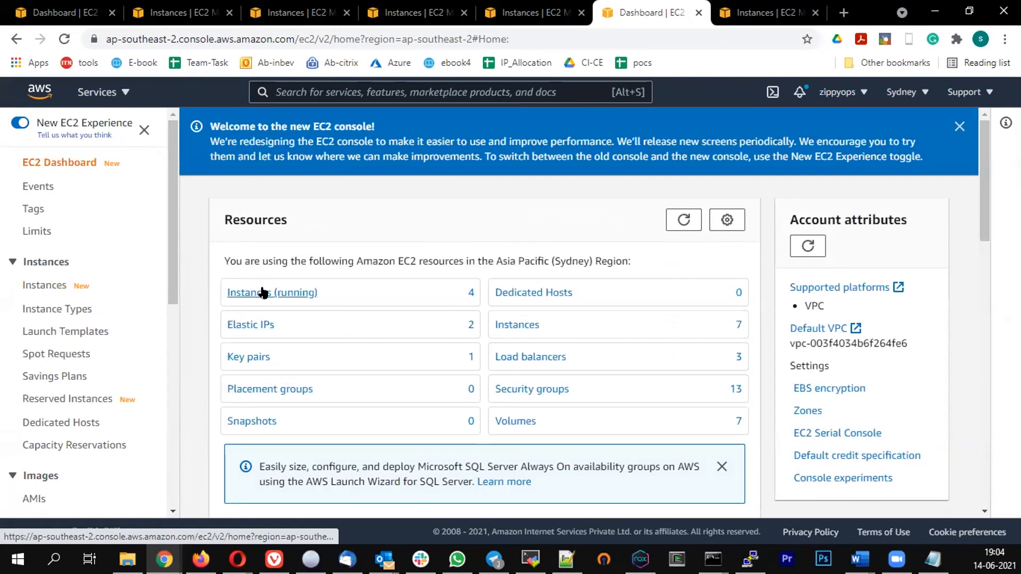
{"action": "left_click", "coordinate": [272, 293]}
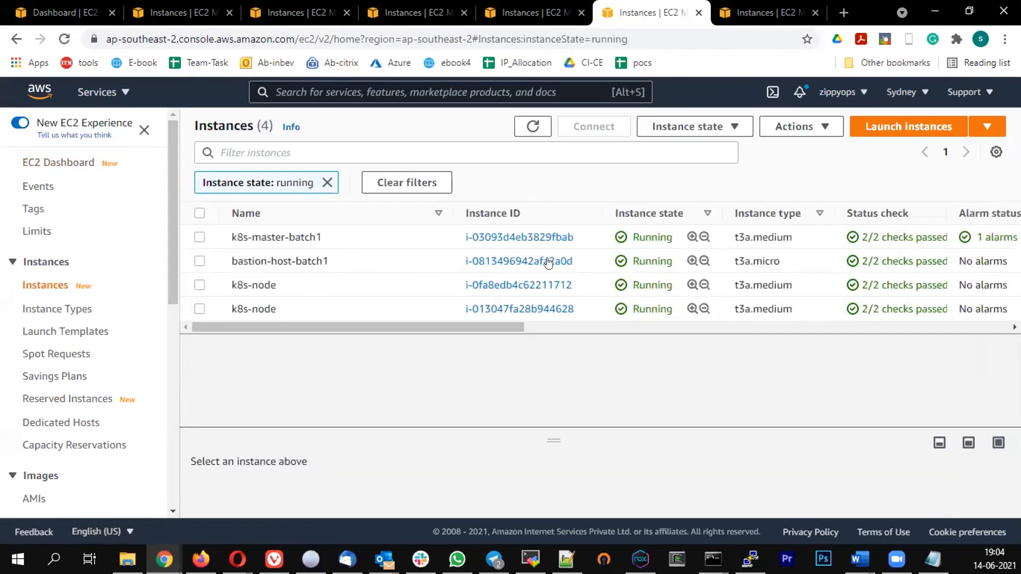
{"action": "mouse_move", "coordinate": [857, 52]}
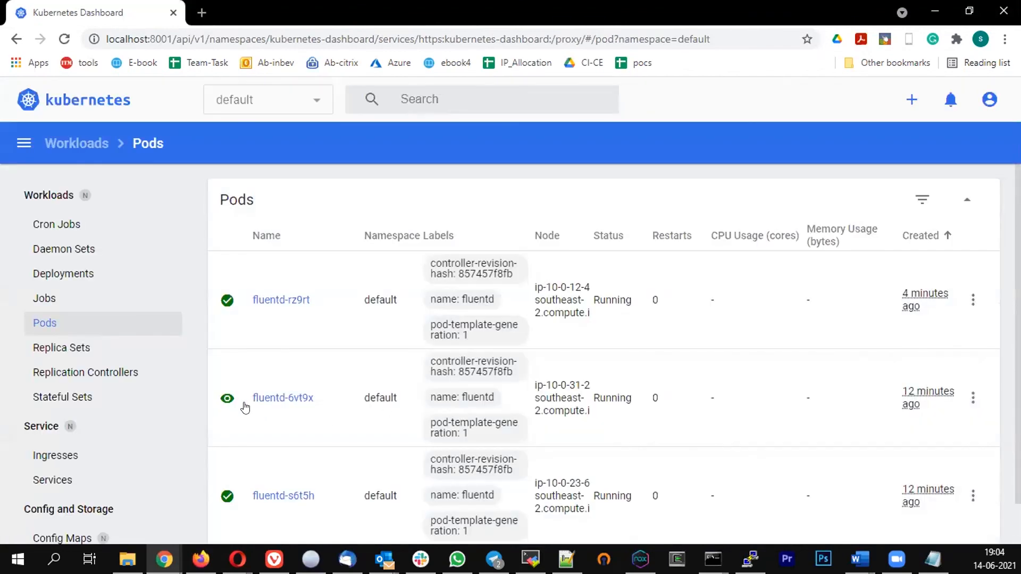
Check Daemon Sets and Nodes, confirming fluentd at 2/2 with two Running fluentd pods
{"action": "scroll", "scroll_direction": "down", "scroll_amount": 3}
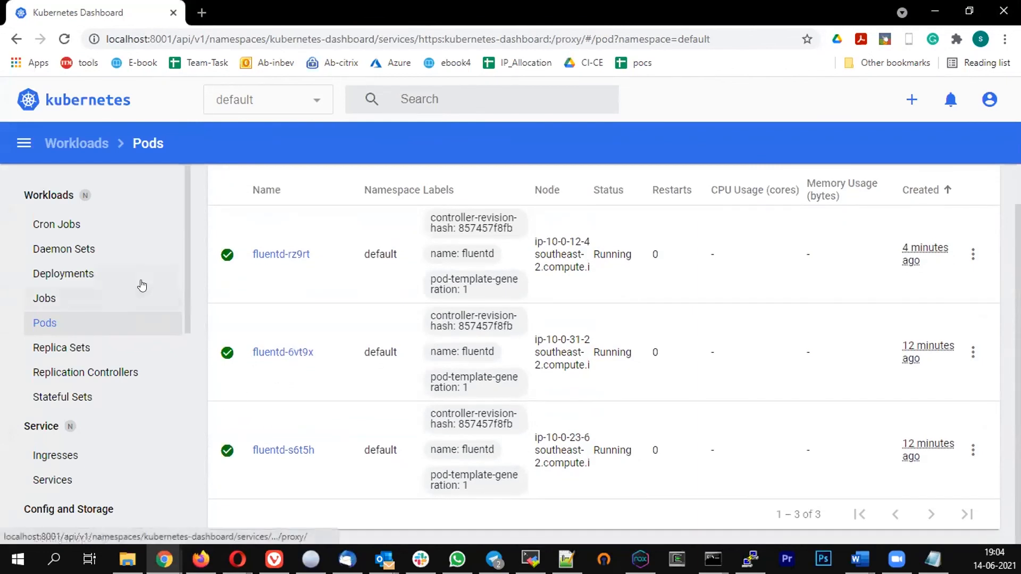
{"action": "left_click", "coordinate": [63, 249]}
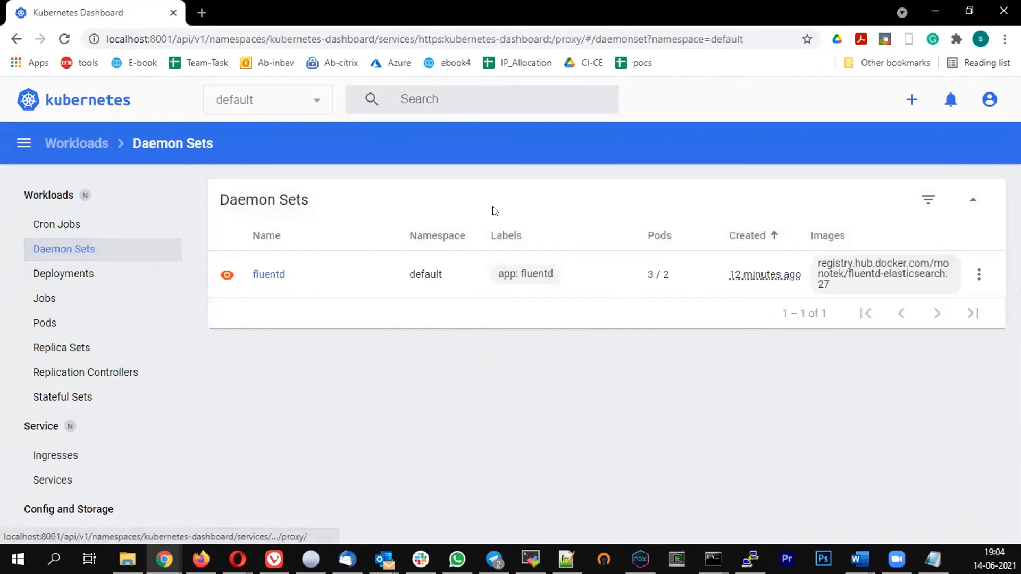
{"action": "left_click", "coordinate": [63, 38]}
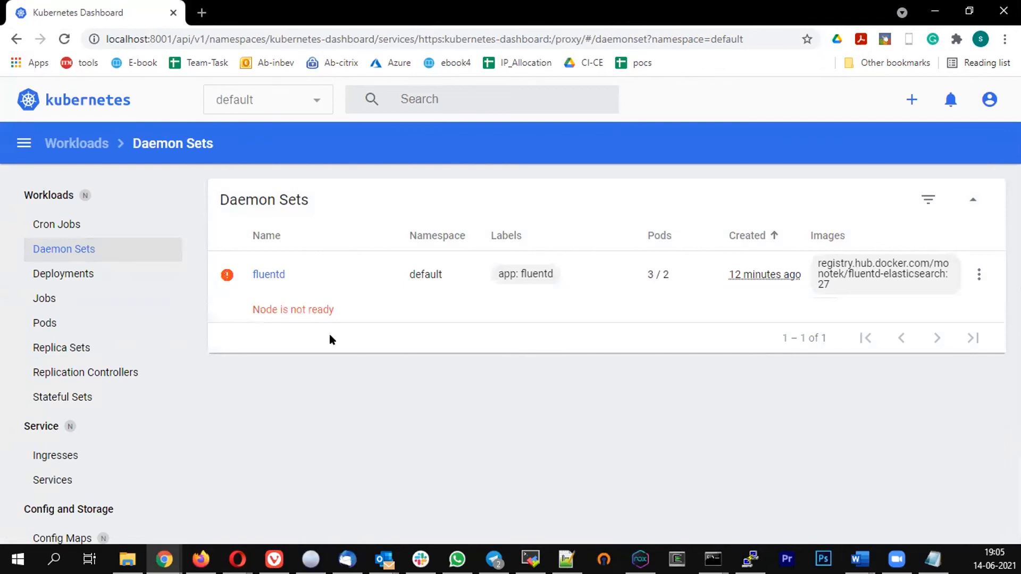
{"action": "mouse_move", "coordinate": [569, 348]}
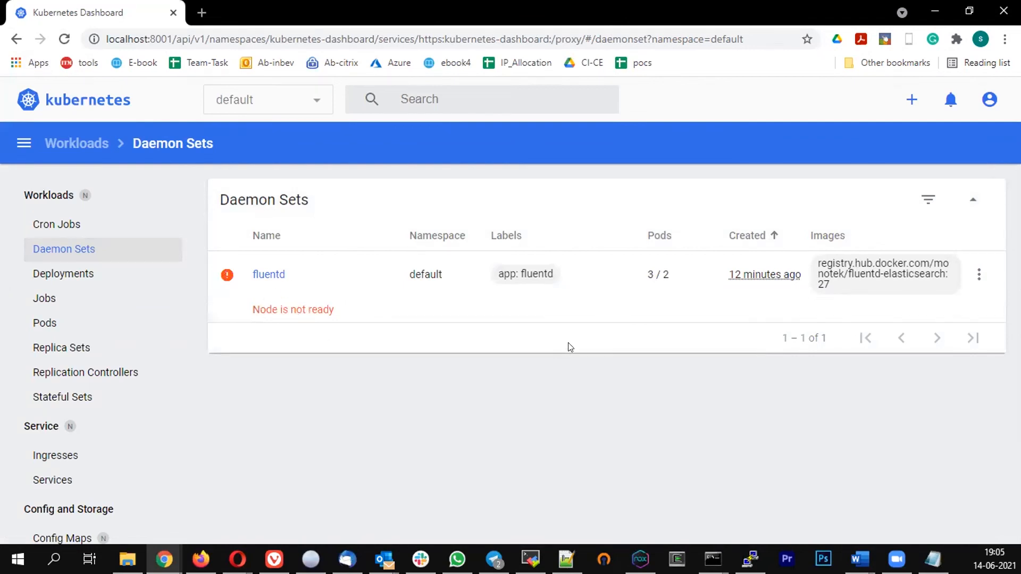
{"action": "mouse_move", "coordinate": [575, 331]}
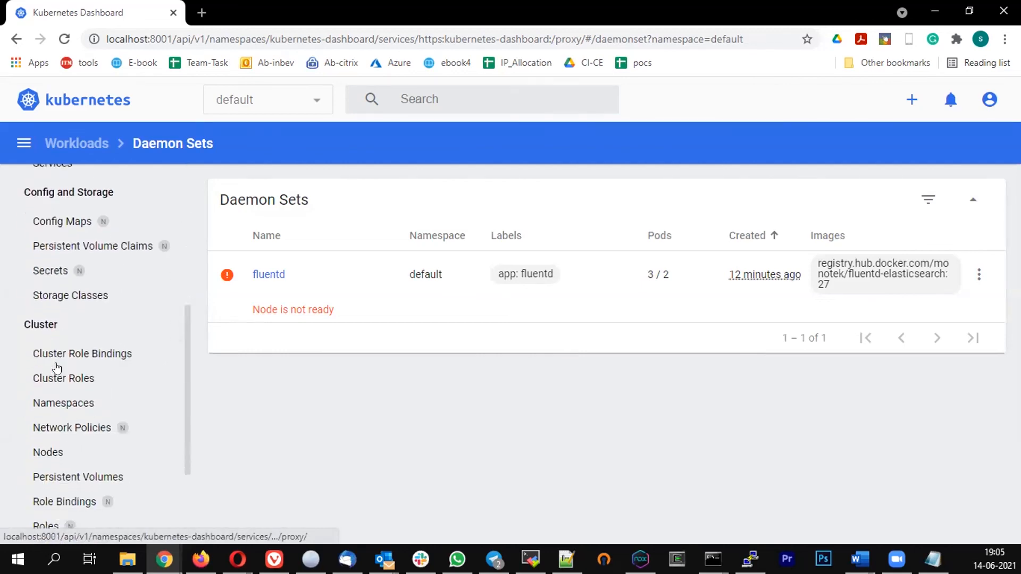
{"action": "left_click", "coordinate": [48, 452]}
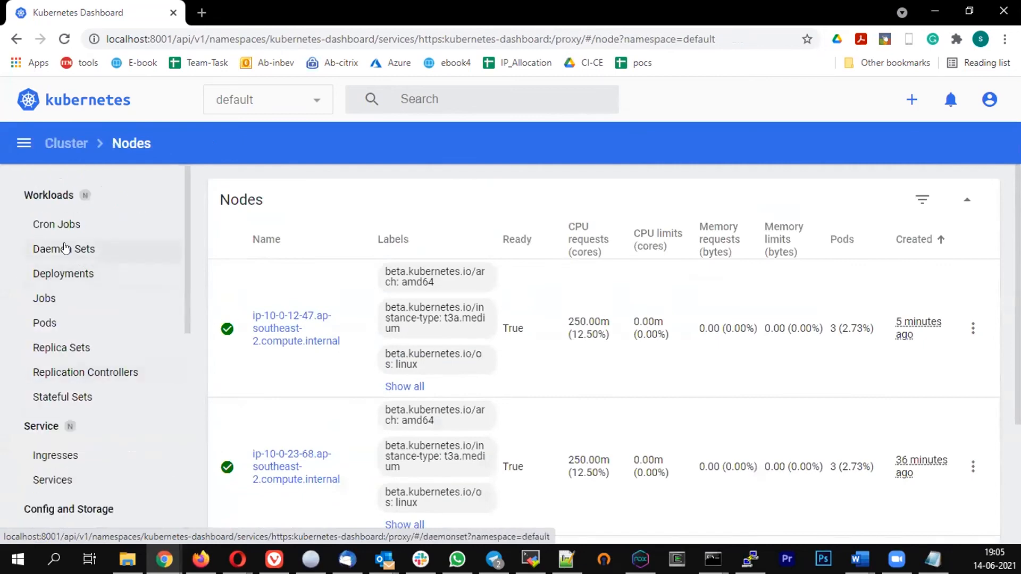
{"action": "left_click", "coordinate": [64, 249]}
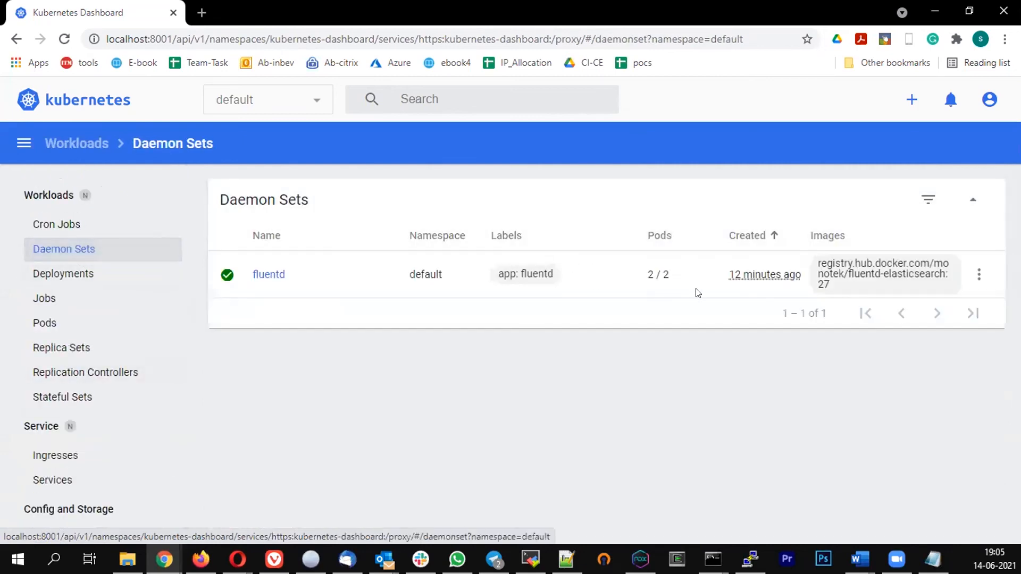
{"action": "left_click", "coordinate": [44, 323]}
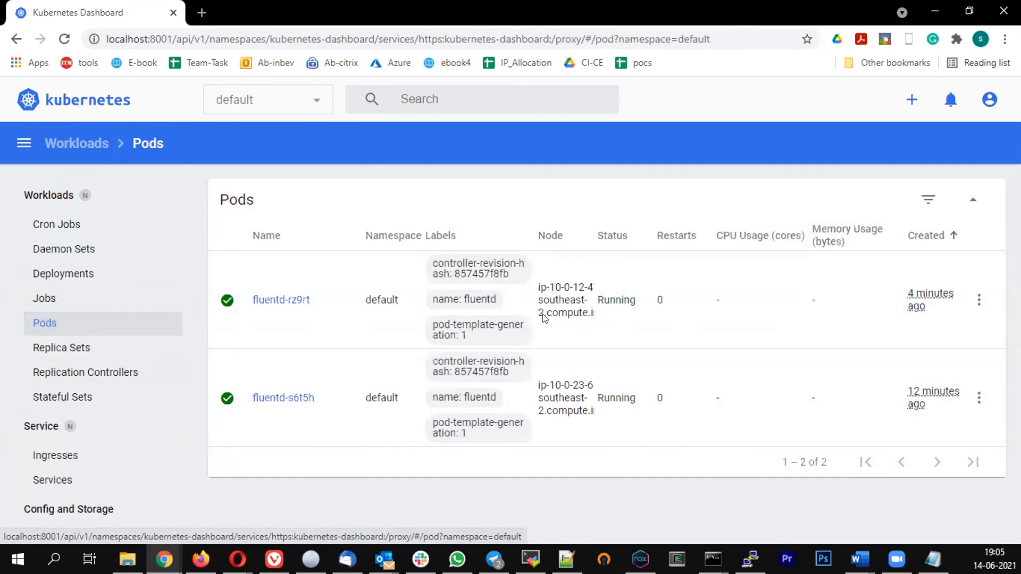